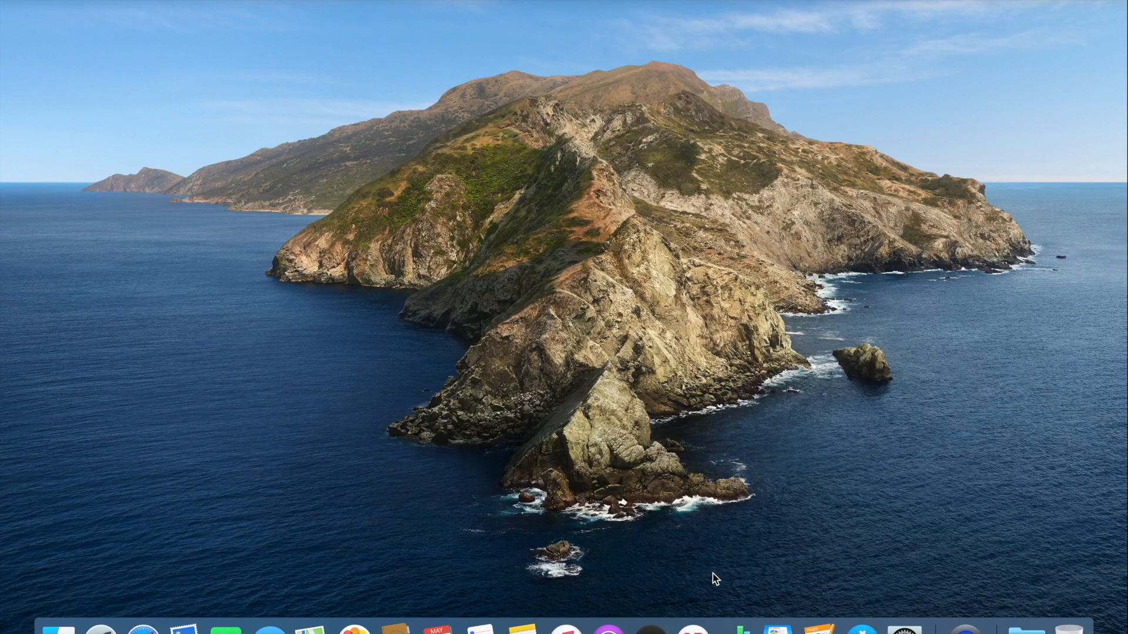
{"action": "mouse_move", "coordinate": [764, 185]}
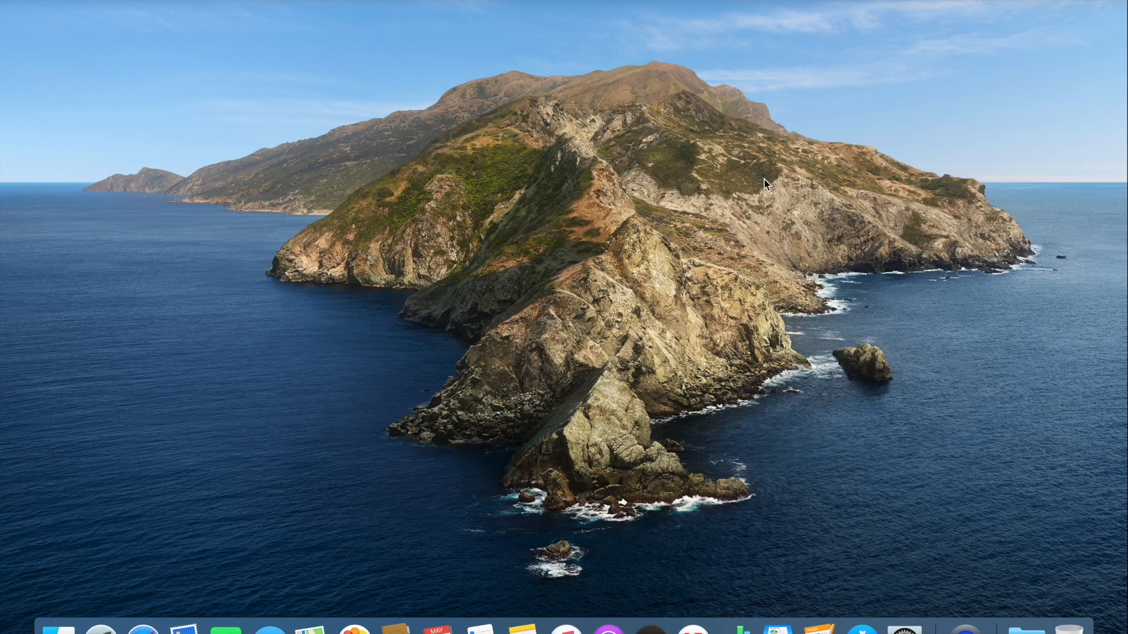
- Check the battery status and the clock display settings in Date & Time preferences
{"action": "left_click", "coordinate": [942, 7]}
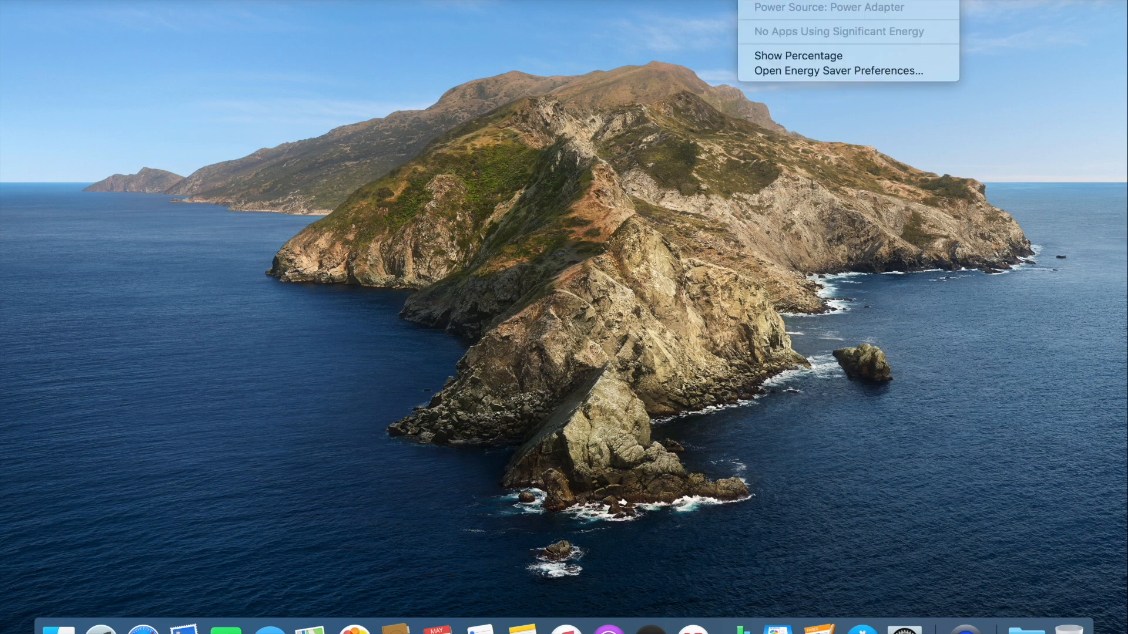
{"action": "left_click", "coordinate": [956, 69]}
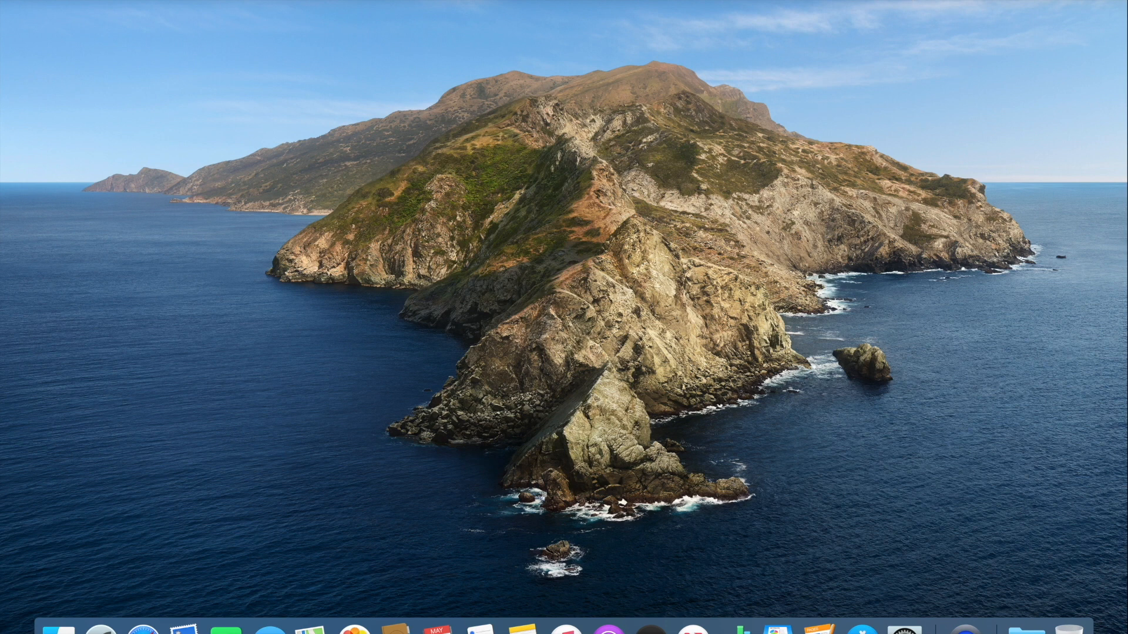
{"action": "left_click", "coordinate": [1107, 7]}
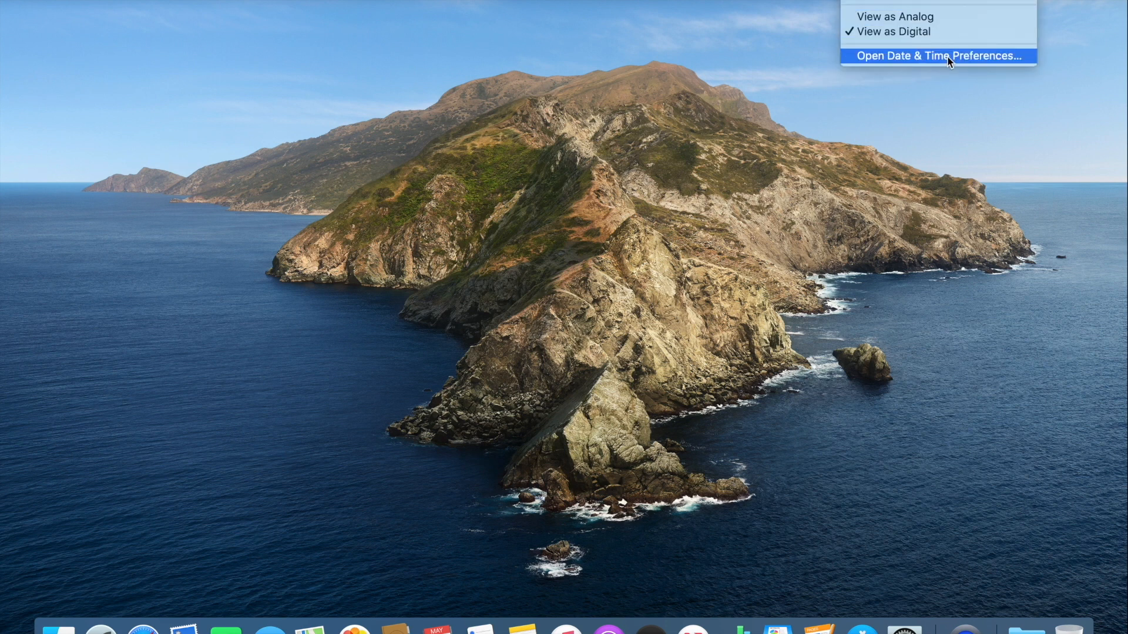
{"action": "left_click", "coordinate": [938, 56]}
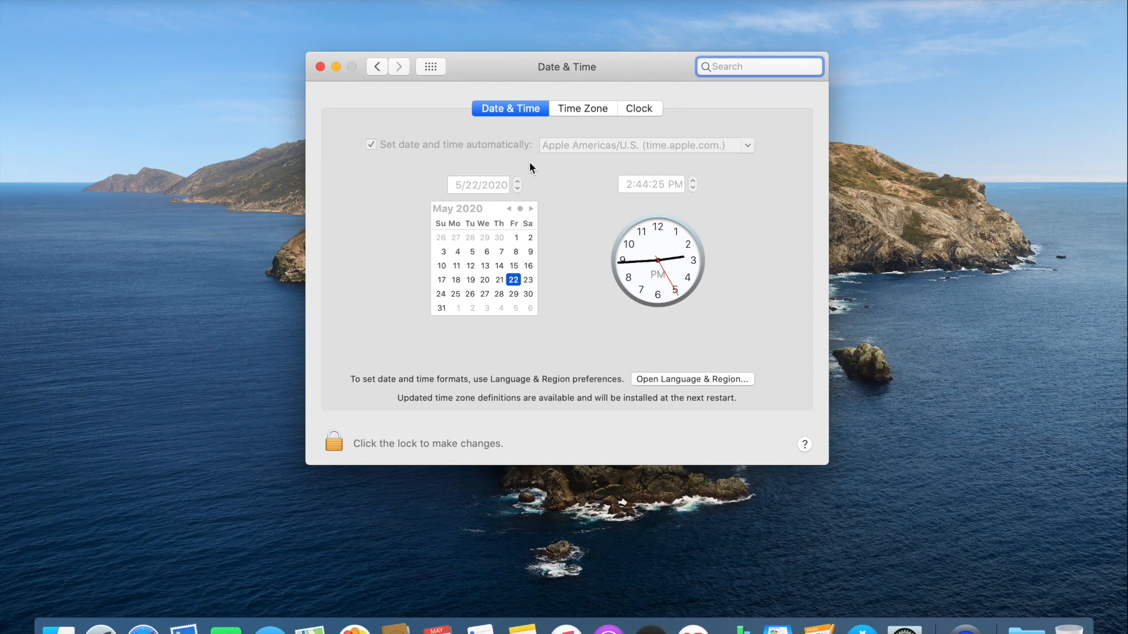
{"action": "left_click", "coordinate": [638, 109]}
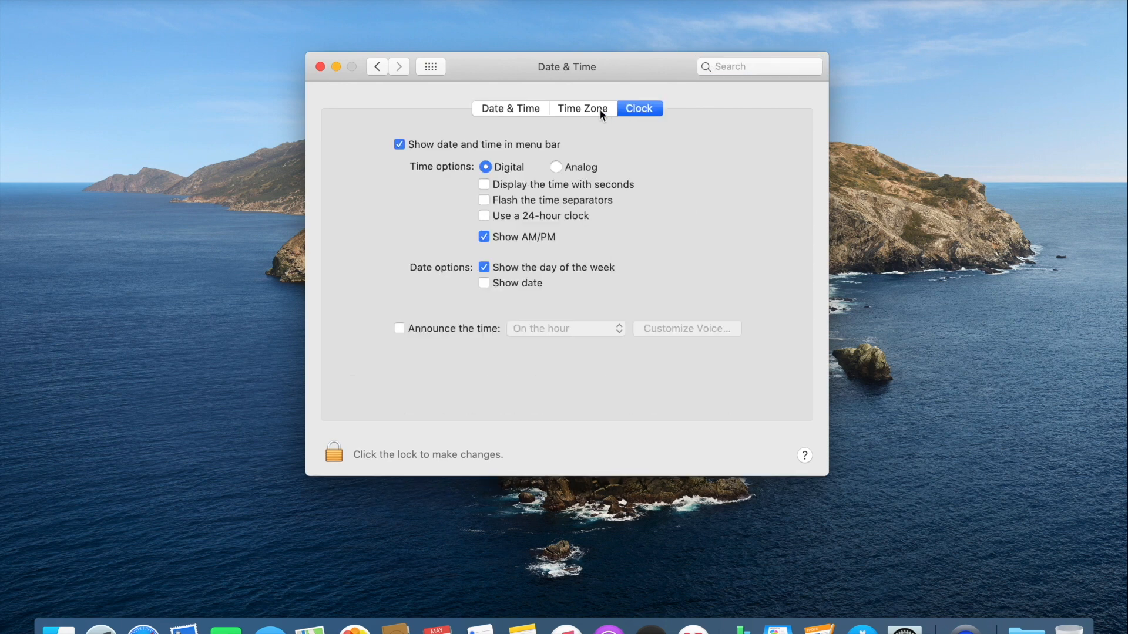
{"action": "mouse_move", "coordinate": [483, 189]}
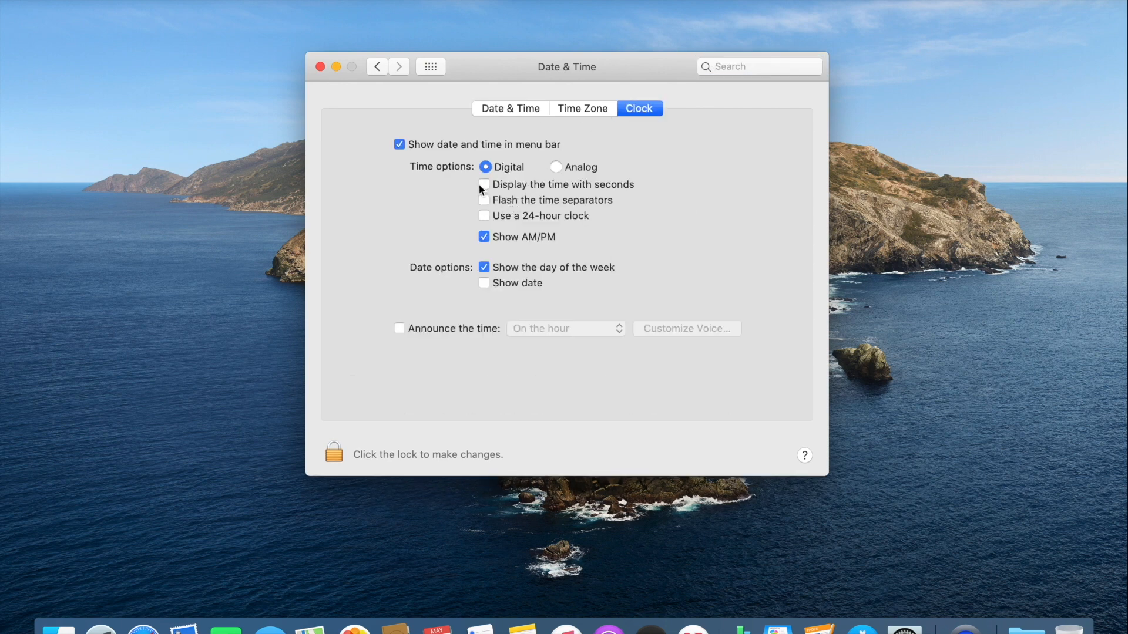
{"action": "left_click", "coordinate": [320, 66]}
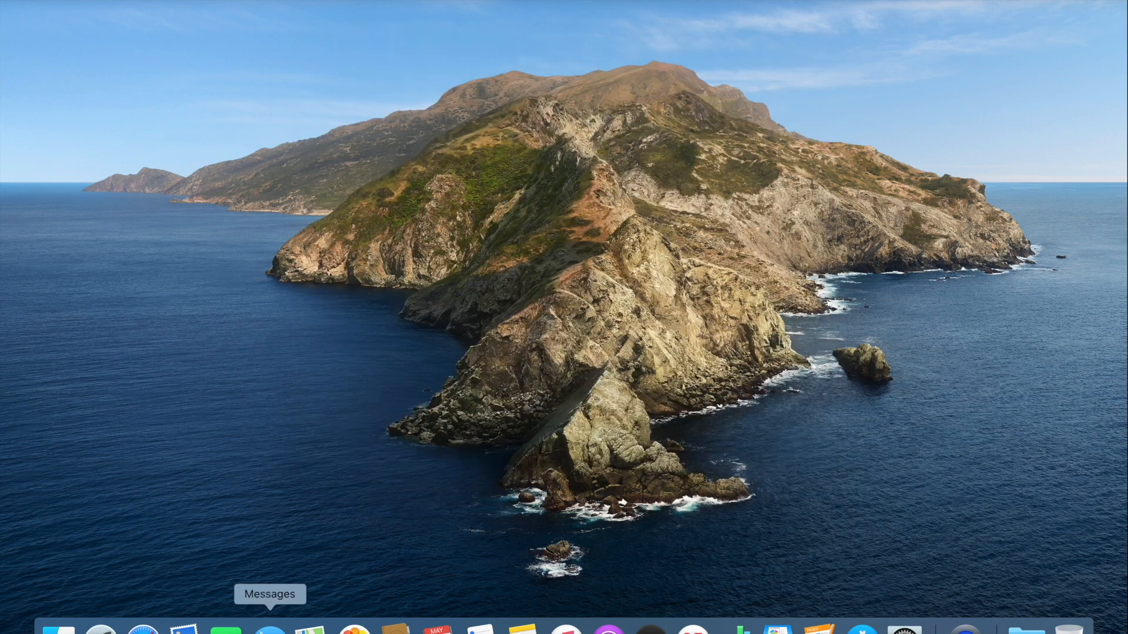
{"action": "mouse_move", "coordinate": [308, 504]}
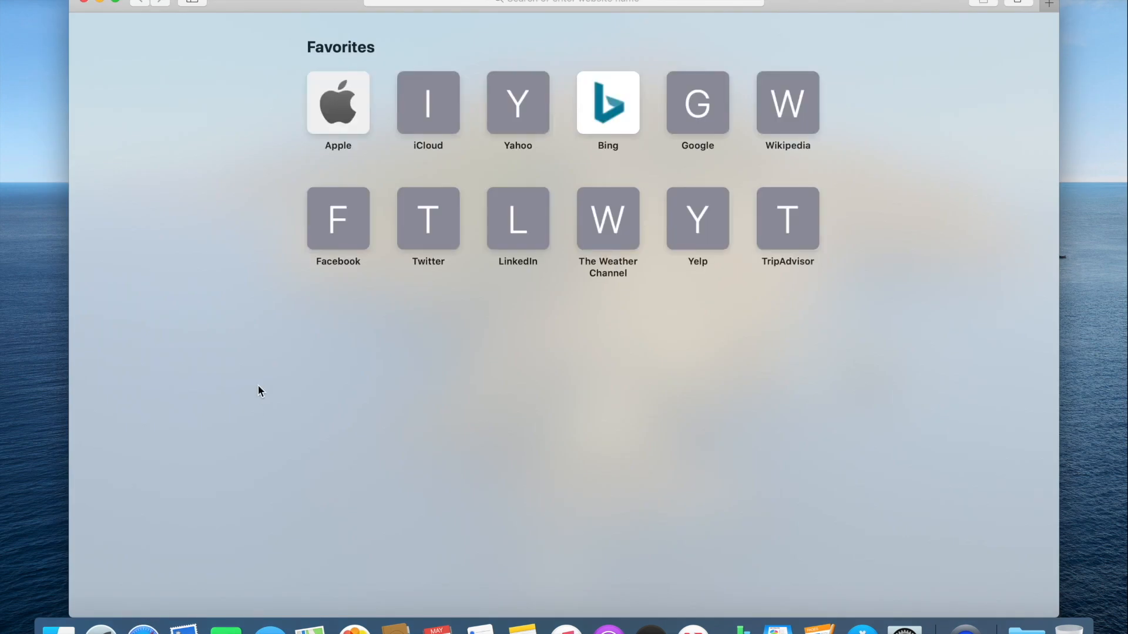
- Search 'chrome' and start the Google Chrome download, allowing downloads from google.com
{"action": "left_click", "coordinate": [562, 1]}
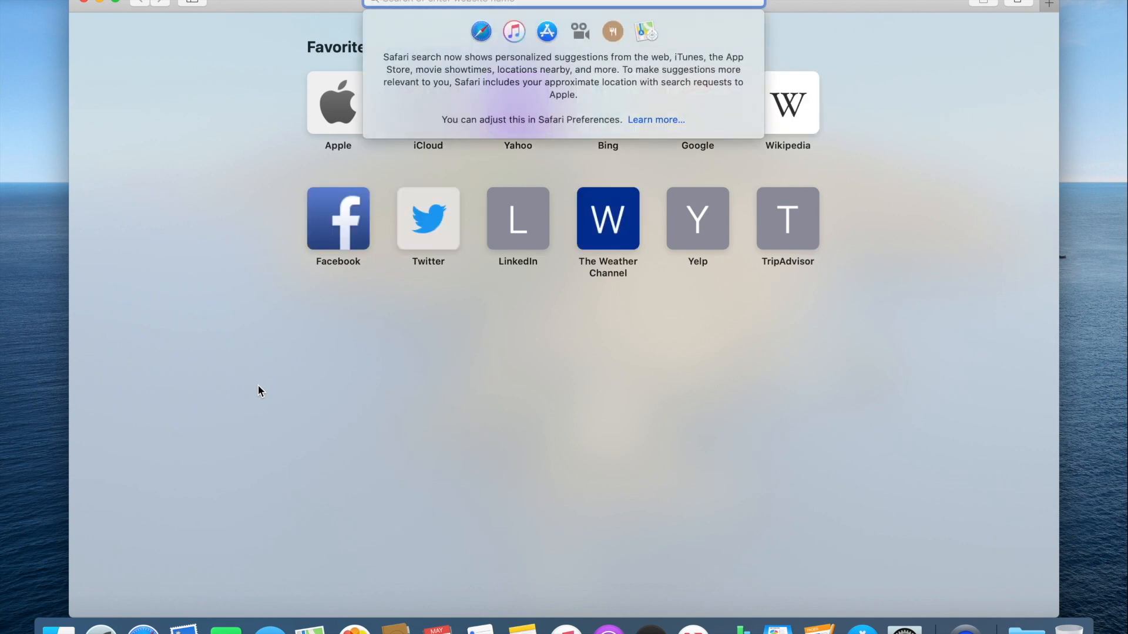
{"action": "type", "text": "chrome"}
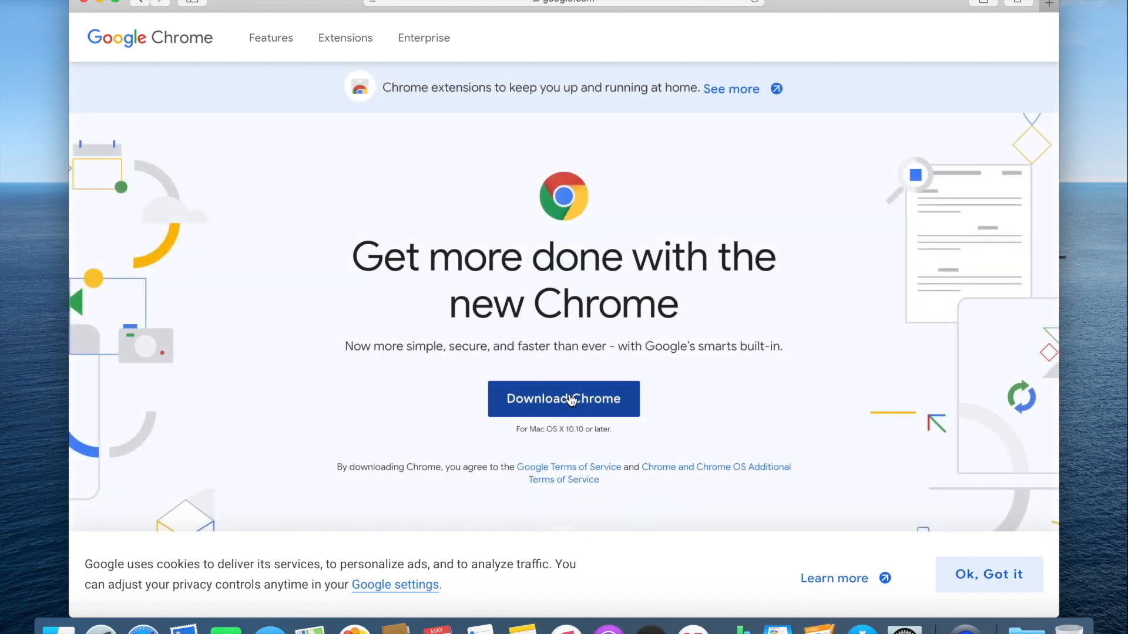
{"action": "left_click", "coordinate": [563, 398]}
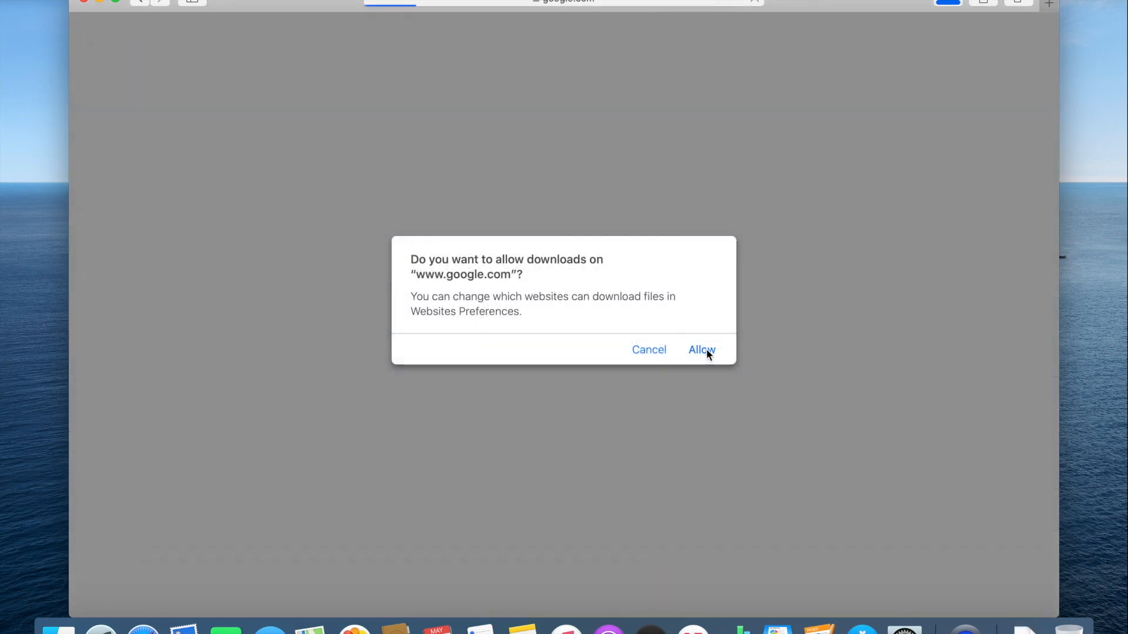
{"action": "left_click", "coordinate": [700, 350]}
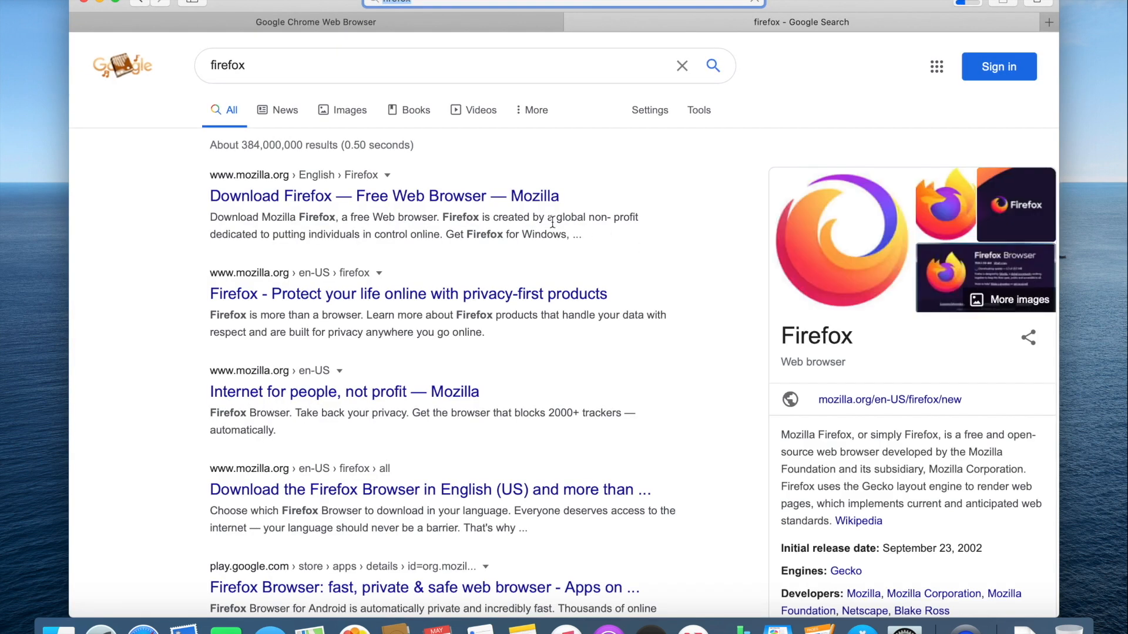
- Open Mozilla's official Firefox result and start the Firefox download
{"action": "left_click", "coordinate": [382, 196]}
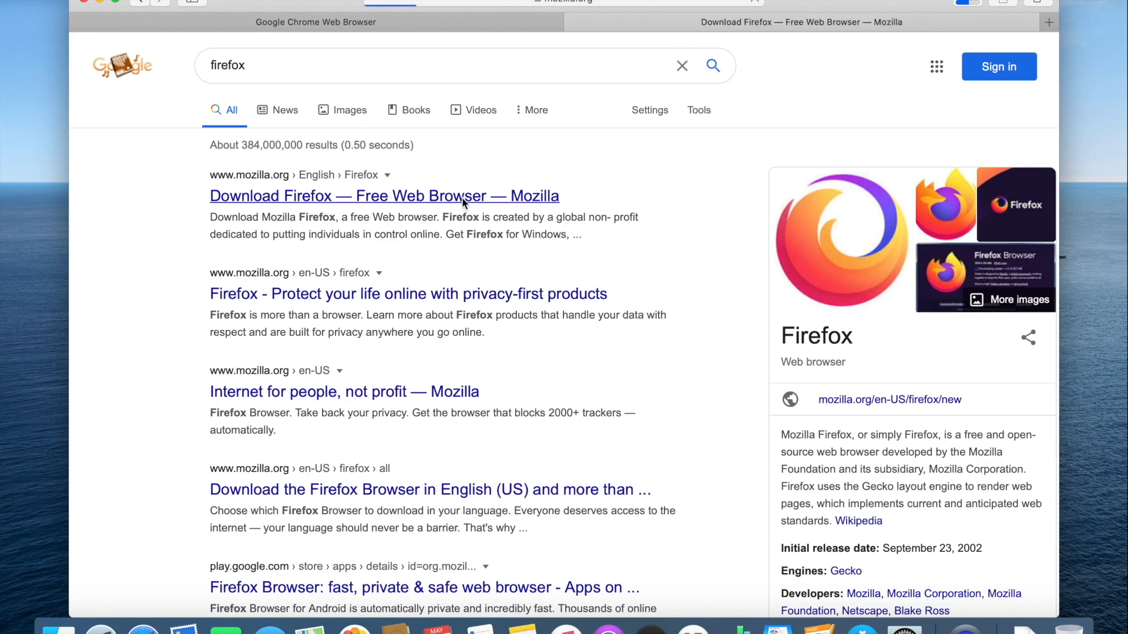
{"action": "left_click", "coordinate": [383, 196]}
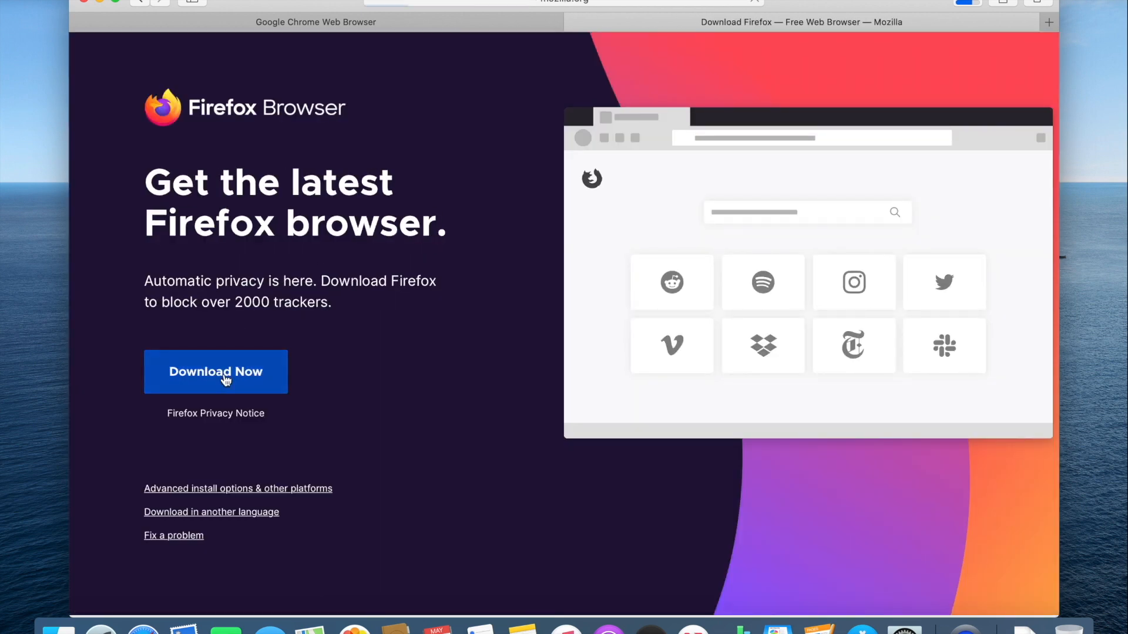
{"action": "left_click", "coordinate": [1048, 22]}
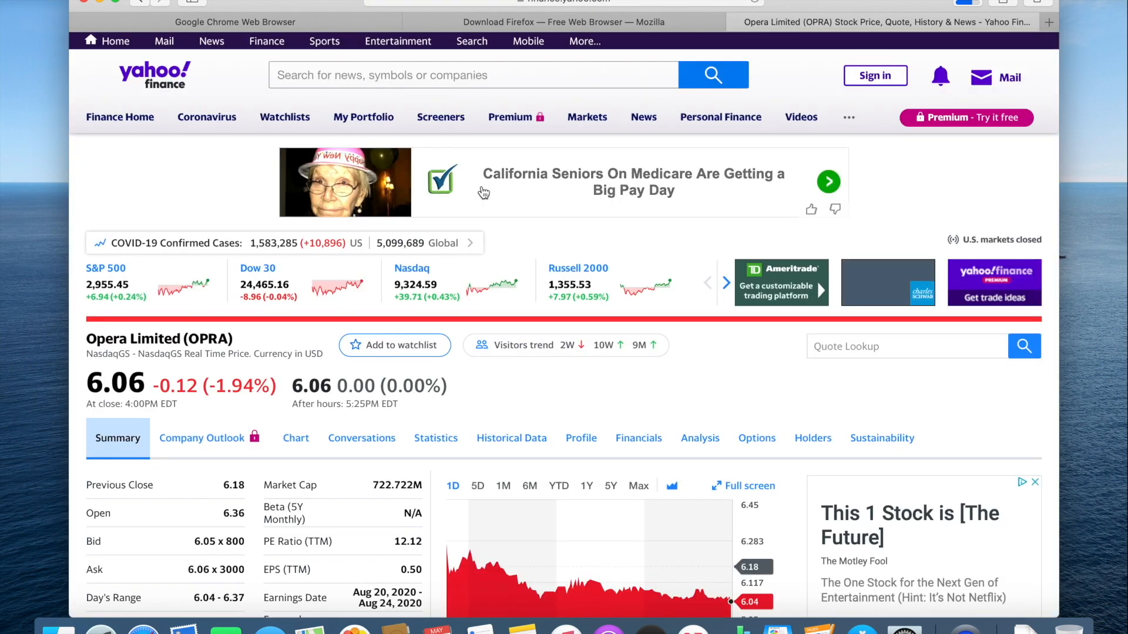
- Search 'opera', reach the Download Brave page, and enable automatic Dock hiding in preferences
{"action": "left_click", "coordinate": [561, 3]}
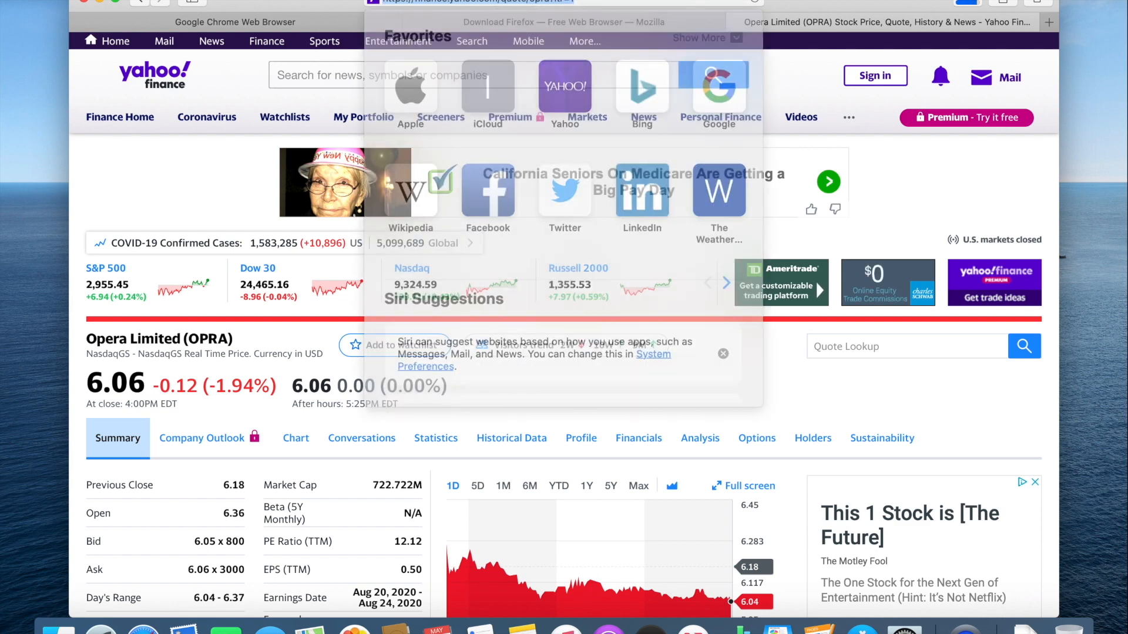
{"action": "type", "text": "opera"}
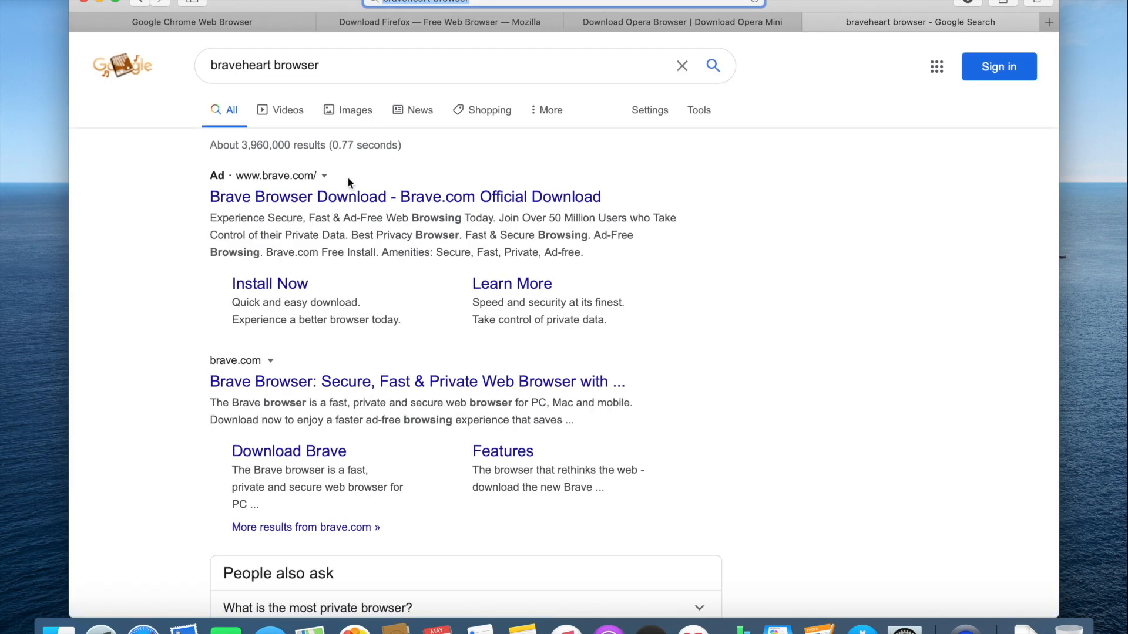
{"action": "mouse_move", "coordinate": [289, 451]}
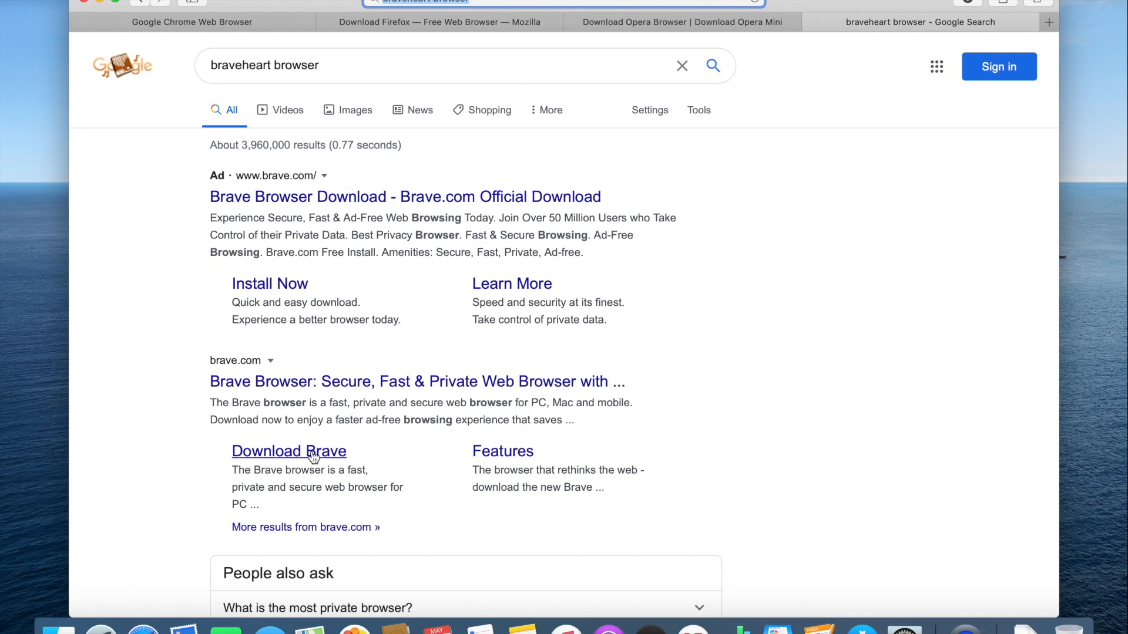
{"action": "left_click", "coordinate": [289, 451]}
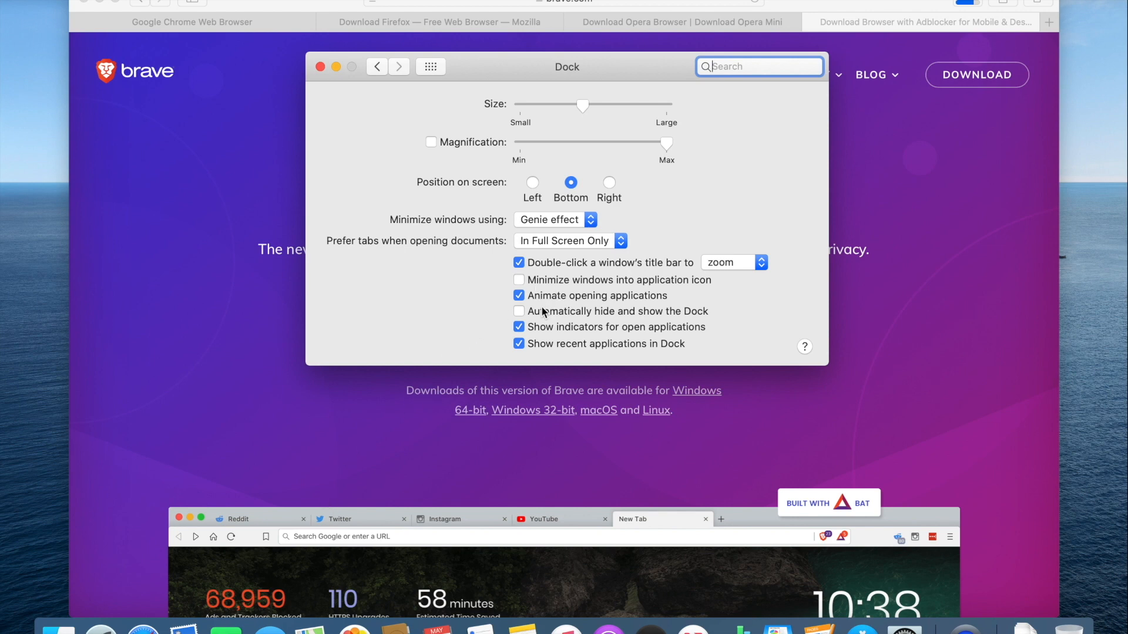
{"action": "left_click", "coordinate": [519, 310]}
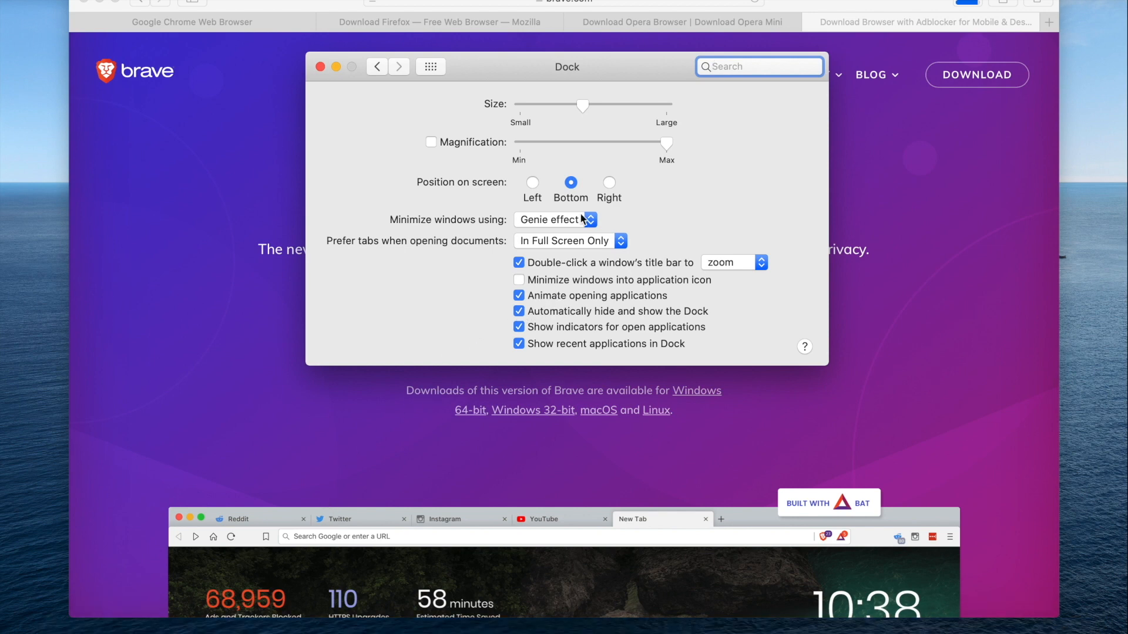
{"action": "left_click", "coordinate": [320, 66]}
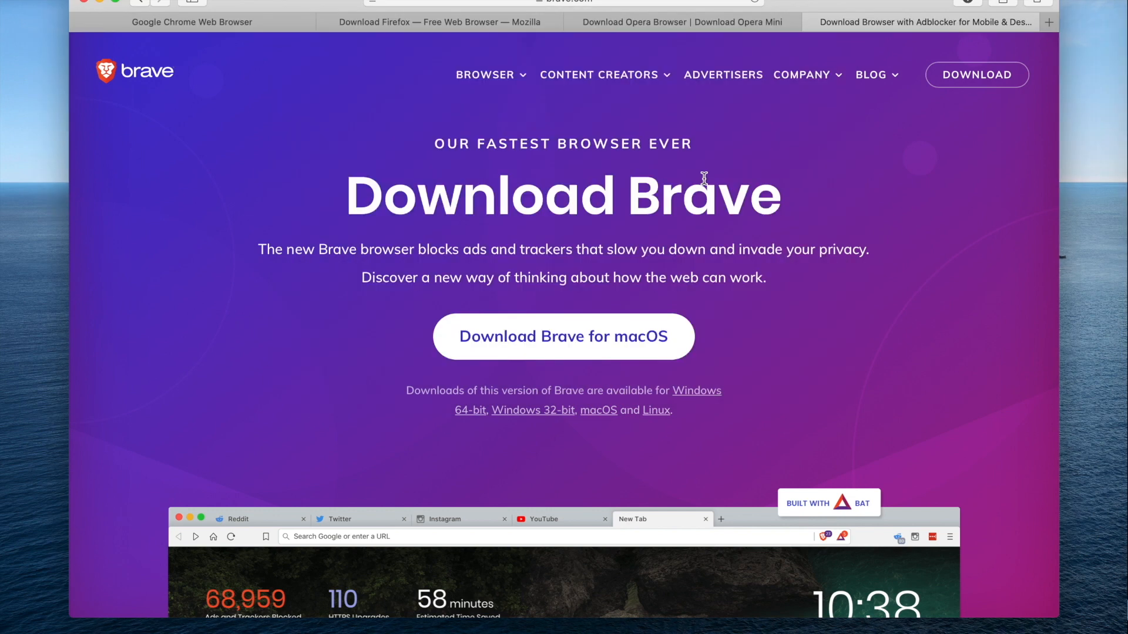
- Search 'iterm download' in a new tab and download the stable iTerm2 3.3.10 release
{"action": "left_click", "coordinate": [1047, 21]}
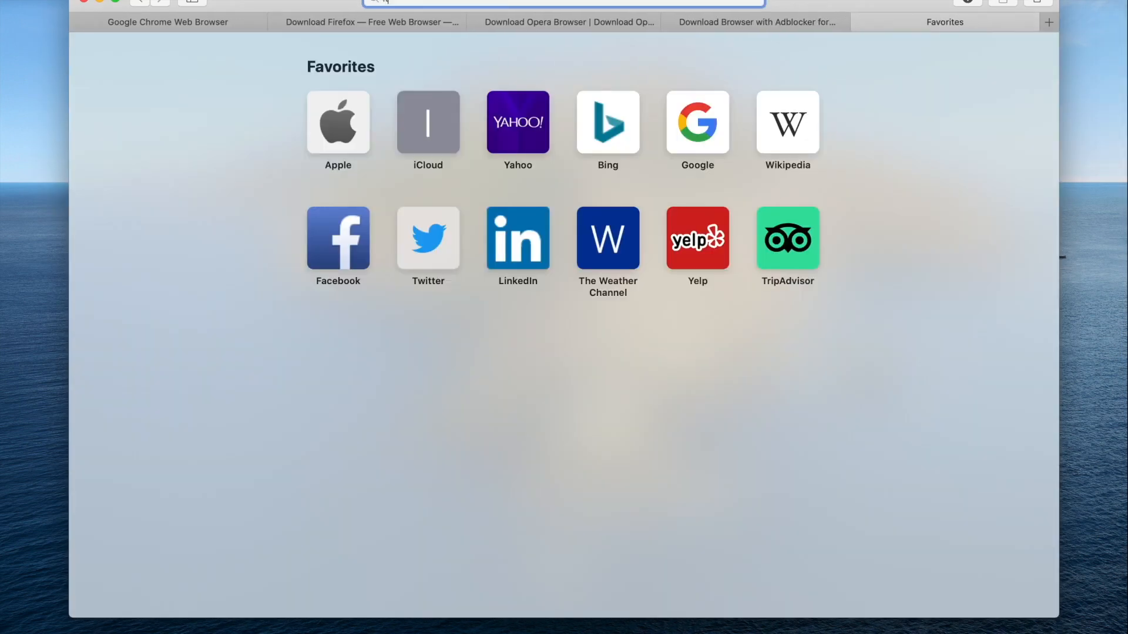
{"action": "type", "text": "iterm download"}
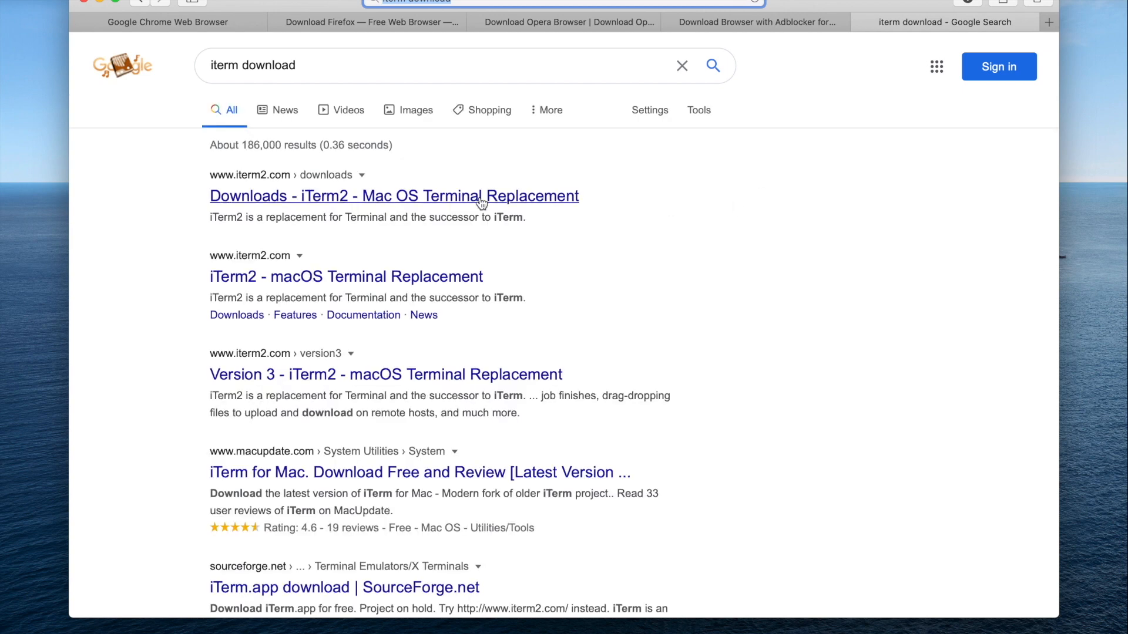
{"action": "left_click", "coordinate": [394, 197]}
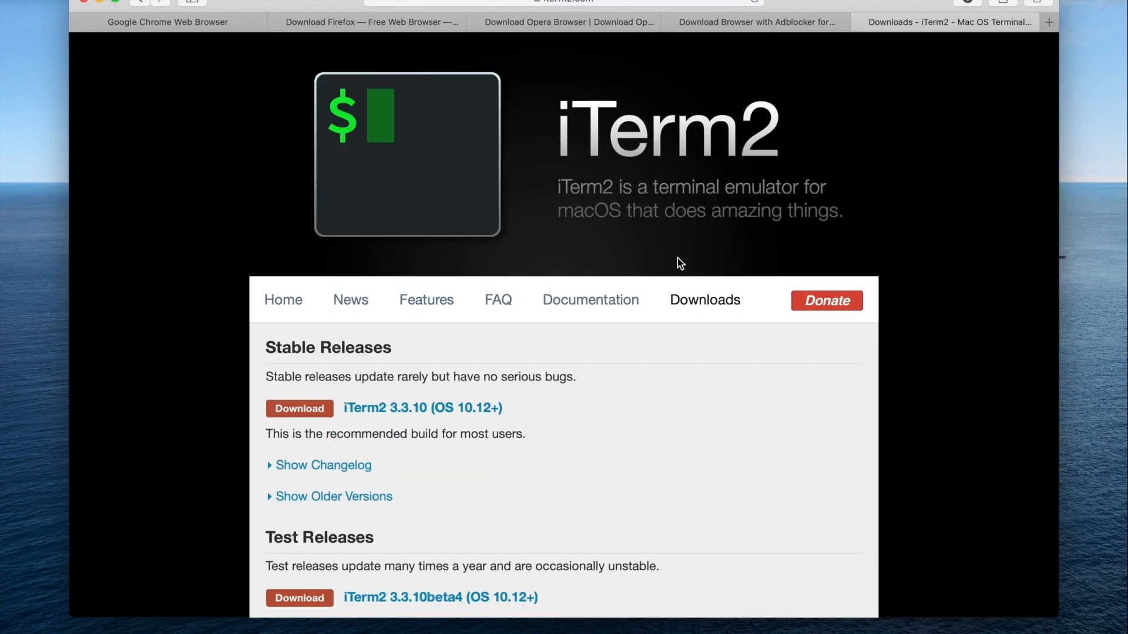
{"action": "scroll", "scroll_direction": "down", "scroll_amount": 3}
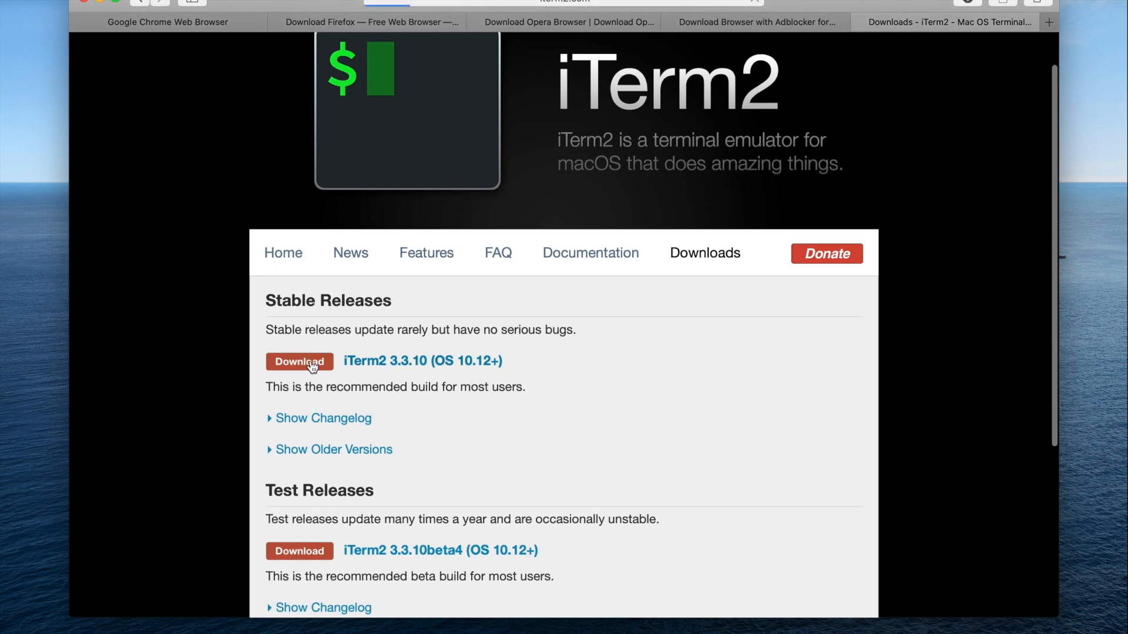
{"action": "left_click", "coordinate": [299, 361]}
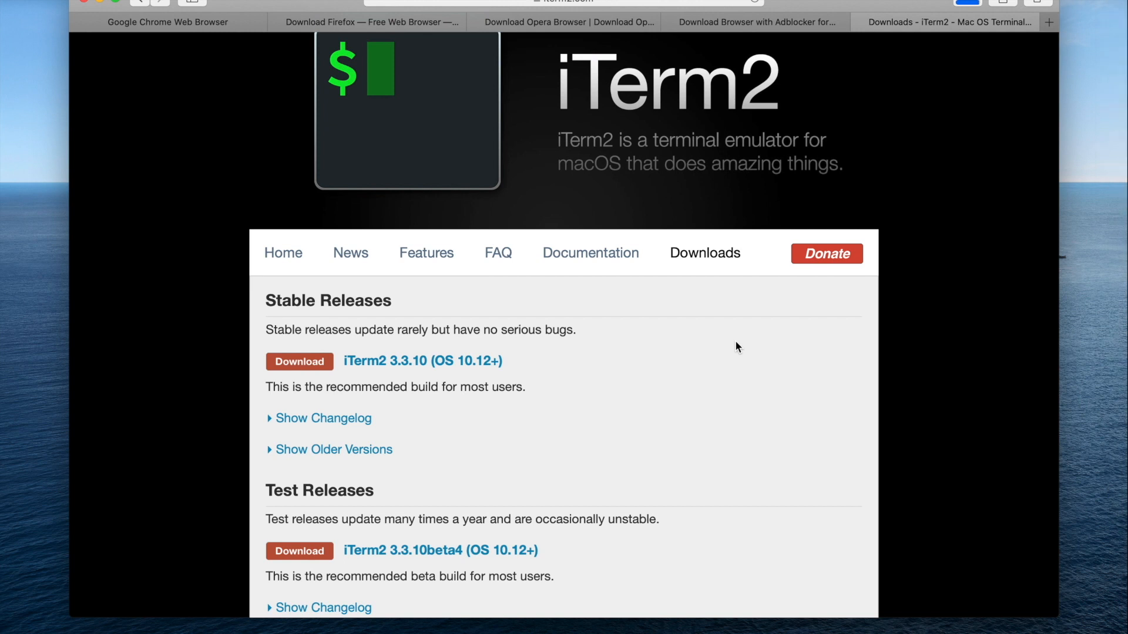
{"action": "mouse_move", "coordinate": [896, 120]}
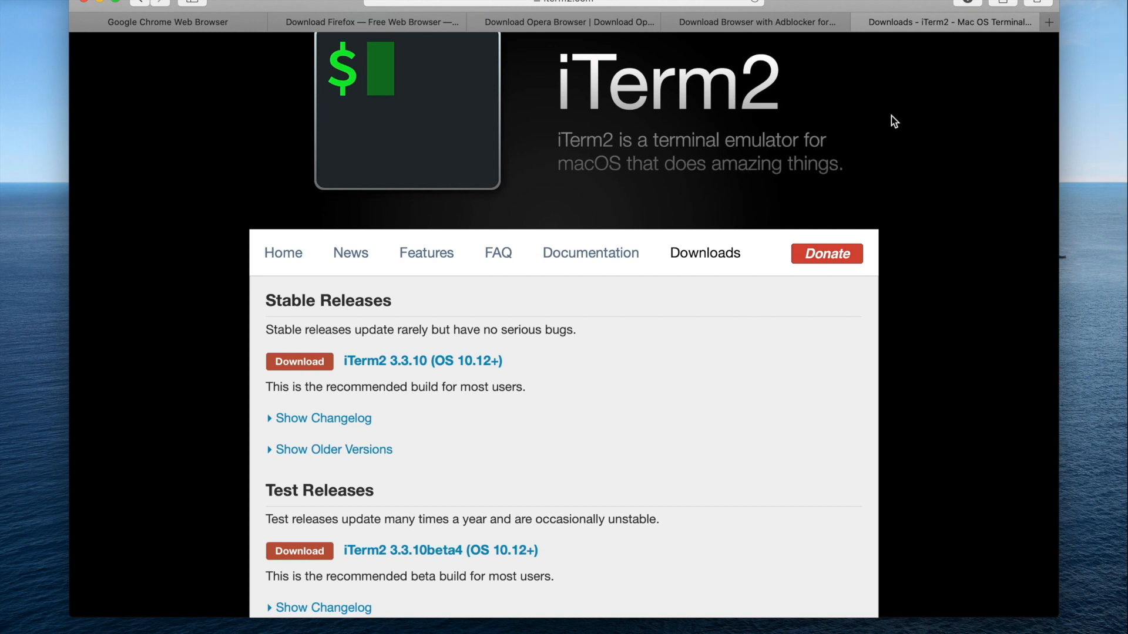
- Launch the downloaded iTerm app from Downloads and approve opening it from the Internet
{"action": "left_click", "coordinate": [967, 2]}
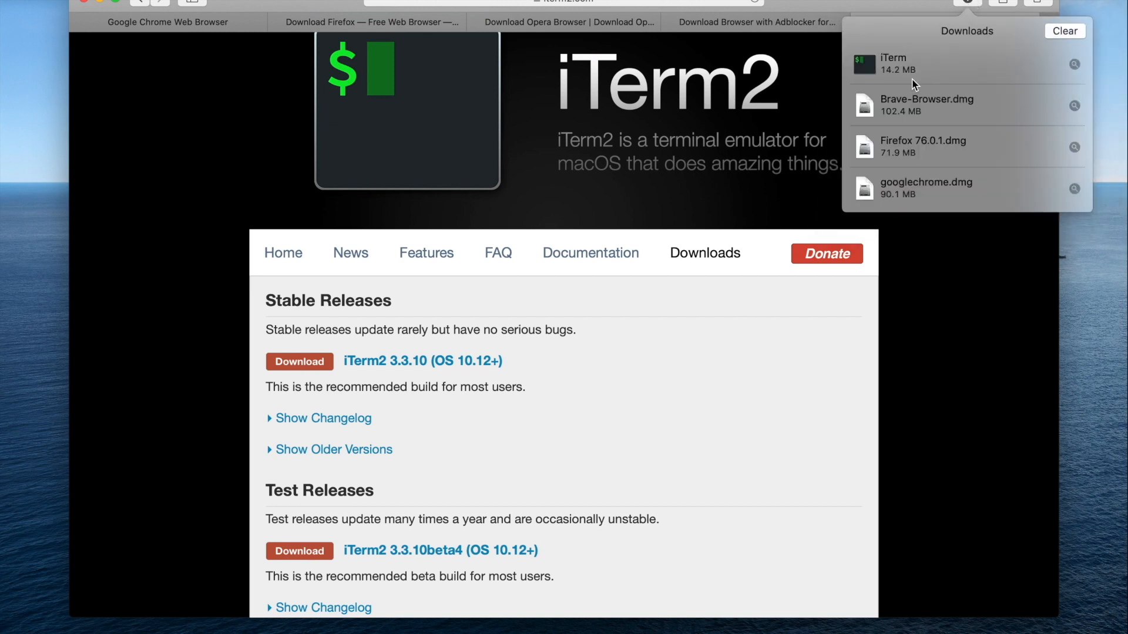
{"action": "double_click", "coordinate": [891, 63]}
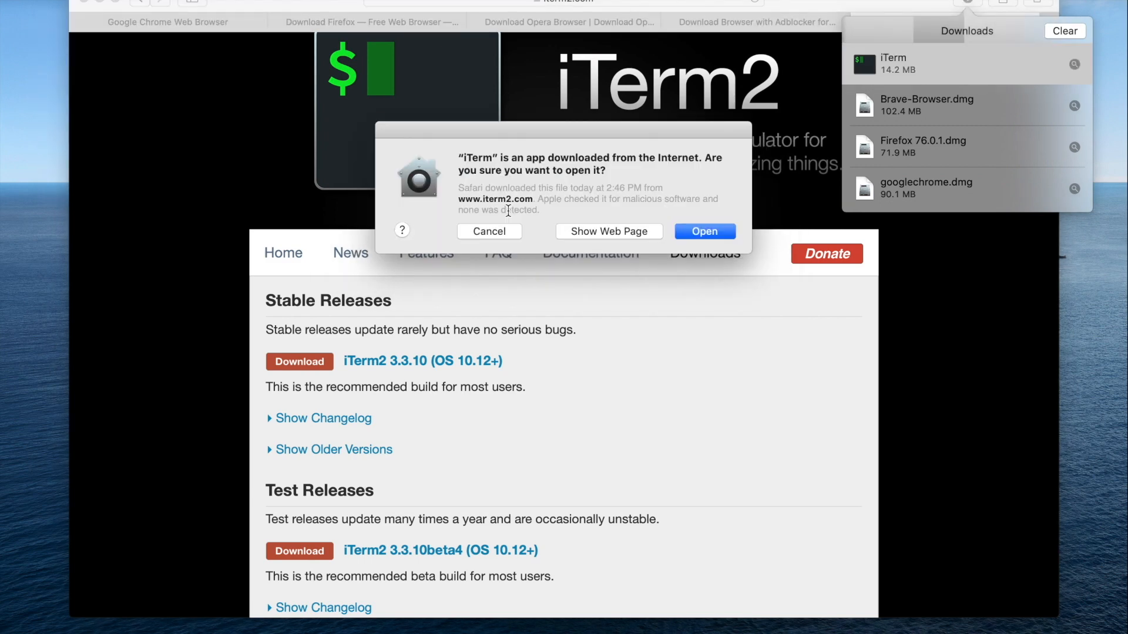
{"action": "left_click", "coordinate": [702, 232]}
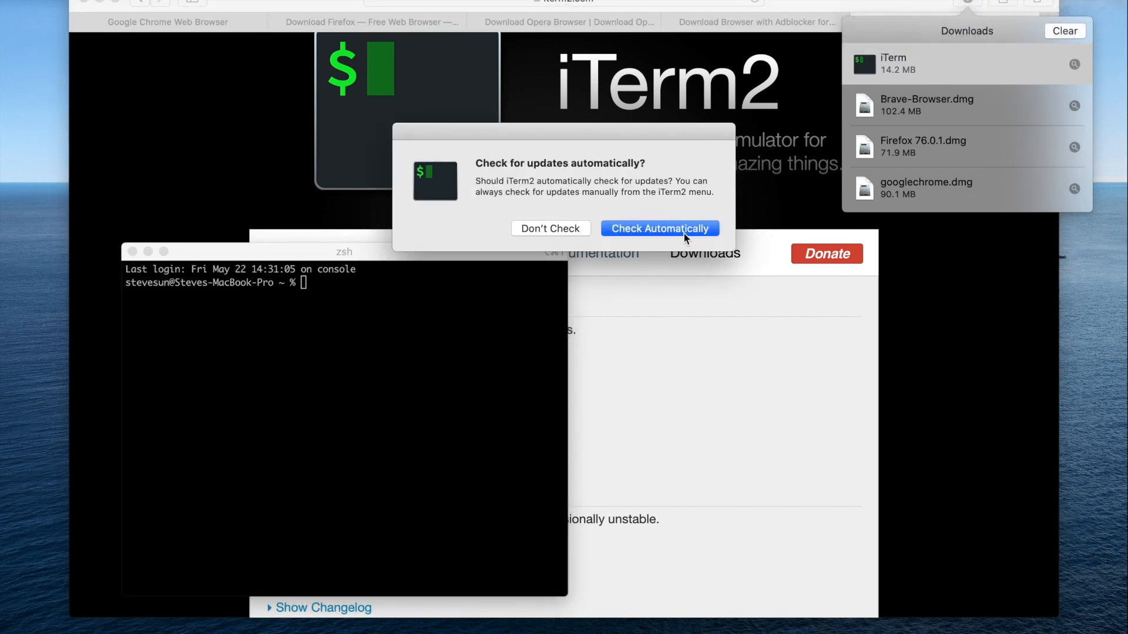
- Let iTerm2 check for updates automatically and open the downloaded googlechrome.dmg
{"action": "left_click", "coordinate": [659, 228]}
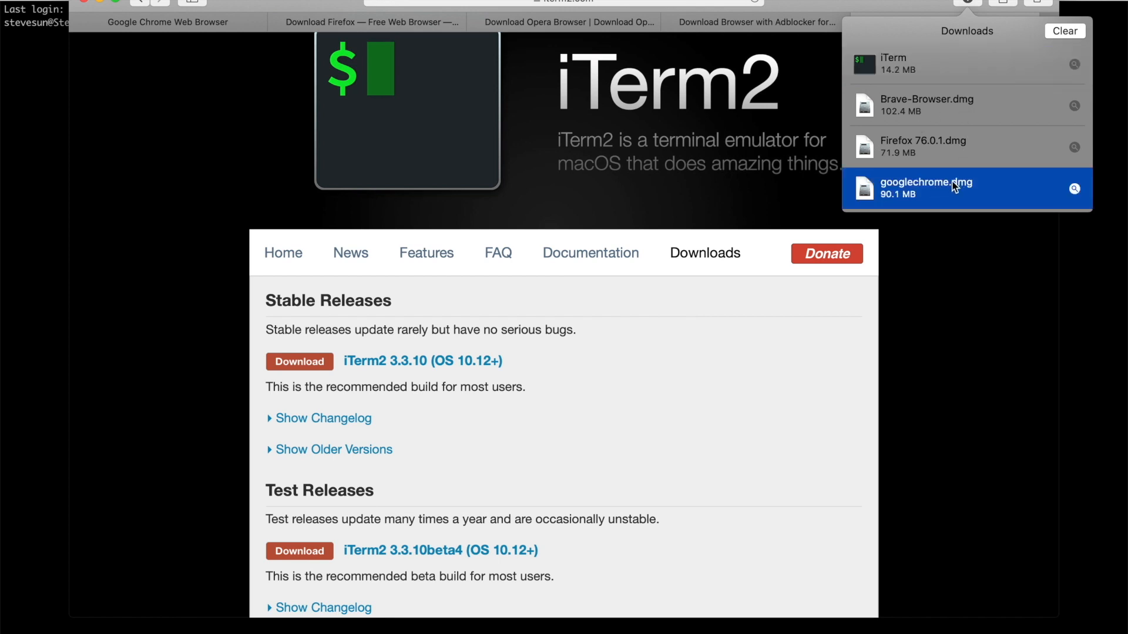
{"action": "double_click", "coordinate": [926, 188]}
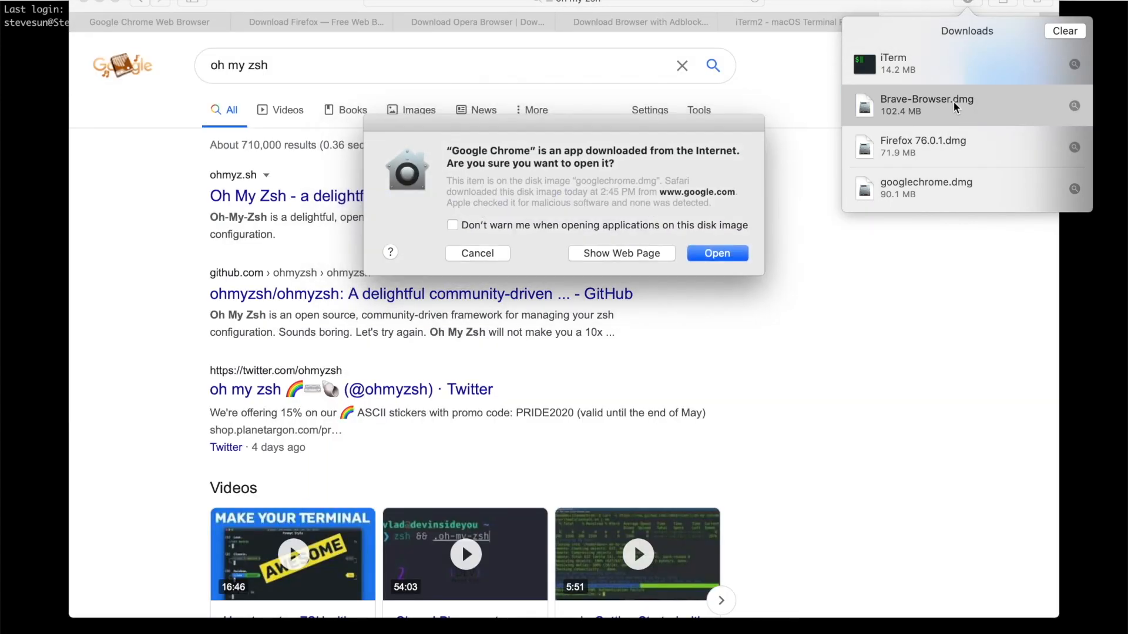
- Dismiss the Google Chrome open warning and select the Oh My Zsh curl install command
{"action": "left_click", "coordinate": [717, 254]}
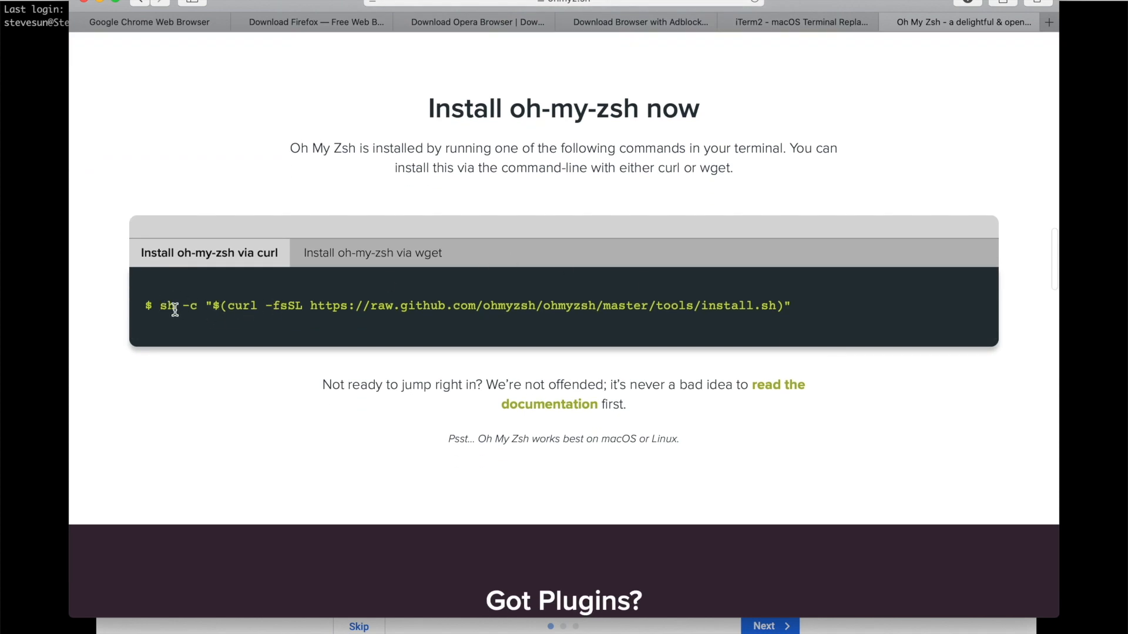
{"action": "left_click_drag", "start_coordinate": [161, 305], "coordinate": [726, 306]}
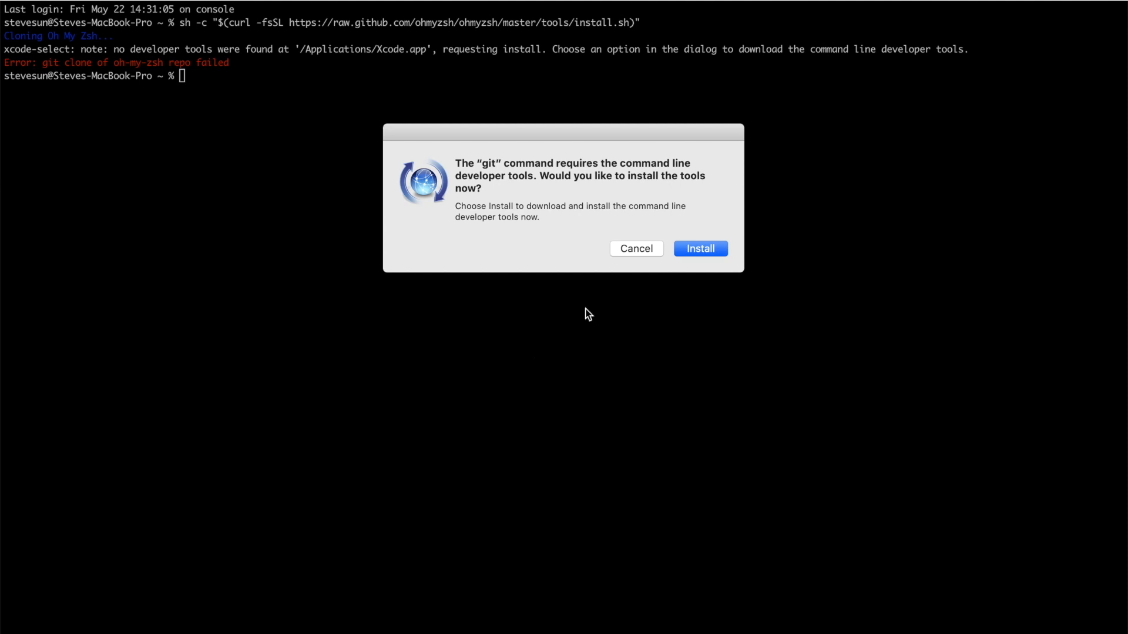
- Install the command line developer tools, agree to the license, and postpone system updates
{"action": "left_click", "coordinate": [698, 248]}
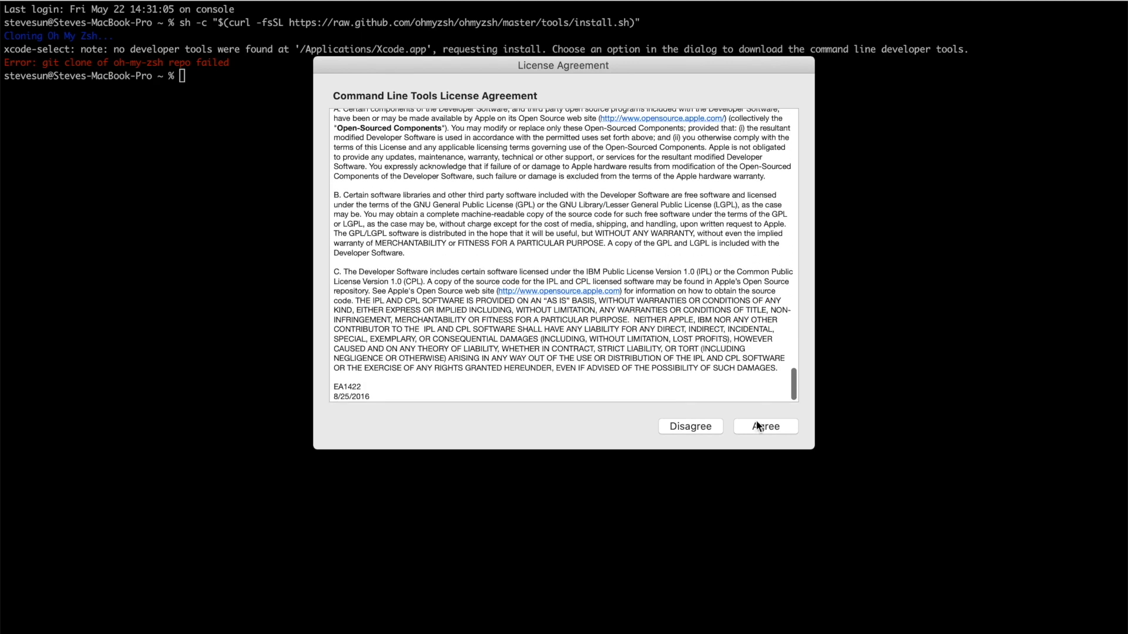
{"action": "left_click", "coordinate": [765, 425]}
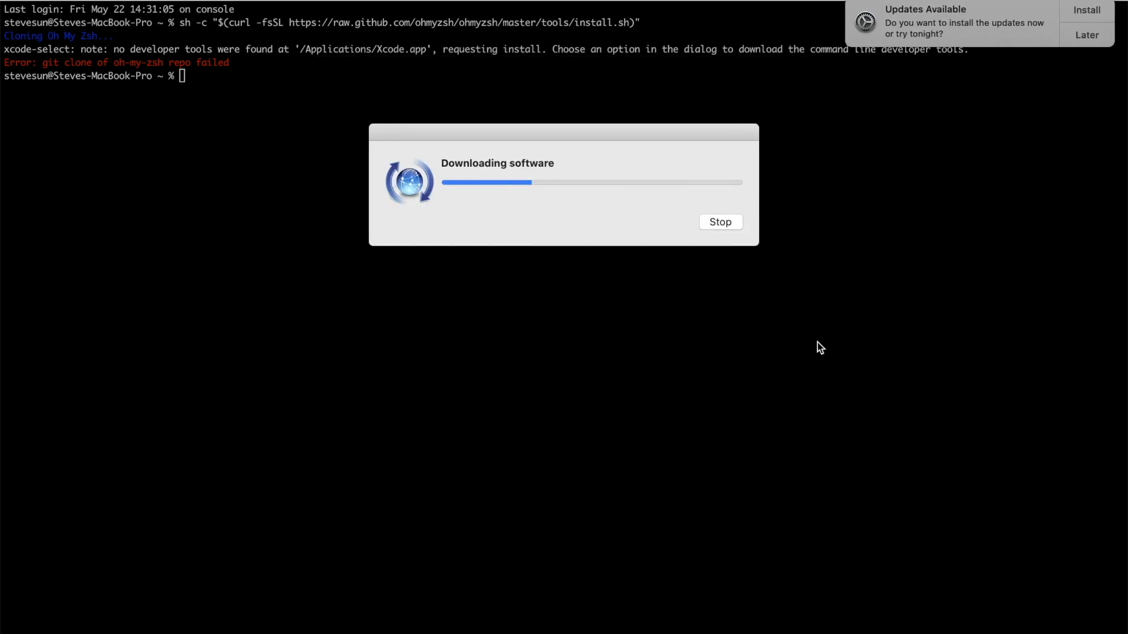
{"action": "mouse_move", "coordinate": [987, 140]}
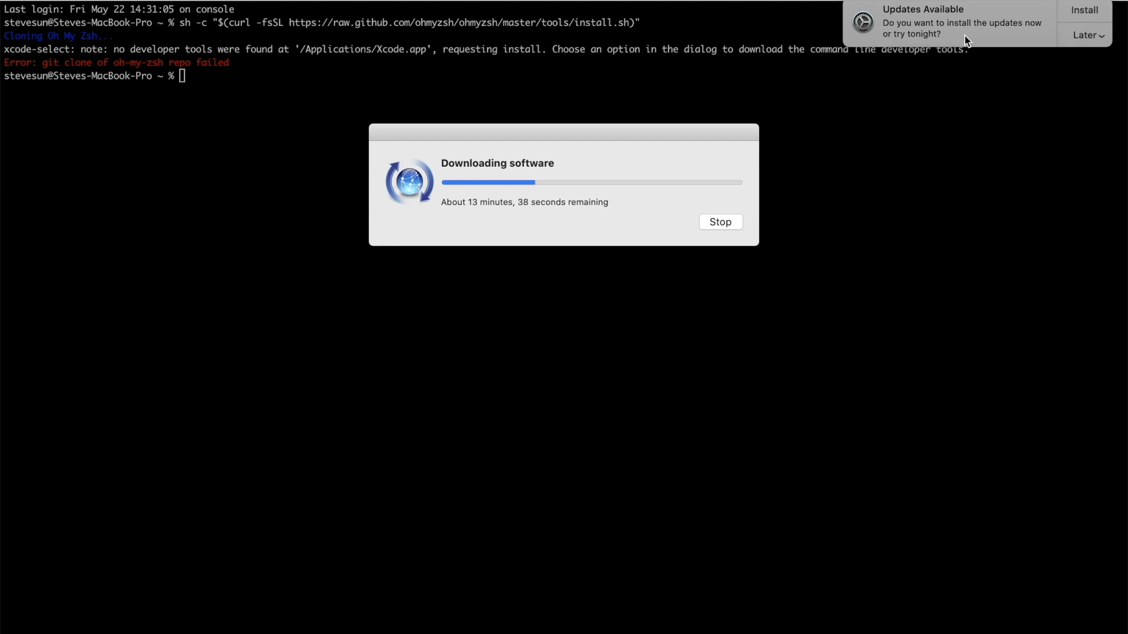
{"action": "left_click", "coordinate": [1082, 34]}
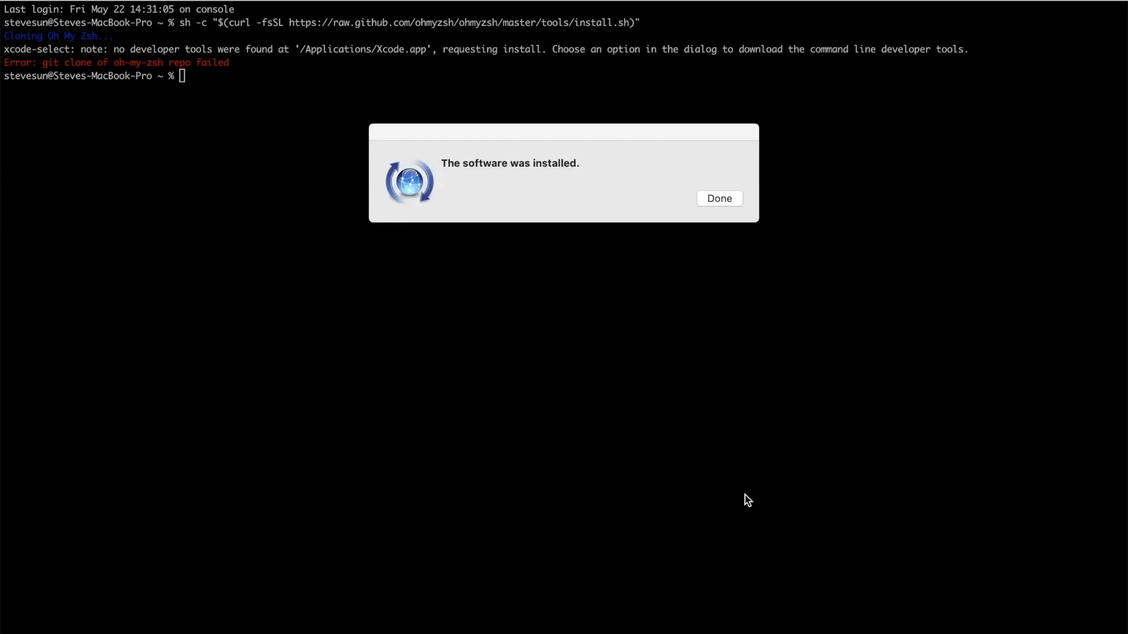
{"action": "left_click", "coordinate": [717, 199]}
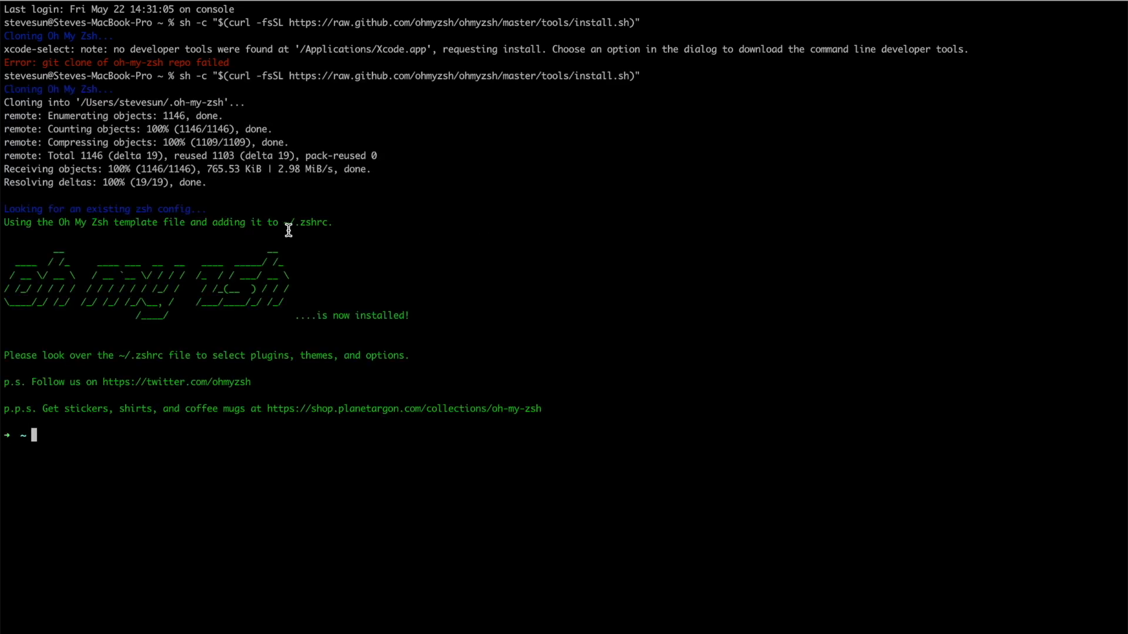
- Switch back to Safari's Oh My Zsh page and scroll through the install notes
{"action": "key", "text": "cmd+tab"}
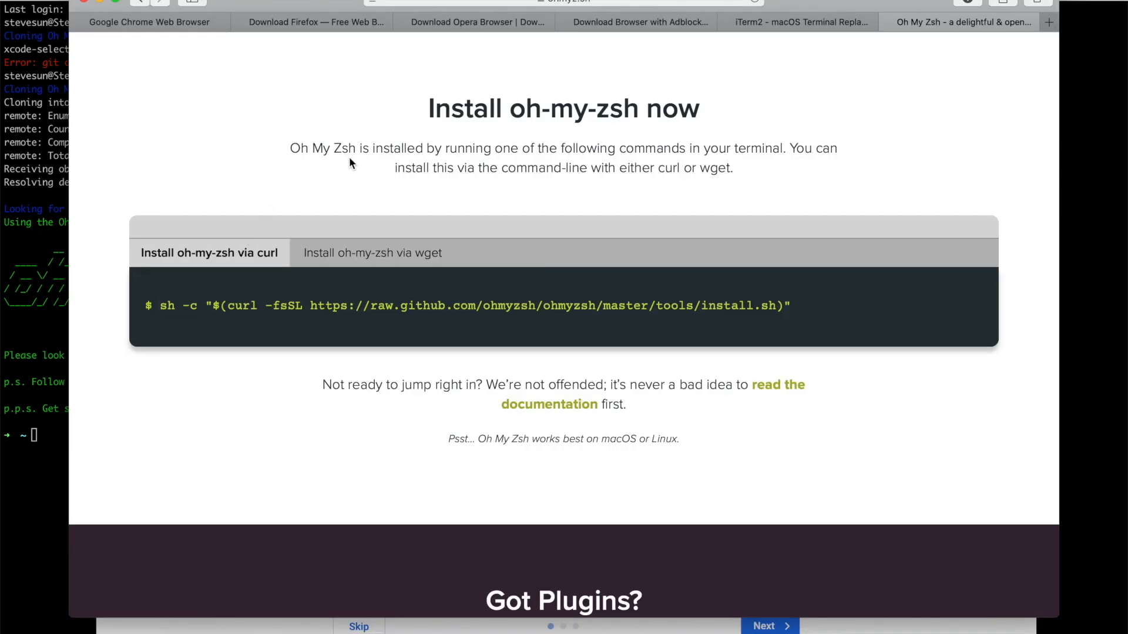
{"action": "scroll", "scroll_direction": "down", "scroll_amount": 3}
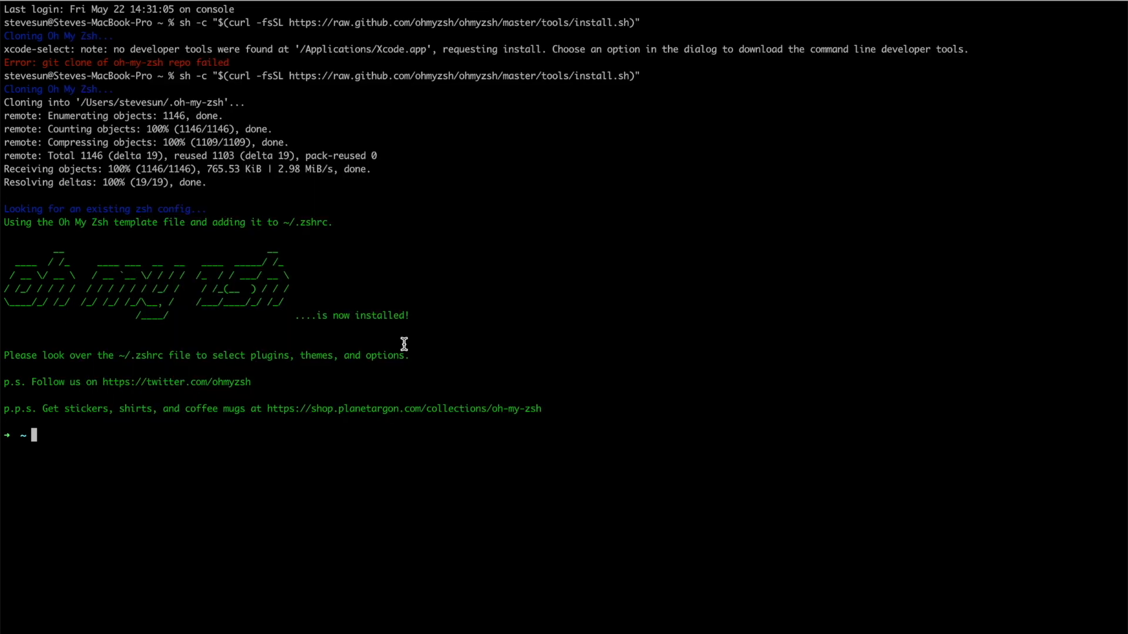
- Run echo $SHELL to confirm zsh, then open ~/.zshrc in vi
{"action": "type", "text": "echo"}
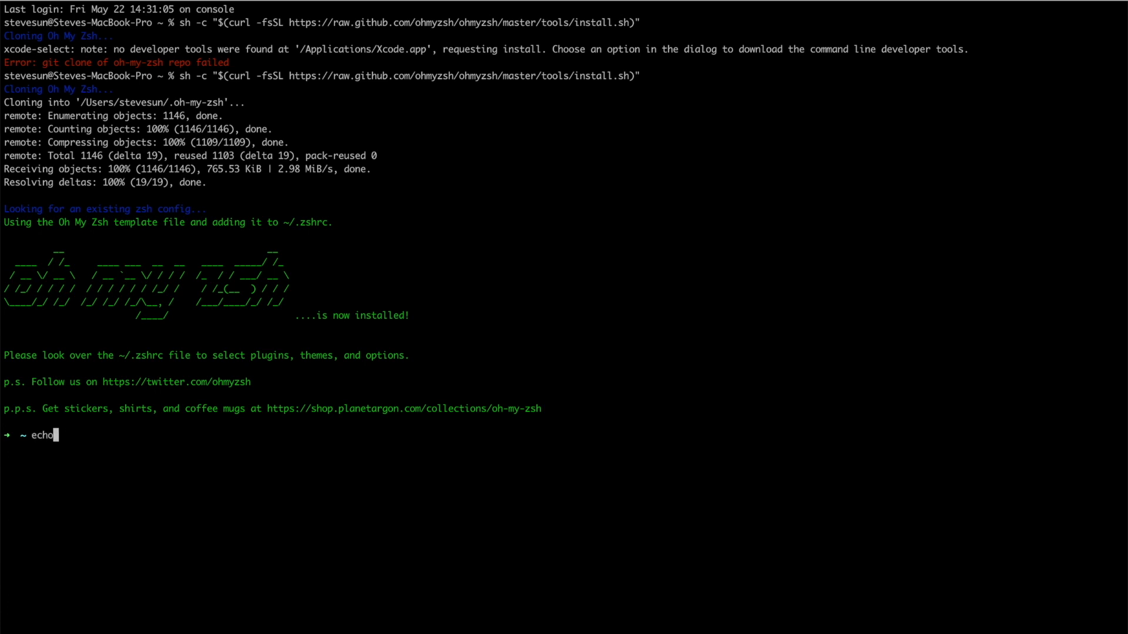
{"action": "type", "text": "$SHELL"}
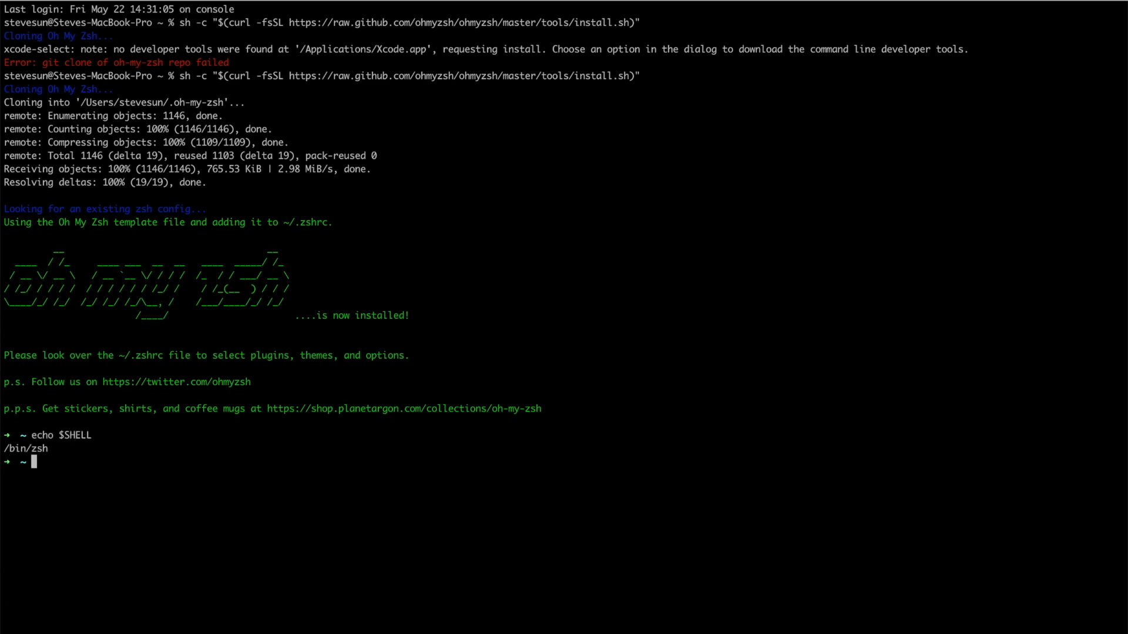
{"action": "type", "text": "vi"}
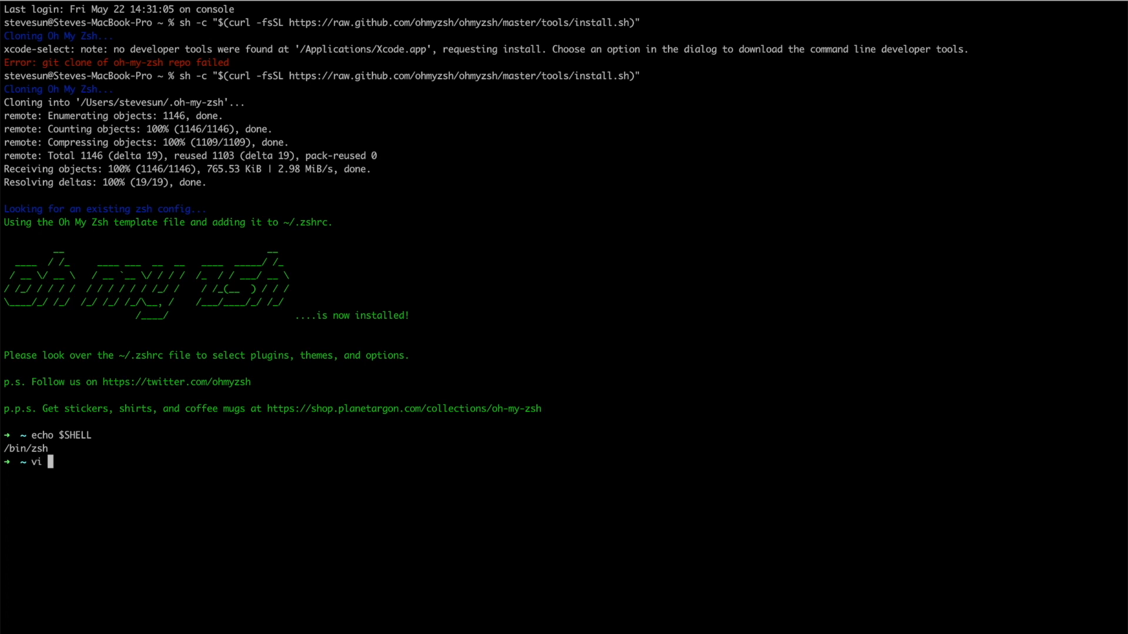
{"action": "type", "text": "~/.zshr"}
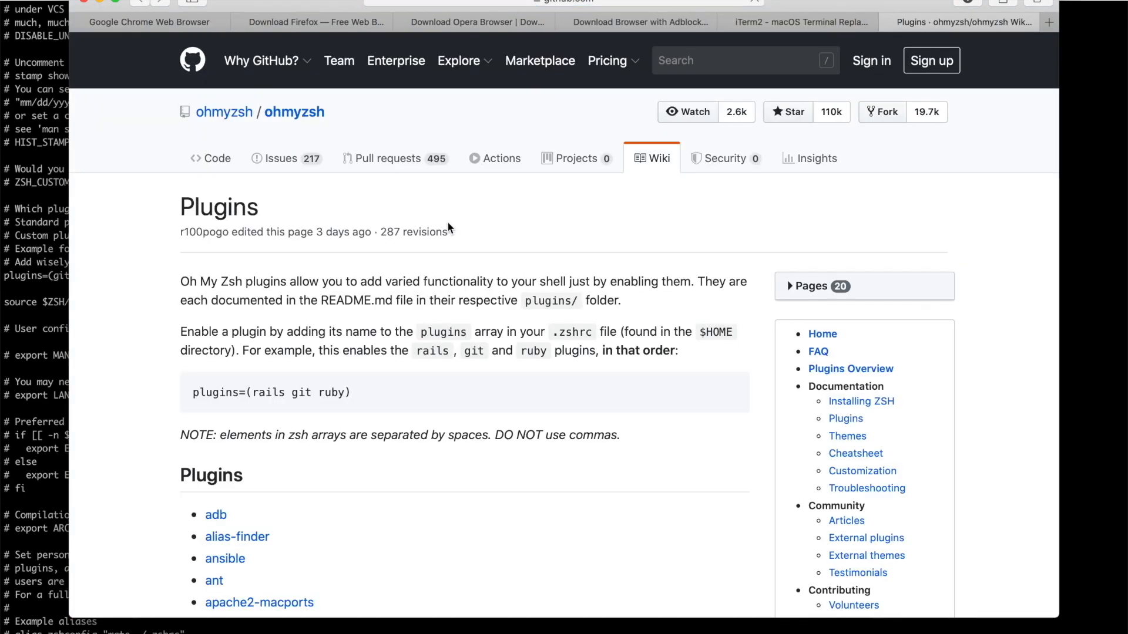
- Start the plugins=( list in .zshrc and select the zsh-completions git clone command on GitHub
{"action": "scroll", "scroll_direction": "down", "scroll_amount": 3}
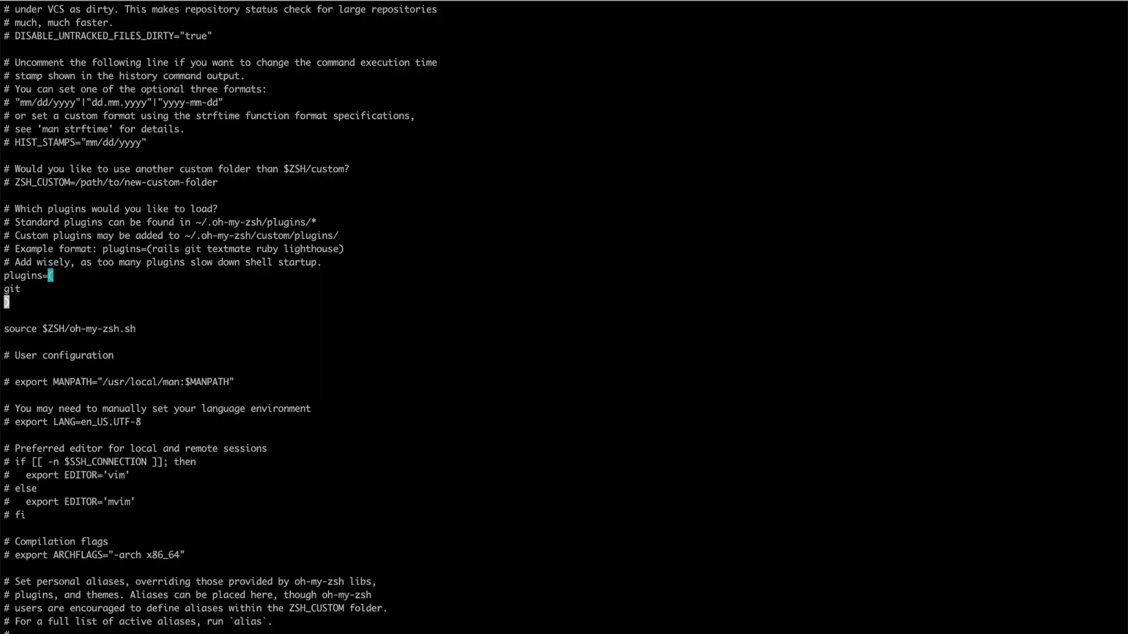
{"action": "type", "text": "("}
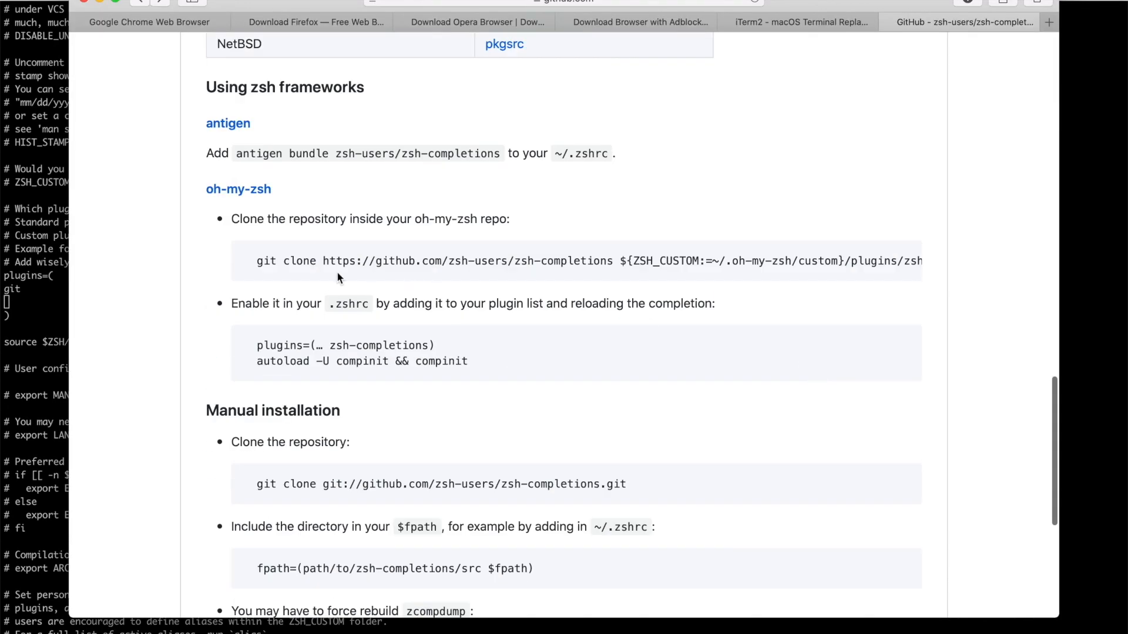
{"action": "left_click_drag", "start_coordinate": [256, 261], "coordinate": [697, 261]}
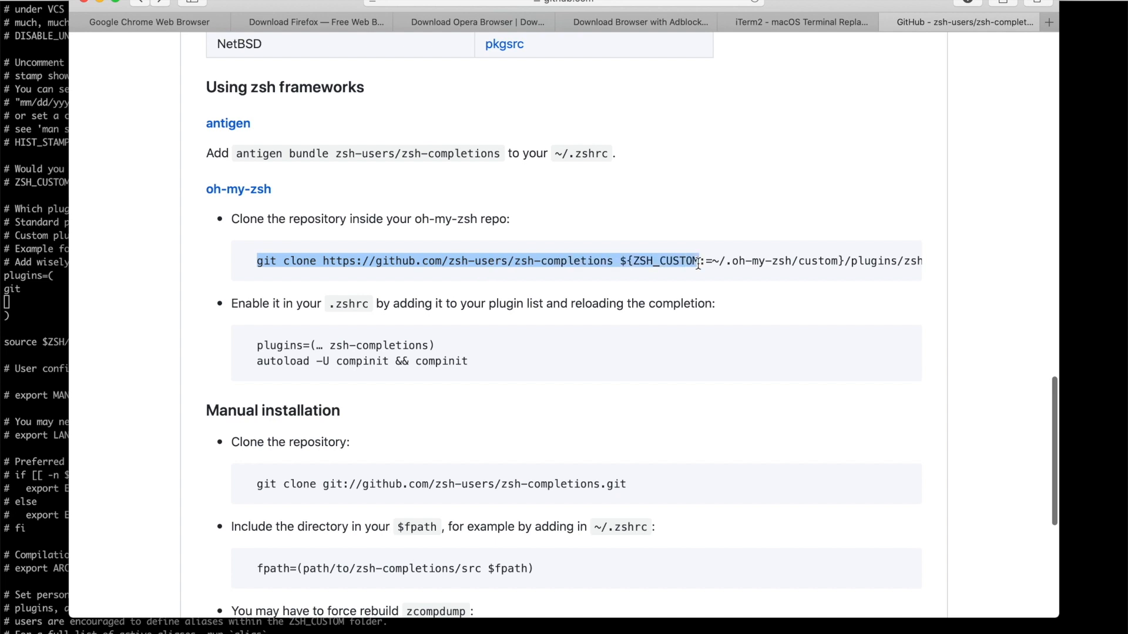
{"action": "scroll", "scroll_direction": "right", "scroll_amount": 3}
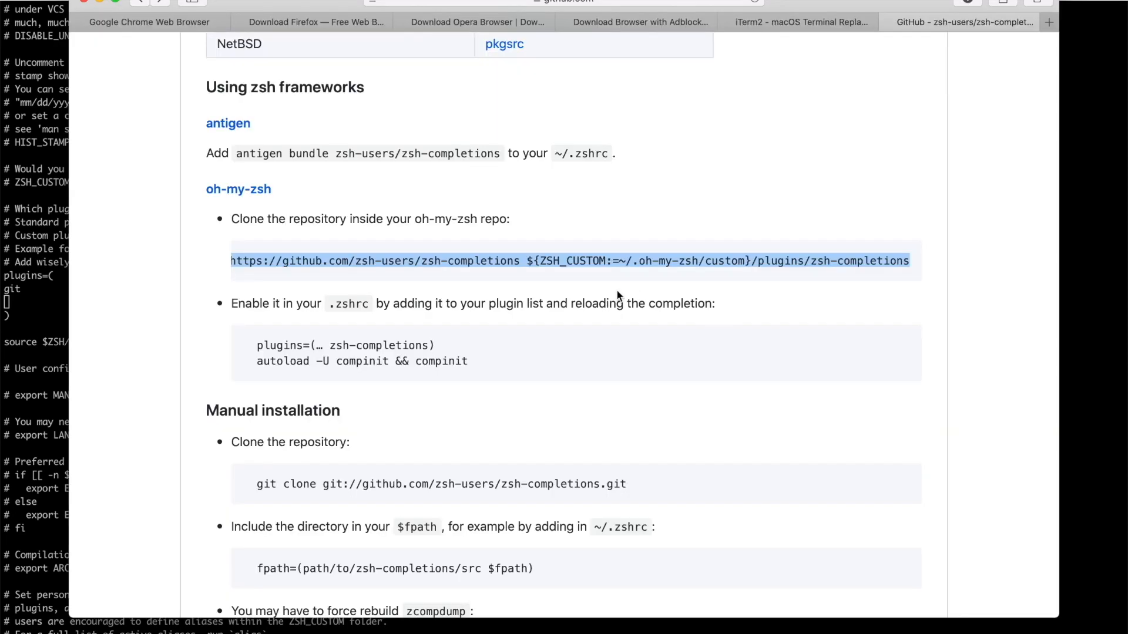
{"action": "scroll", "scroll_direction": "up", "scroll_amount": 3}
{"action": "type", "text": "zsh"}
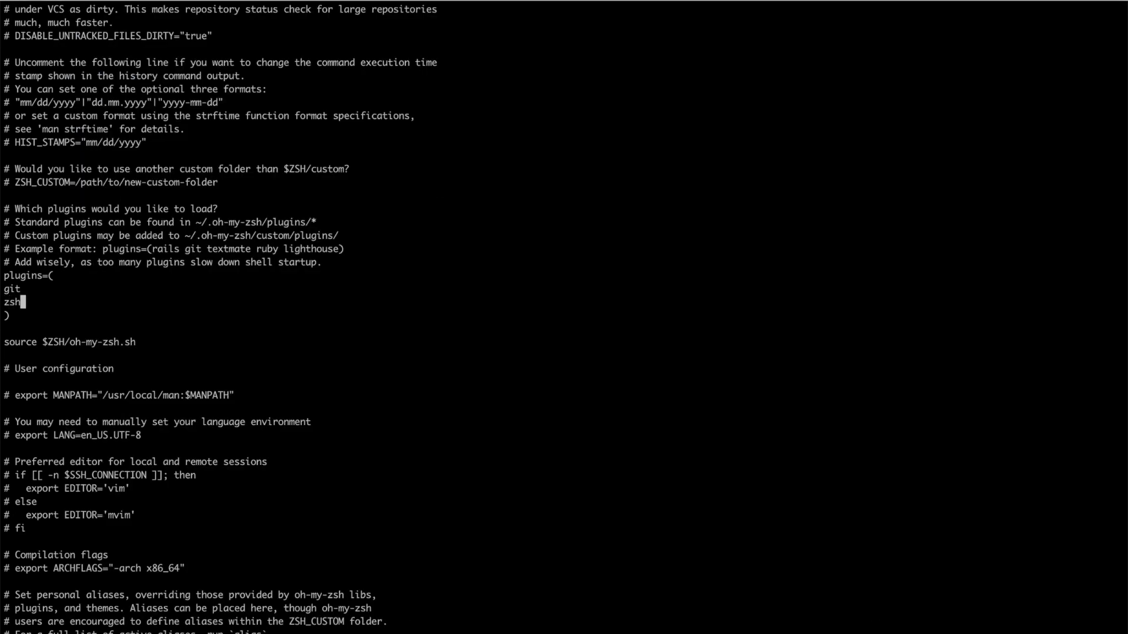
- Add zsh-completion to the plugins list and source ~/.zshrc in a new tab
{"action": "type", "text": "-compl"}
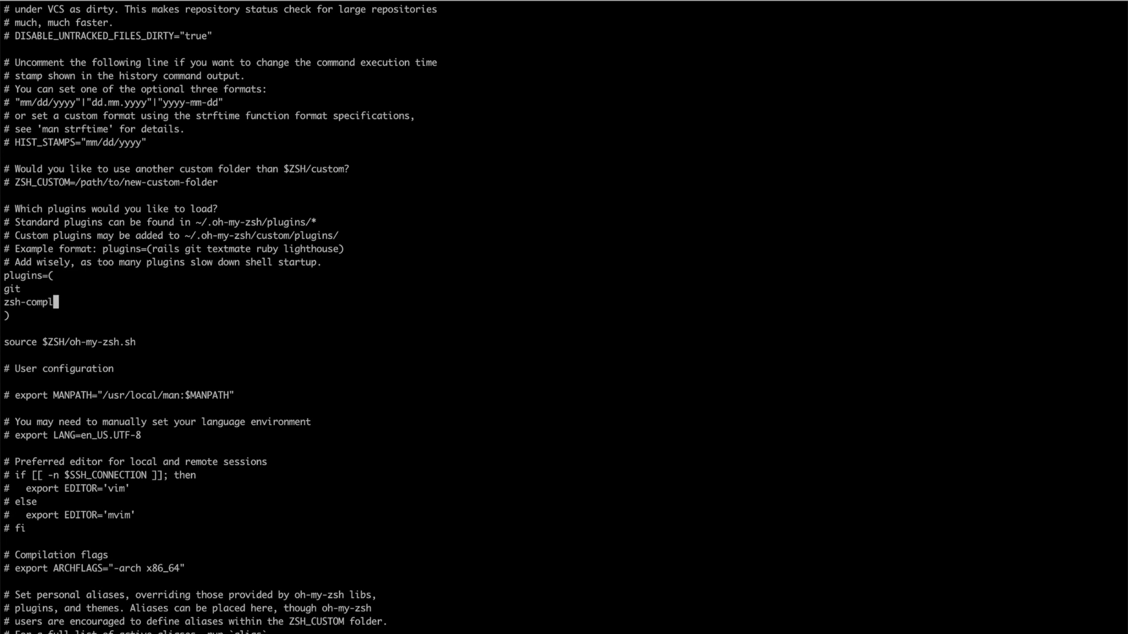
{"action": "type", "text": "etion"}
{"action": "type", "text": "vi"}
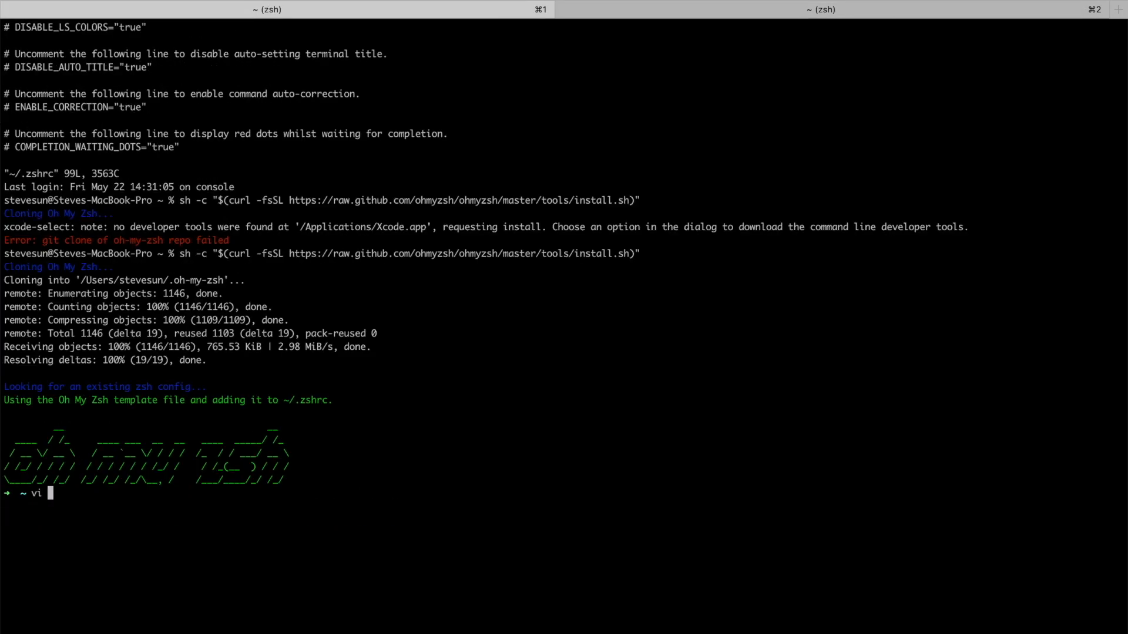
{"action": "type", "text": "source"}
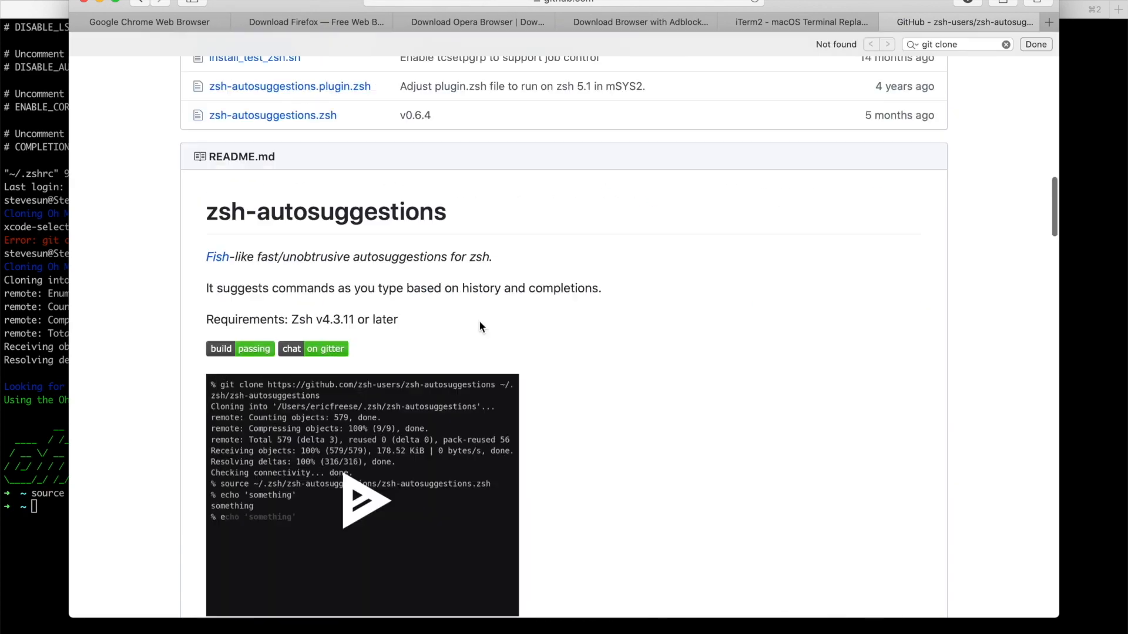
- Bring up the zsh-autosuggestions installation guide on GitHub for reference
{"action": "scroll", "scroll_direction": "down", "scroll_amount": 3}
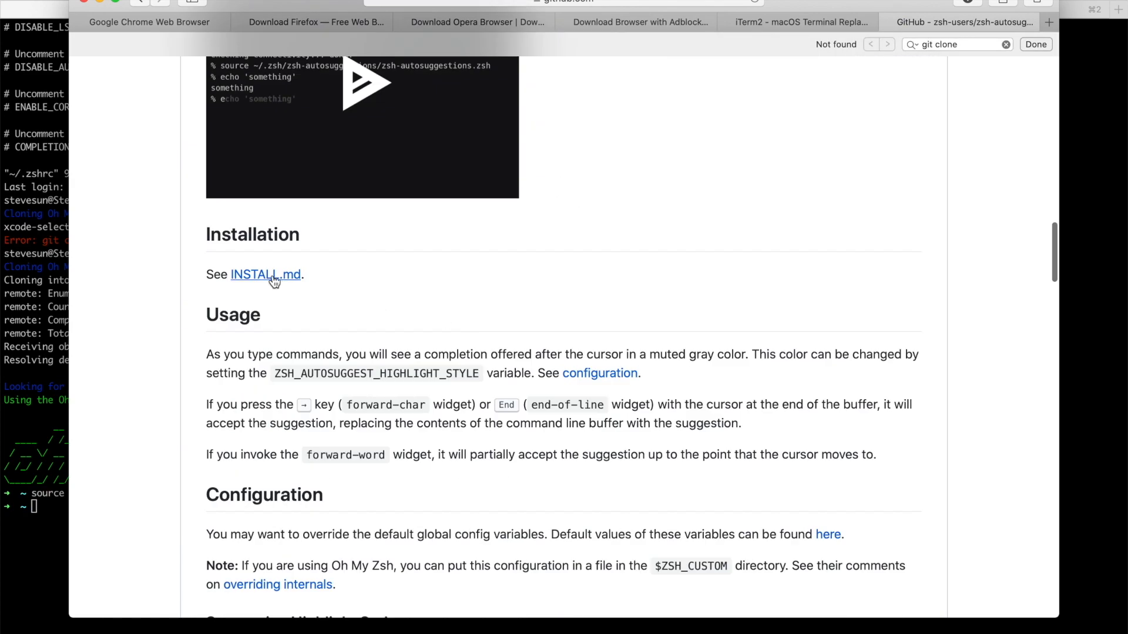
{"action": "left_click", "coordinate": [265, 275]}
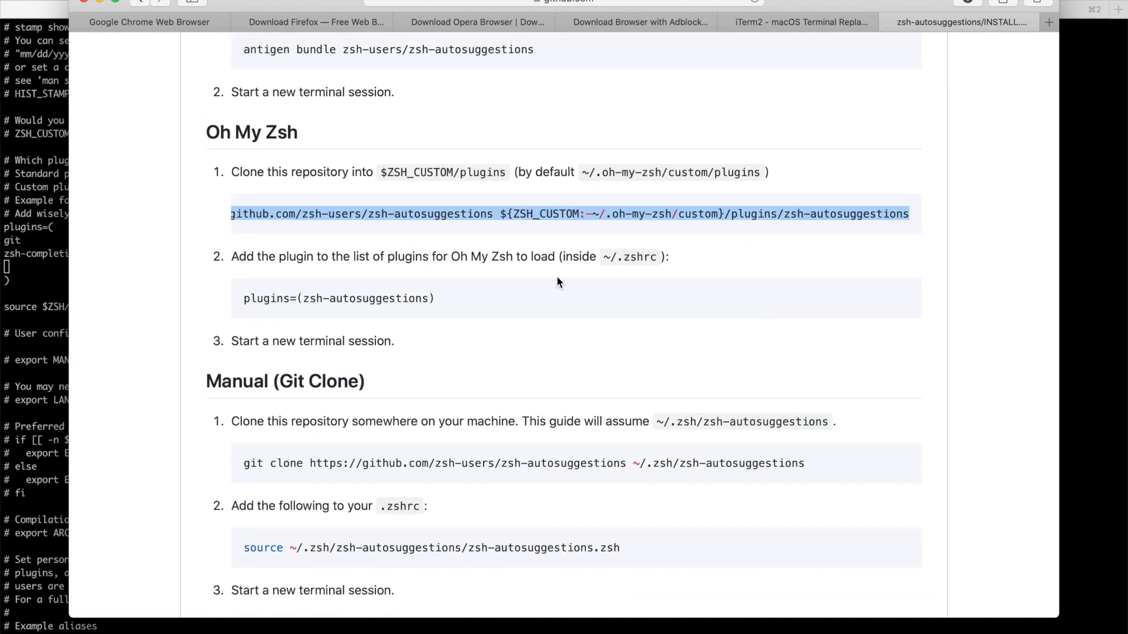
{"action": "mouse_move", "coordinate": [516, 264]}
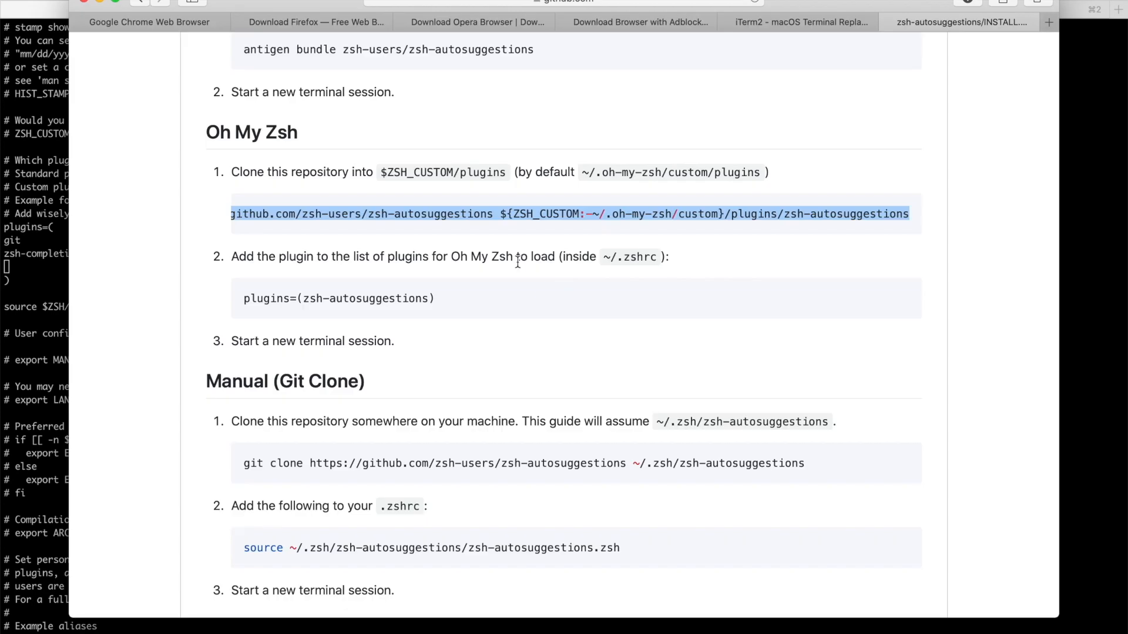
{"action": "double_click", "coordinate": [413, 214]}
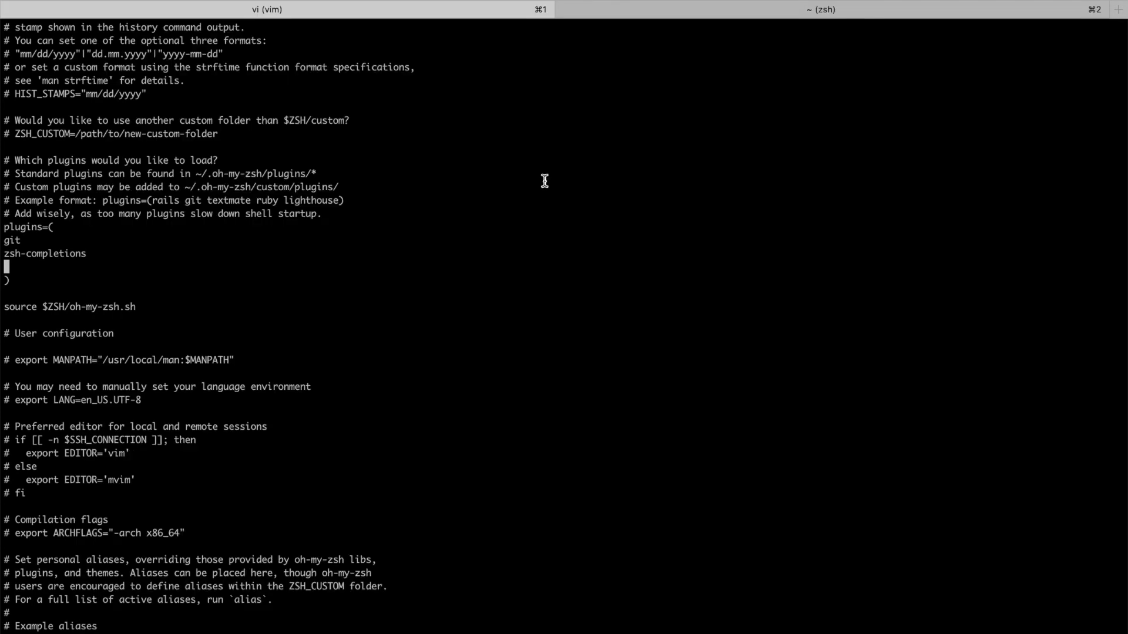
- Add zsh-autosuggestions to the plugins list in ~/.zshrc and reload it with source ~/.zshrc
{"action": "type", "text": "zsh-autosuggestions"}
{"action": "type", "text": "source"}
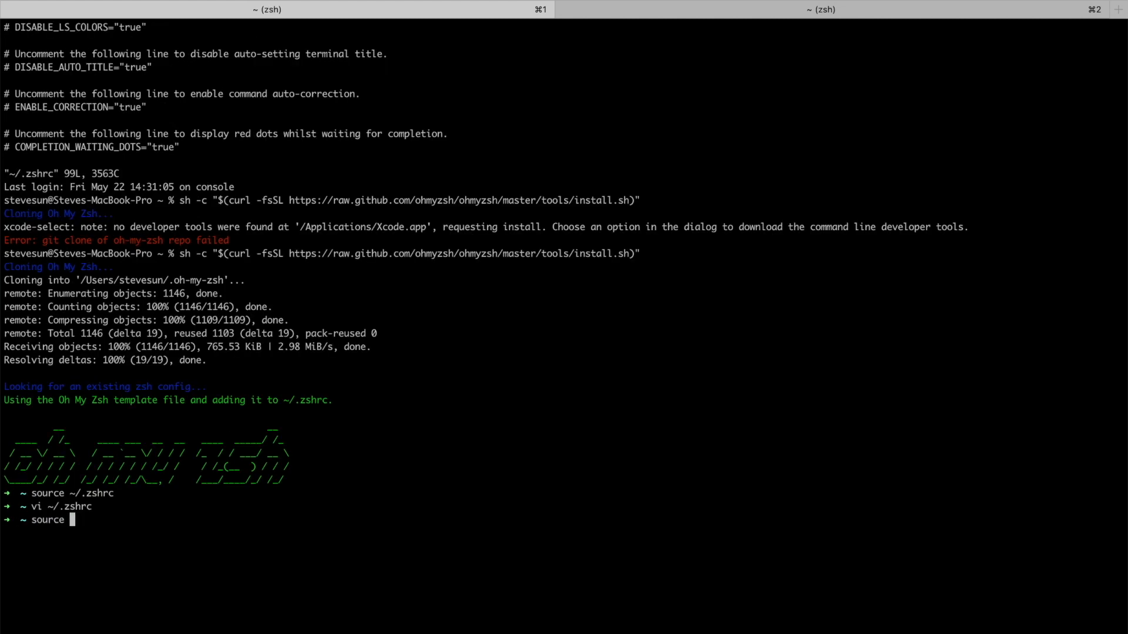
{"action": "type", "text": "~/.zshrc"}
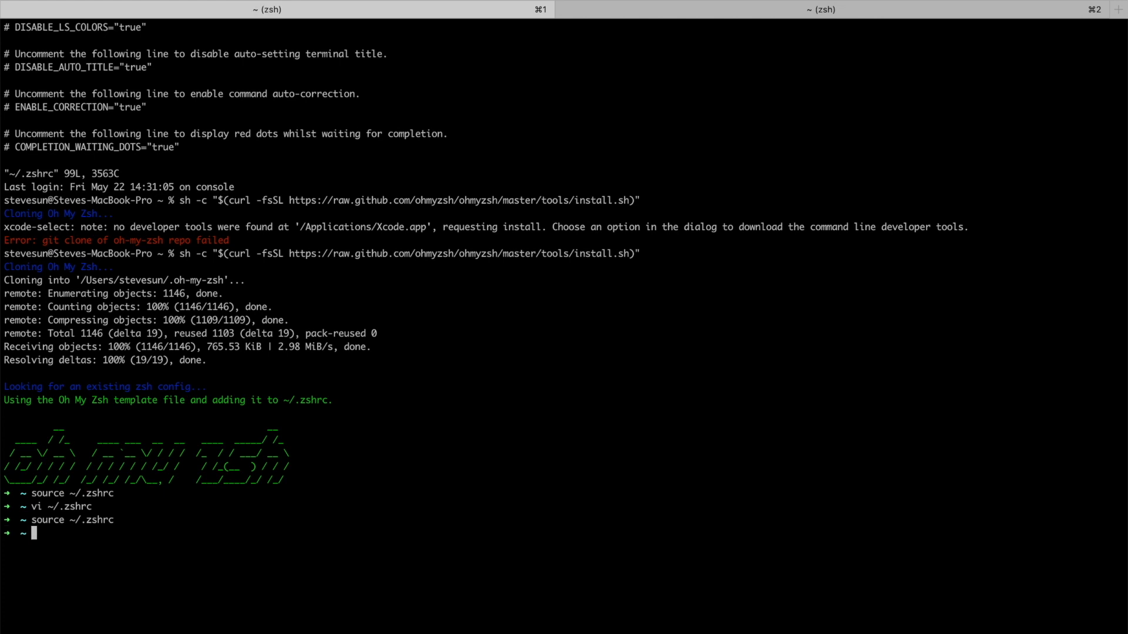
{"action": "type", "text": "source ~/.zshrc"}
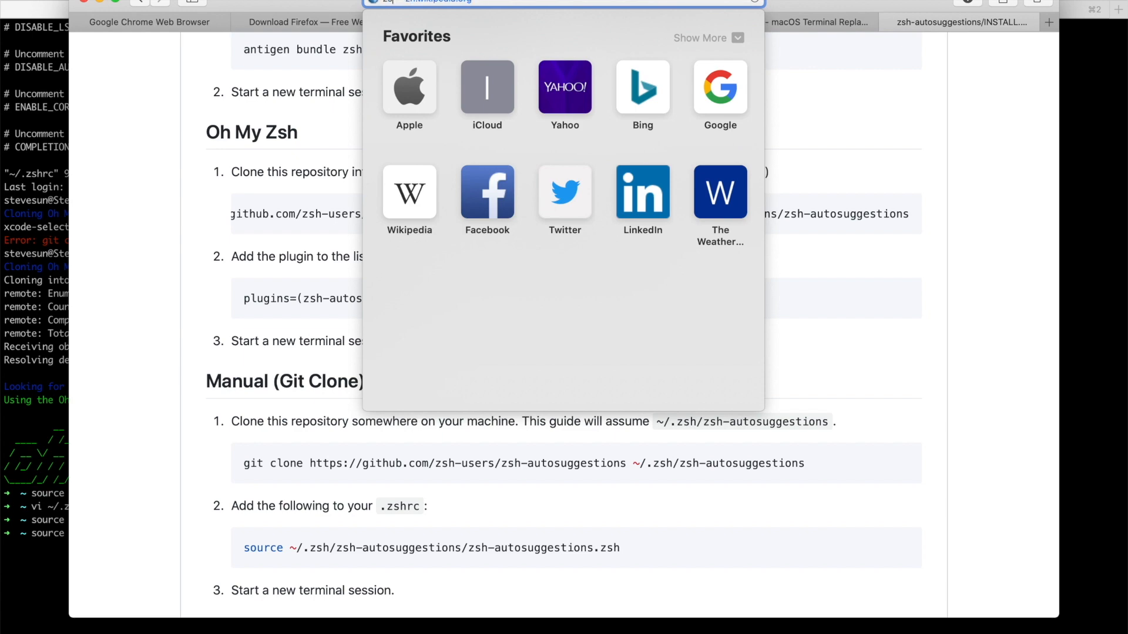
- Find the zsh-syntax-highlighting repo via 'zsh syntax' search and reach its INSTALL.md guide
{"action": "type", "text": "zsh syntax"}
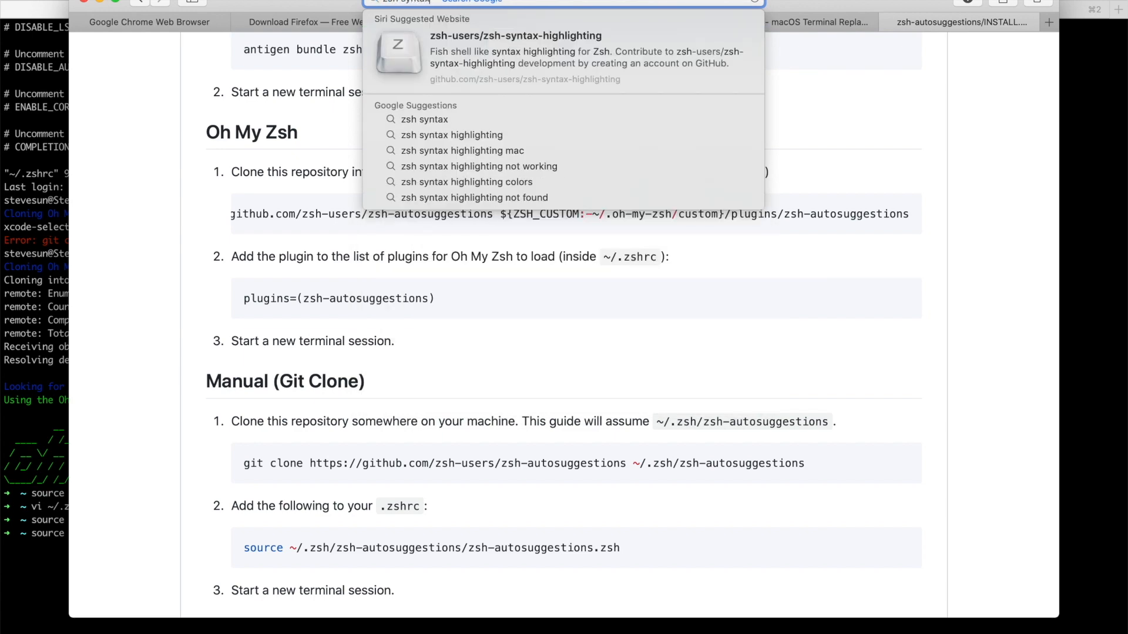
{"action": "left_click", "coordinate": [514, 36]}
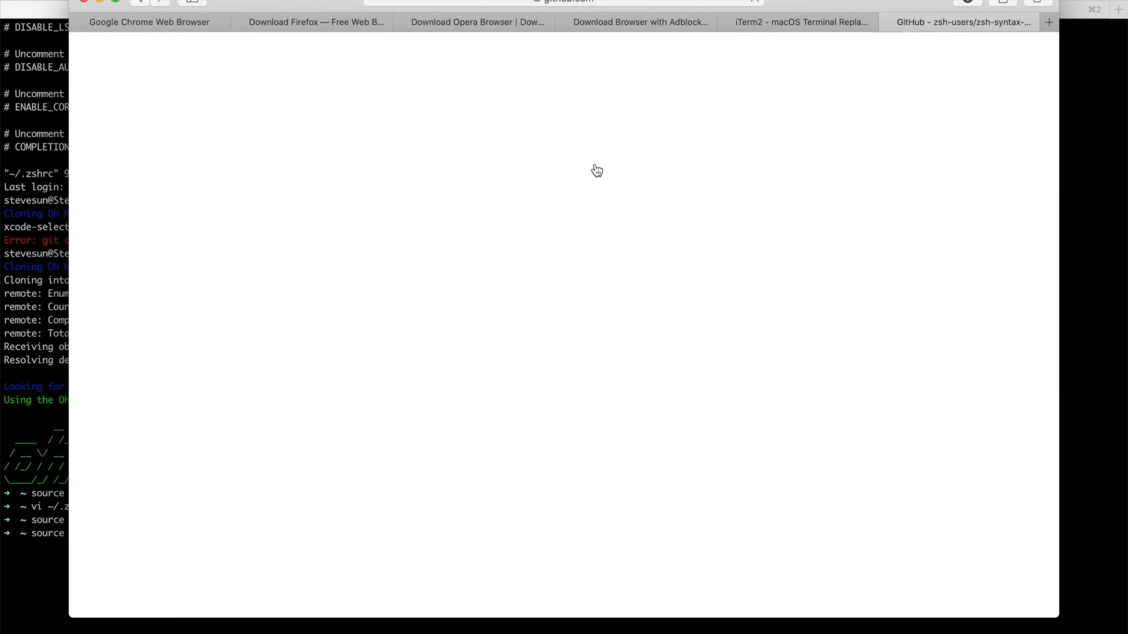
{"action": "type", "text": "install"}
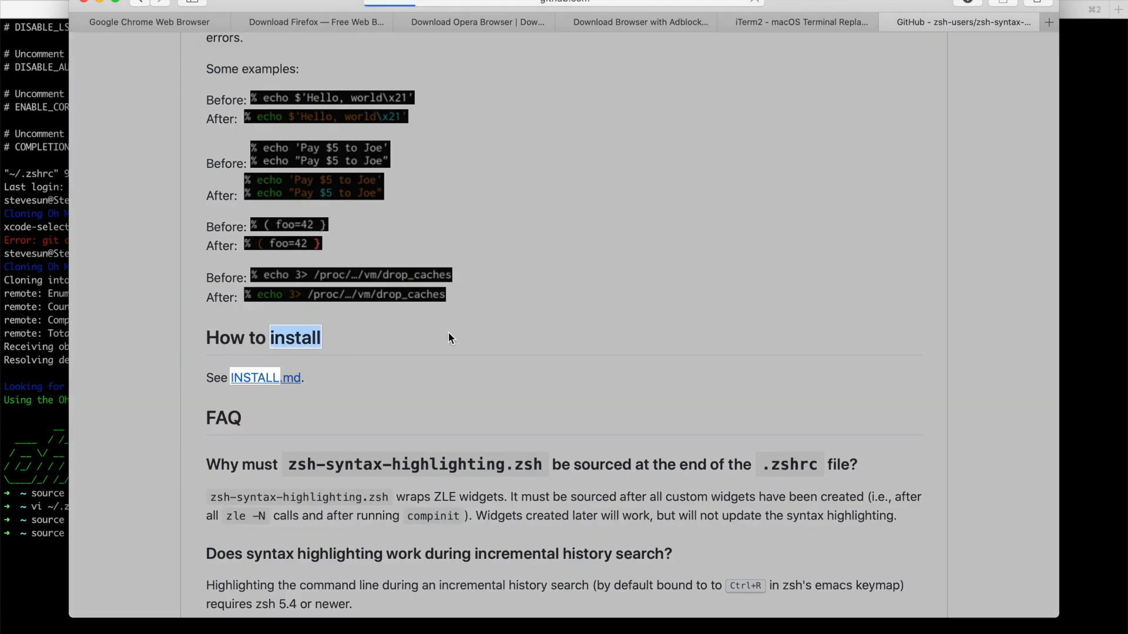
{"action": "left_click", "coordinate": [254, 378]}
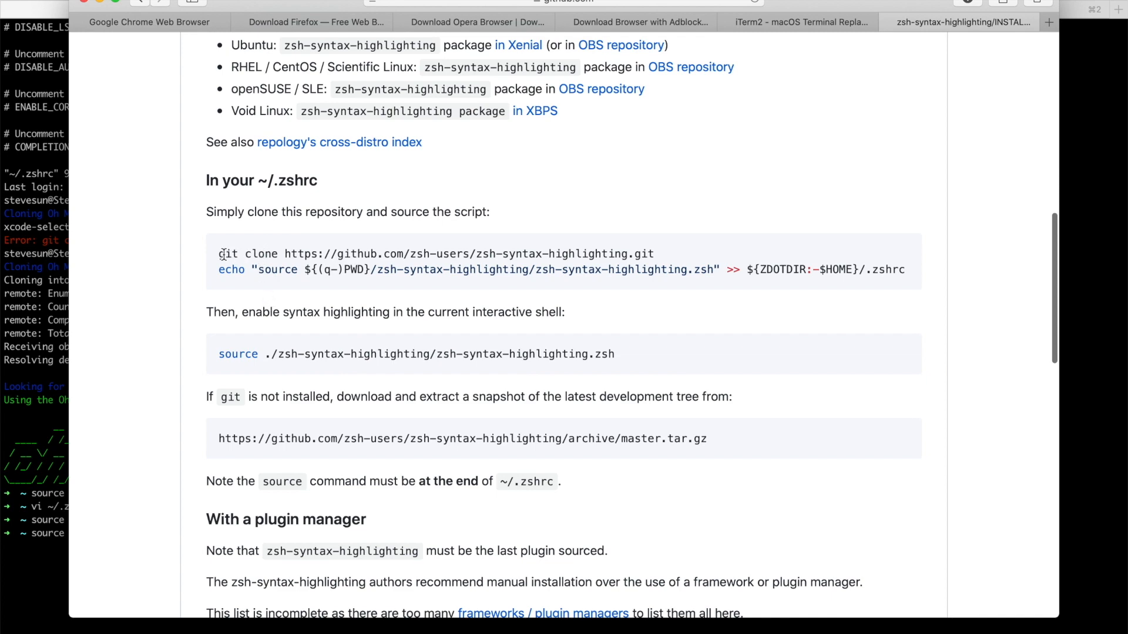
- Copy the git clone command and the zsh-syntax-highlighting name from the ~/.zshrc section
{"action": "left_click_drag", "start_coordinate": [220, 253], "coordinate": [651, 253]}
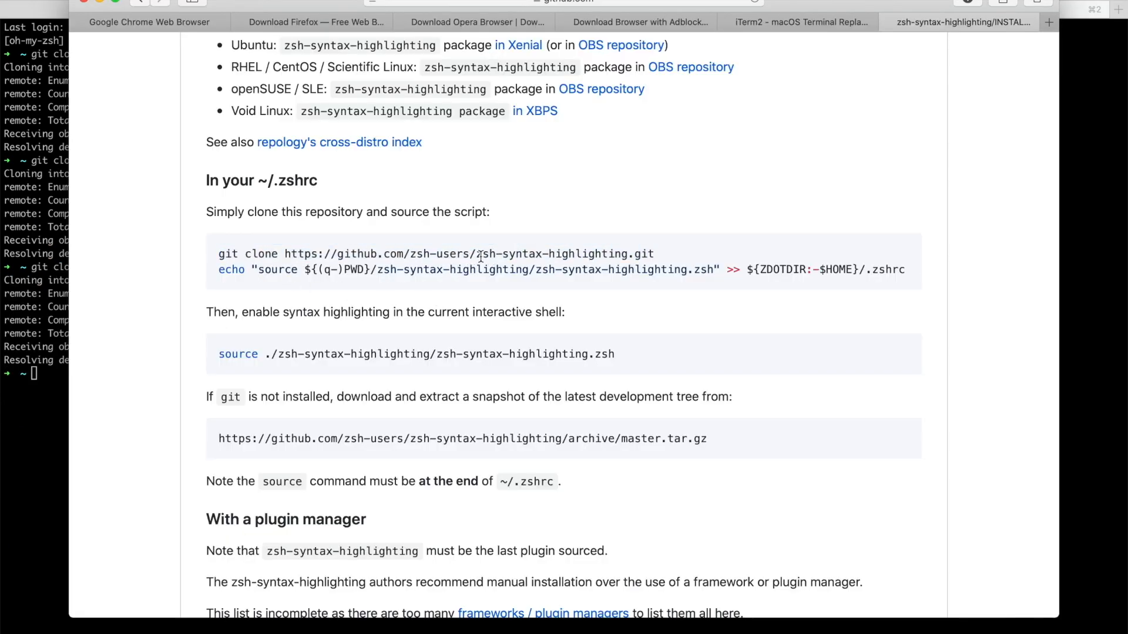
{"action": "double_click", "coordinate": [550, 253]}
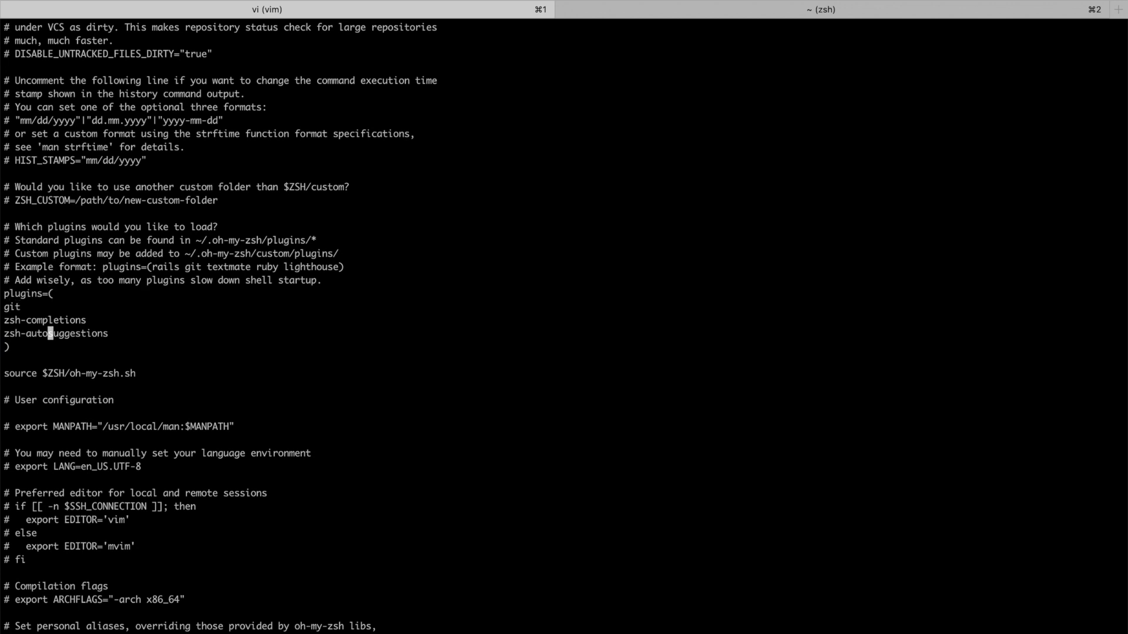
- Add zsh-syntax-highlighting to the plugins list in .zshrc and check the working directory with pwd
{"action": "type", "text": "zsh-syntax-highlighting/zsh-syntax-highlighting.zsh"}
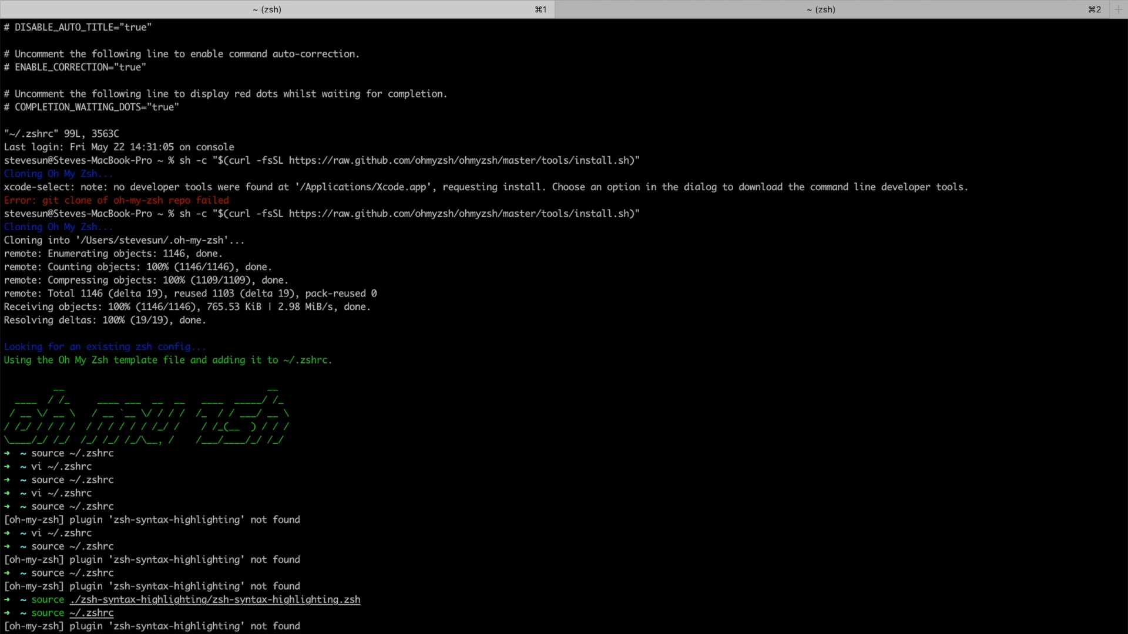
{"action": "type", "text": "pwd"}
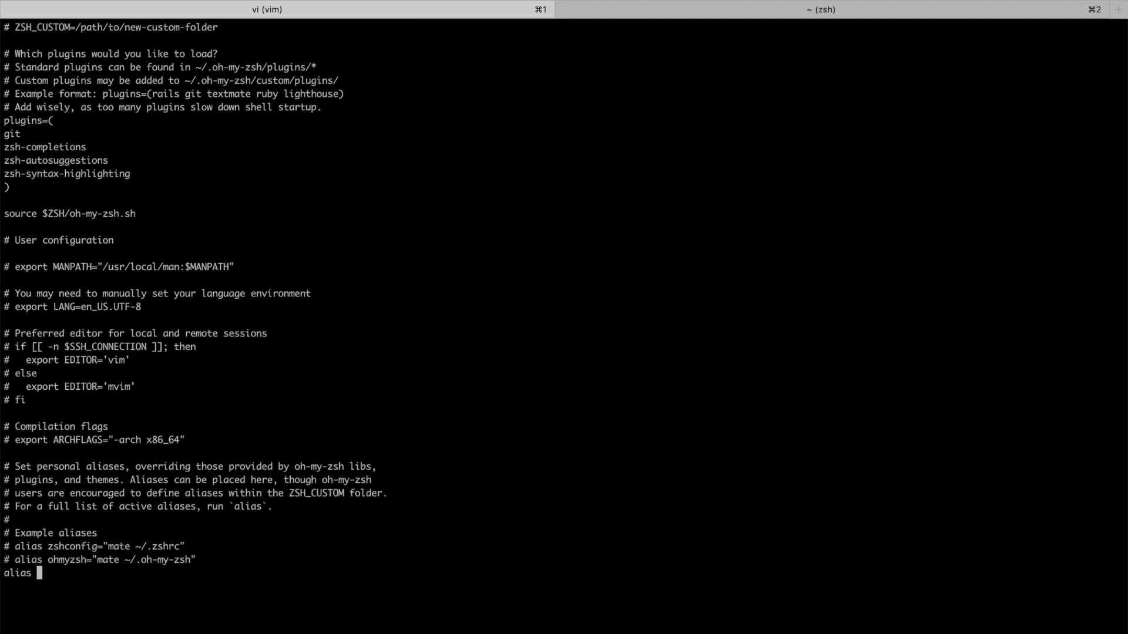
- Append alias c='clear' and alias ll='ls -aht' to ~/.zshrc
{"action": "type", "text": "c='clear"}
{"action": "type", "text": "alias"}
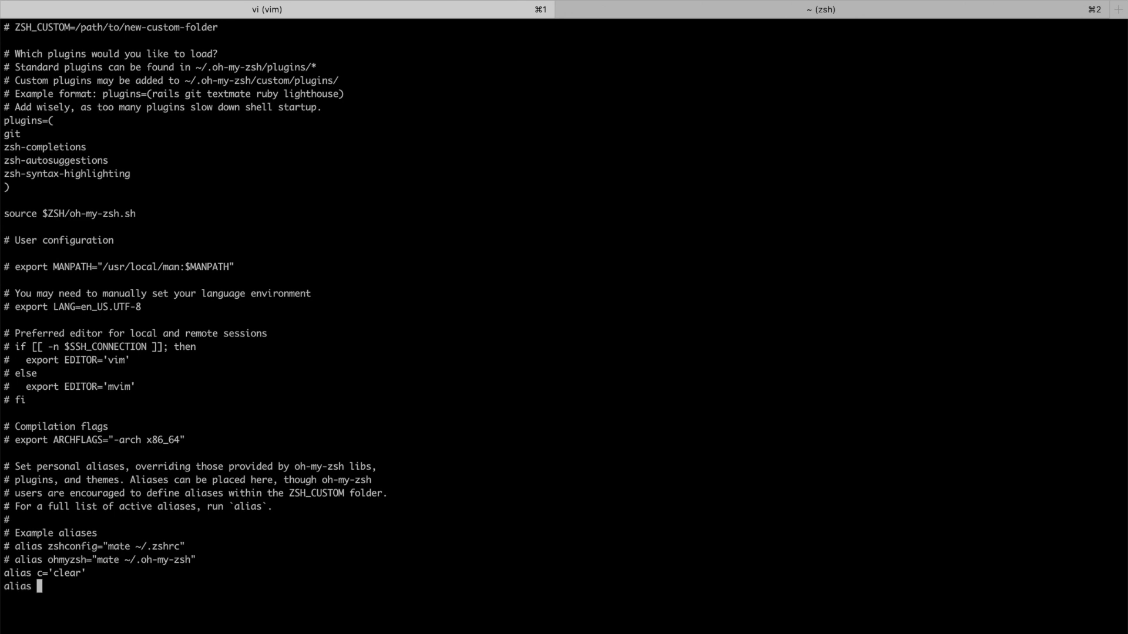
{"action": "type", "text": "ll='"}
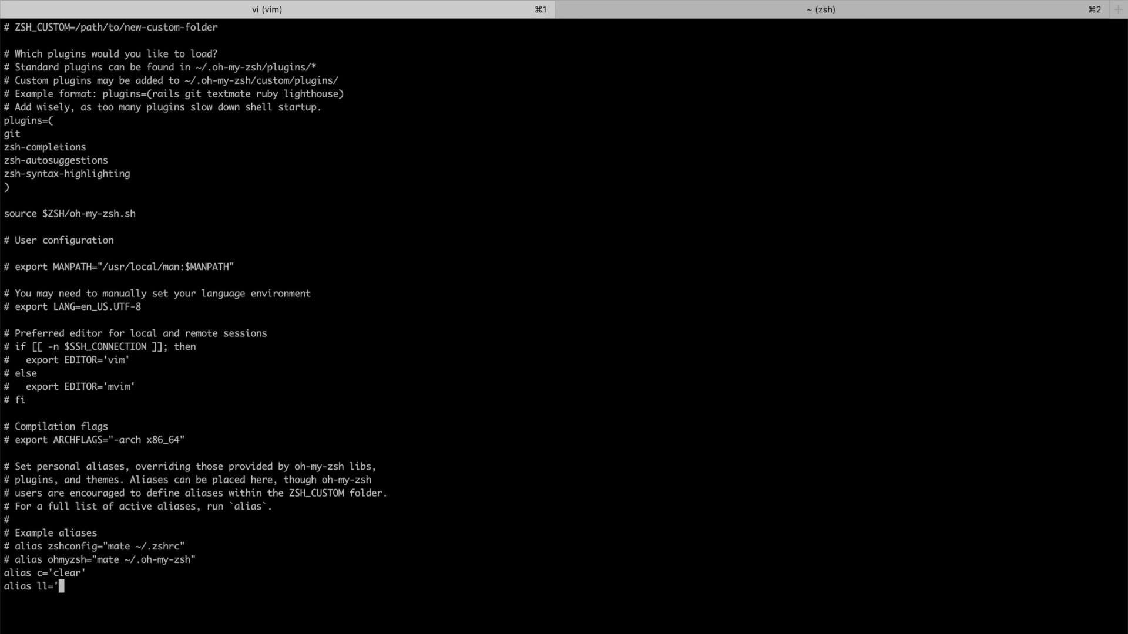
{"action": "type", "text": "ls"}
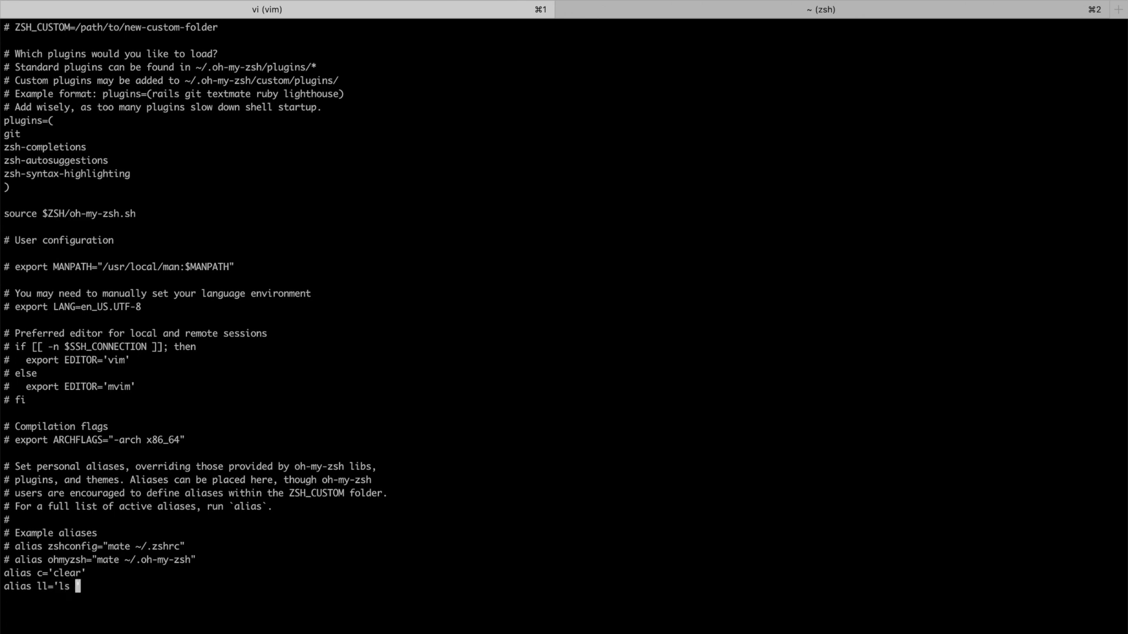
{"action": "type", "text": "-ah"}
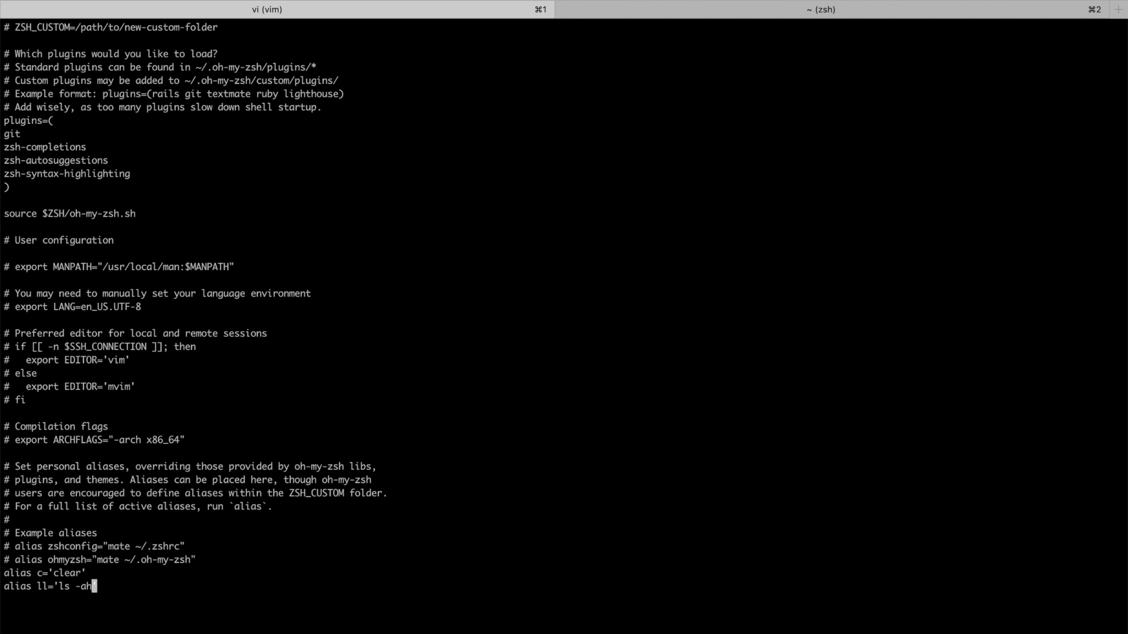
{"action": "type", "text": "t'"}
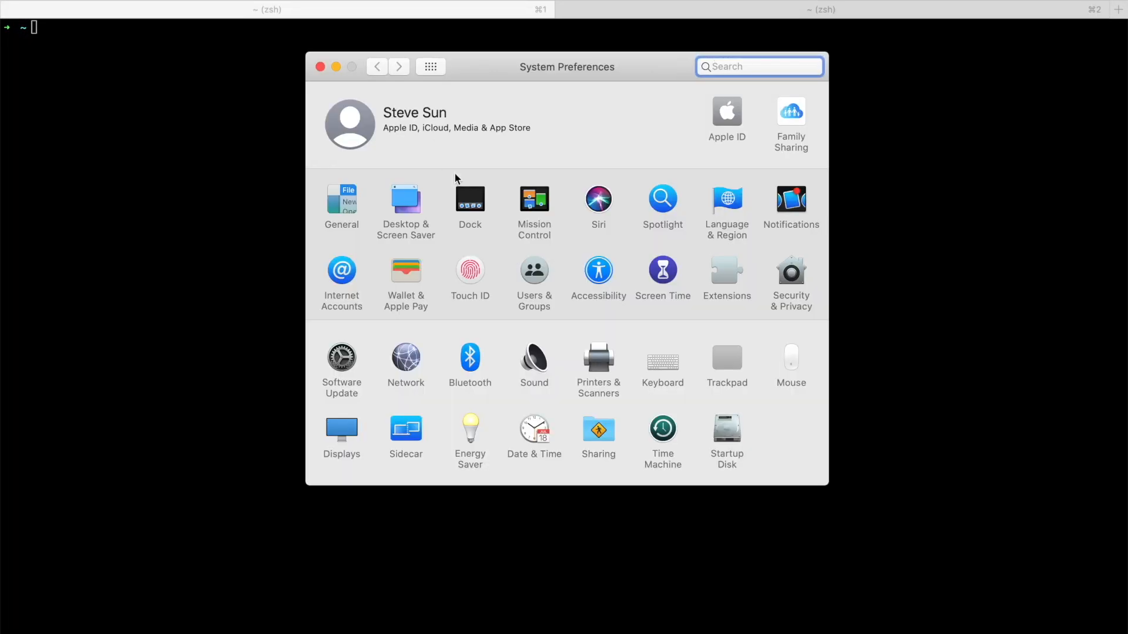
- In General settings, enable 'Automatically hide and show the menu bar'
{"action": "left_click", "coordinate": [340, 200]}
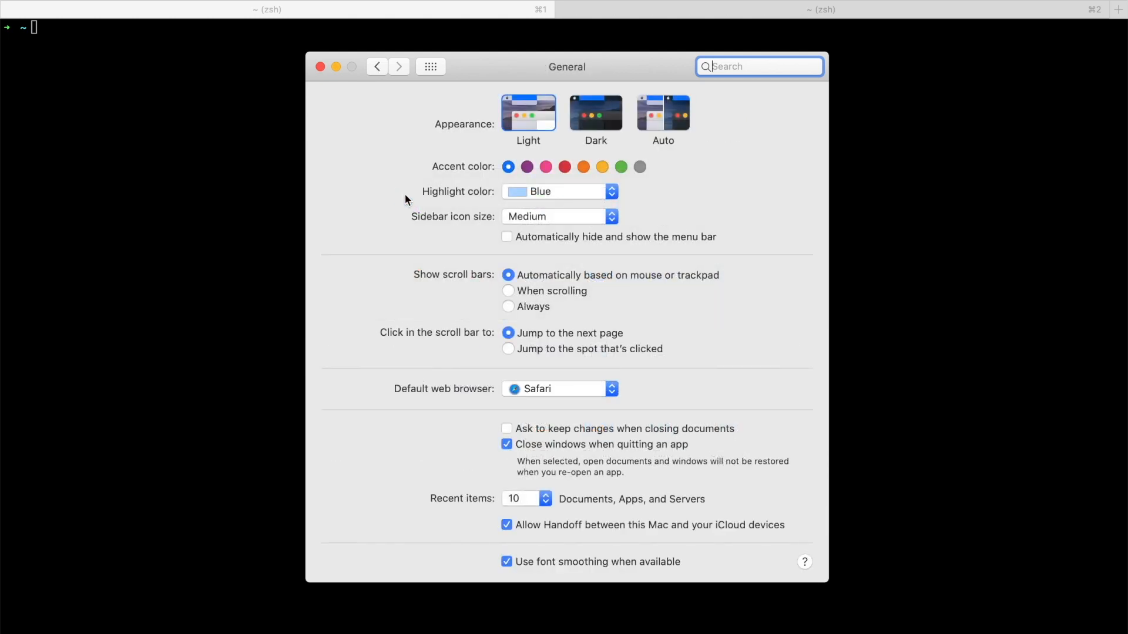
{"action": "left_click", "coordinate": [507, 236]}
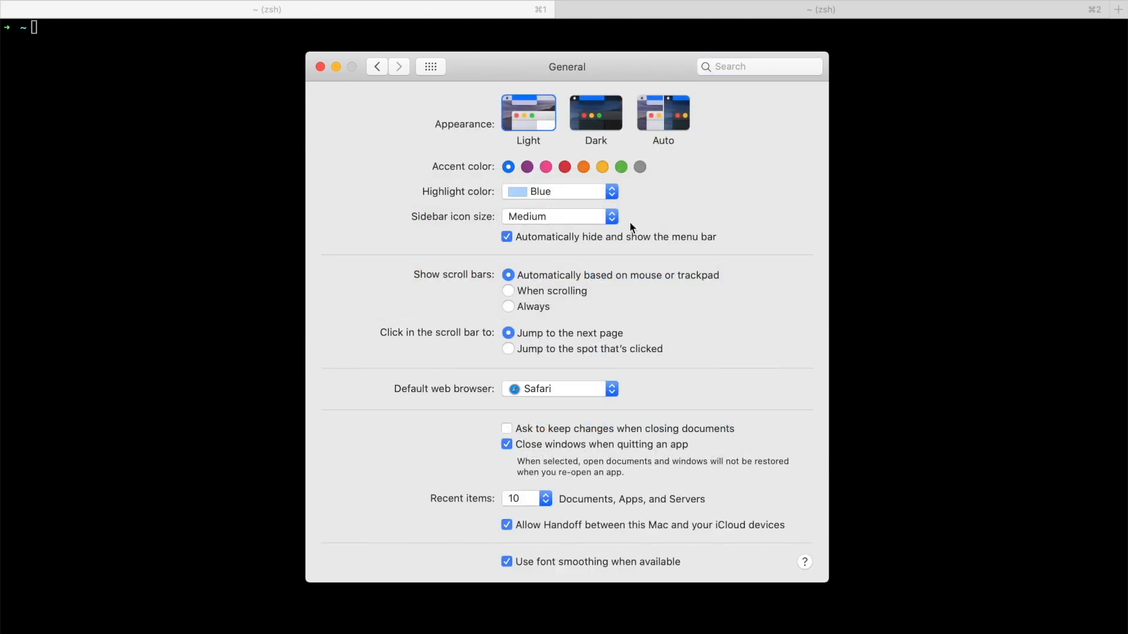
{"action": "mouse_move", "coordinate": [691, 216]}
{"action": "type", "text": "source ~/.zshrc"}
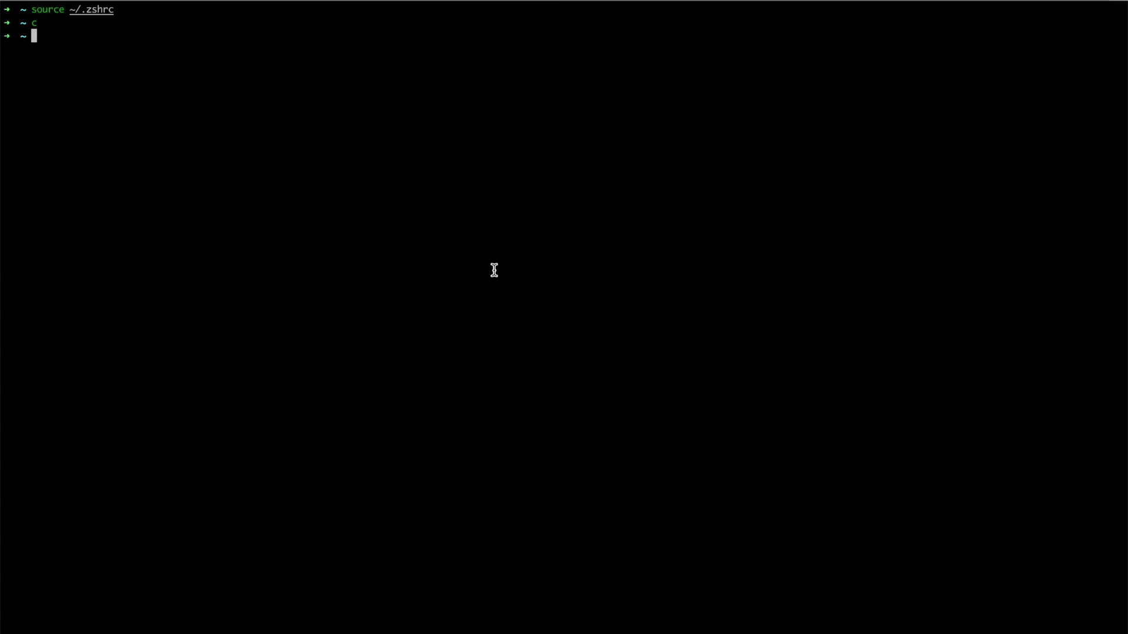
- List home-folder files with the new ll alias, then switch to Google Chrome
{"action": "type", "text": "ll"}
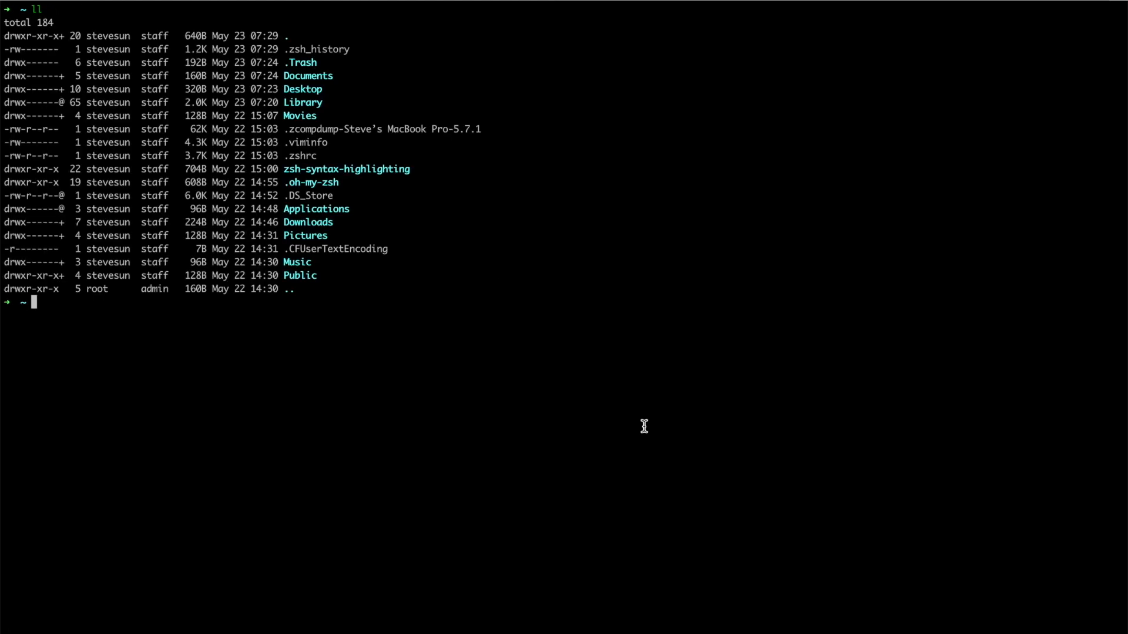
{"action": "key", "text": "cmd+tab"}
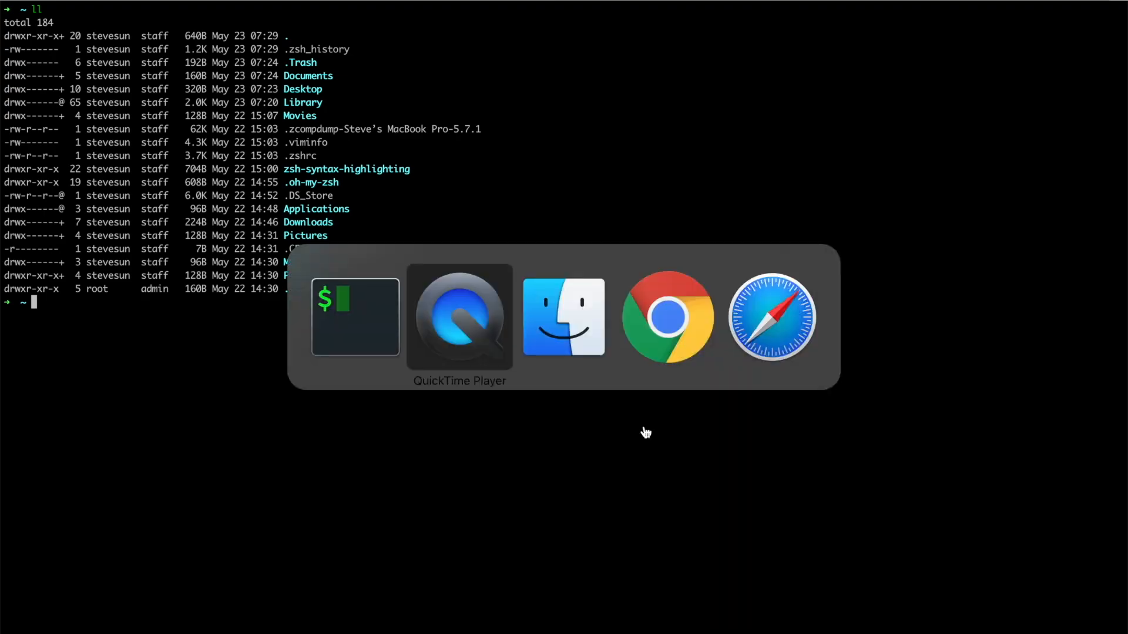
{"action": "left_click", "coordinate": [667, 316]}
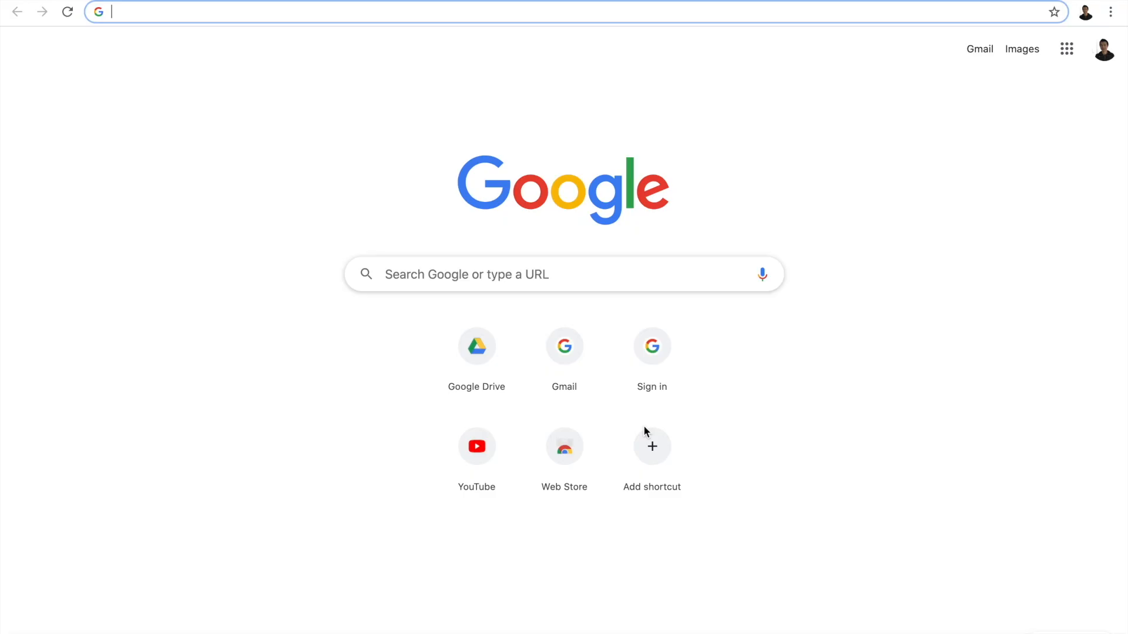
- Reach the JetBrains IntelliJ IDEA page and download the free Community edition for Mac
{"action": "type", "text": "intellij for mac"}
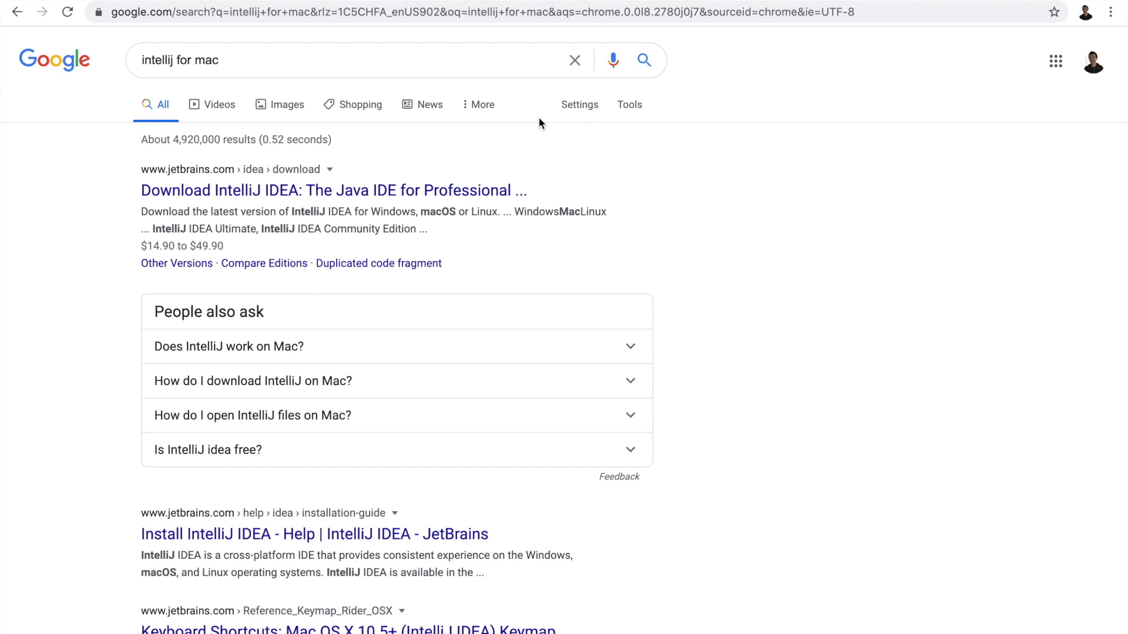
{"action": "mouse_move", "coordinate": [377, 198]}
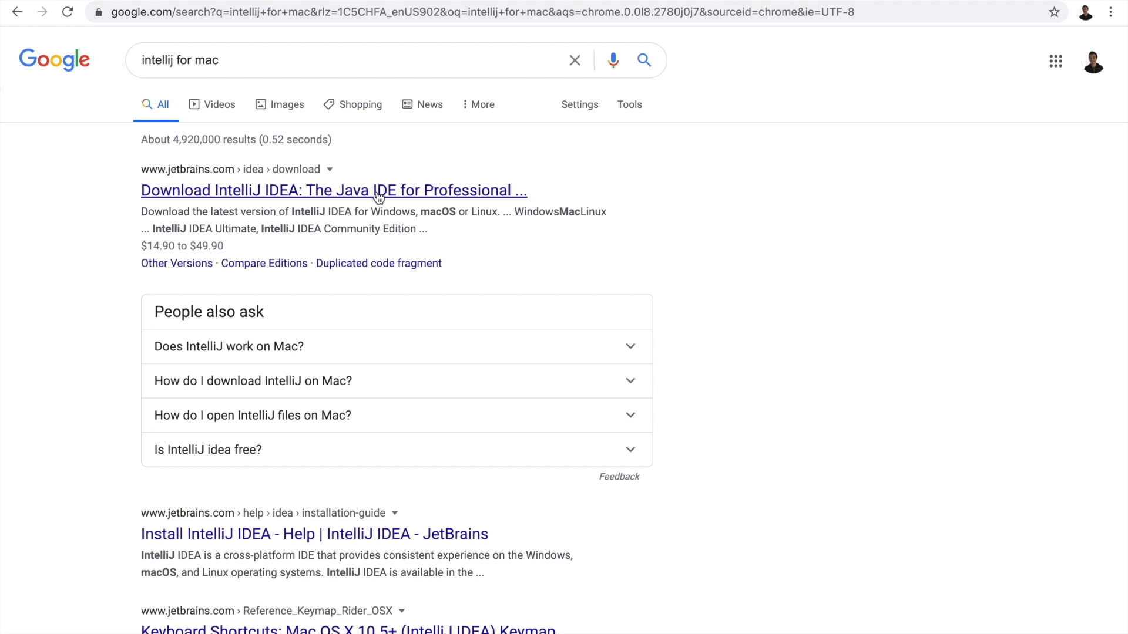
{"action": "left_click", "coordinate": [333, 190]}
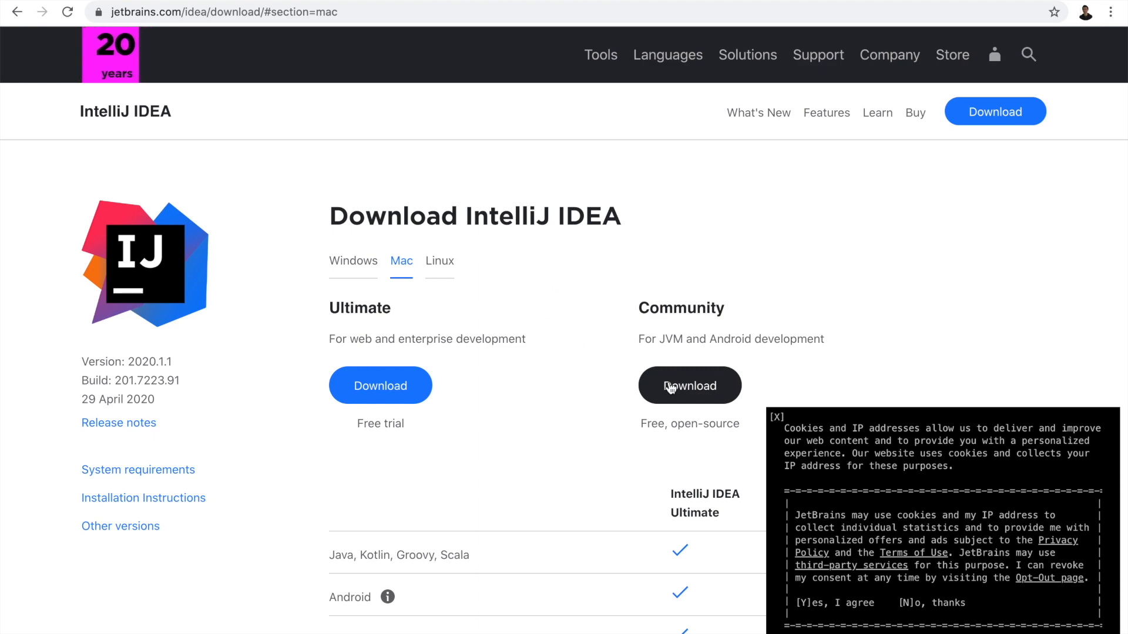
{"action": "left_click", "coordinate": [688, 385]}
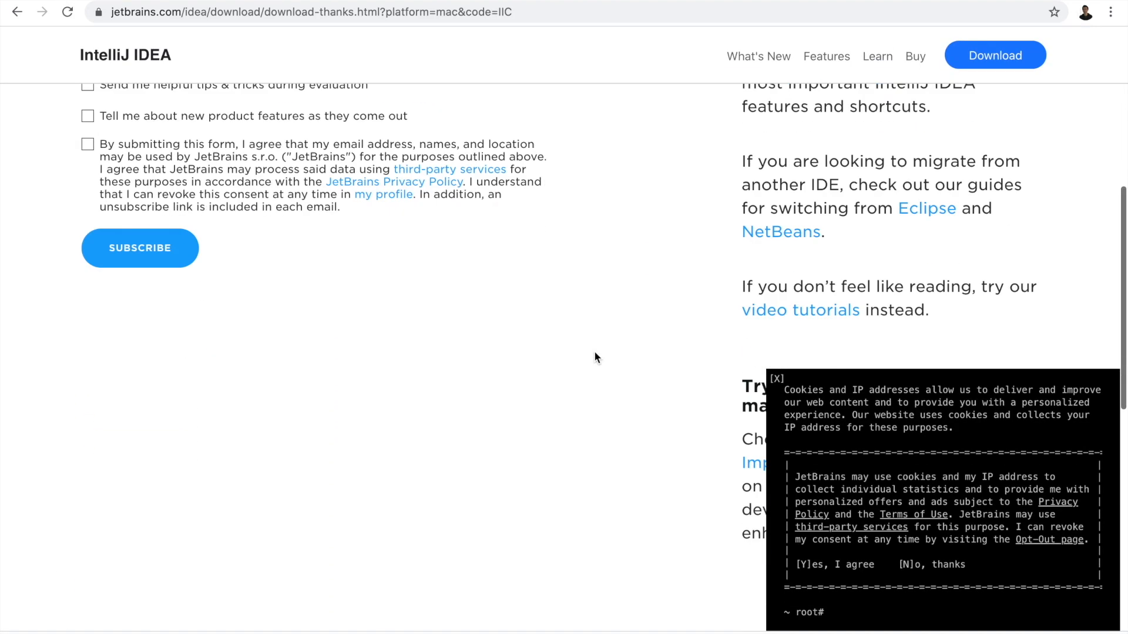
{"action": "scroll", "scroll_direction": "down", "scroll_amount": 3}
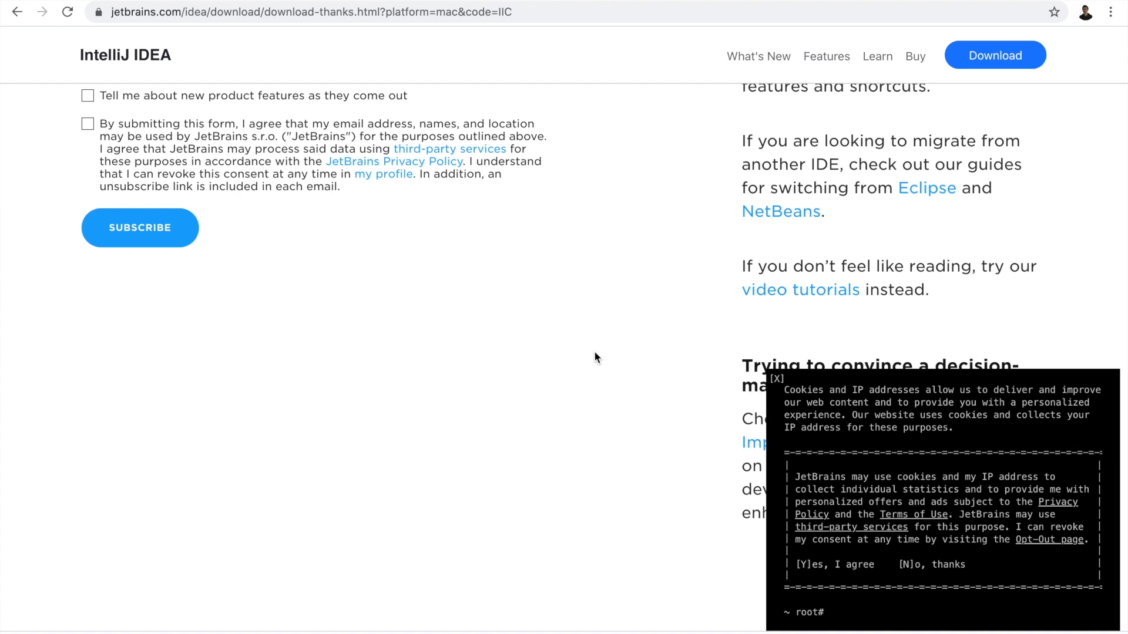
{"action": "type", "text": "brew"}
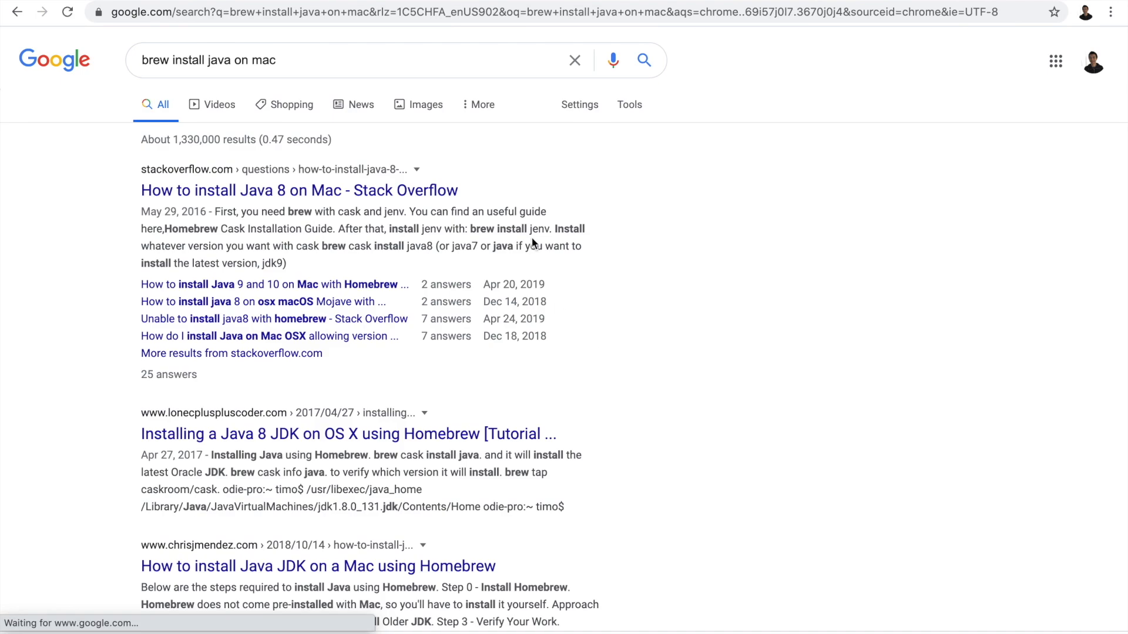
- Skim the Stack Overflow answers on installing Java on Mac
{"action": "left_click", "coordinate": [300, 190]}
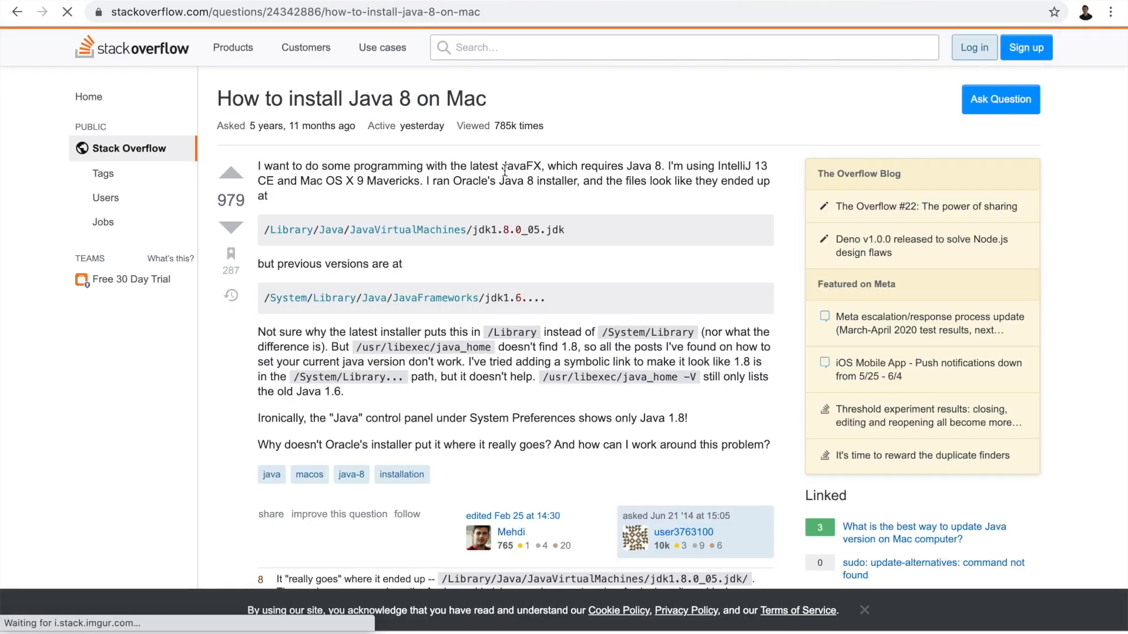
{"action": "scroll", "scroll_direction": "down", "scroll_amount": 3}
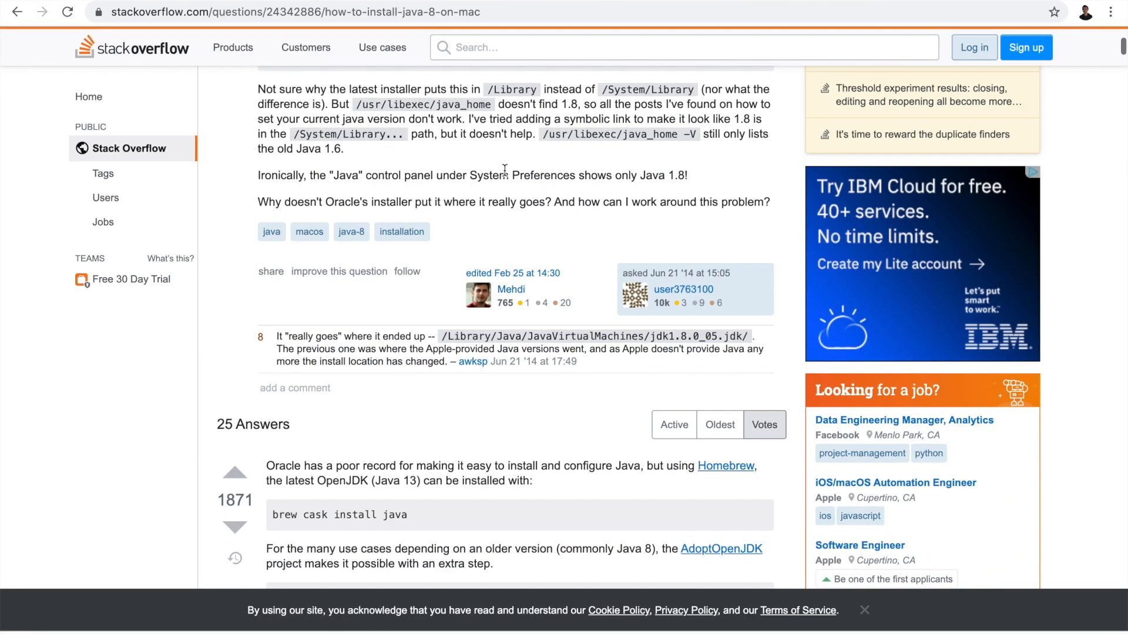
{"action": "scroll", "scroll_direction": "down", "scroll_amount": 3}
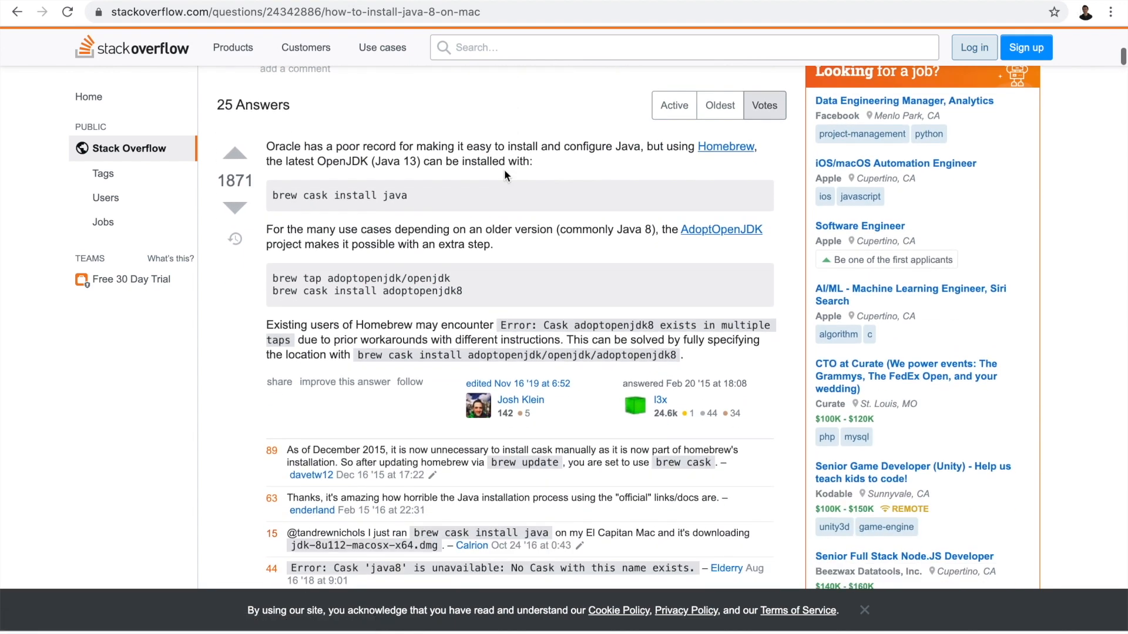
{"action": "scroll", "scroll_direction": "down", "scroll_amount": 3}
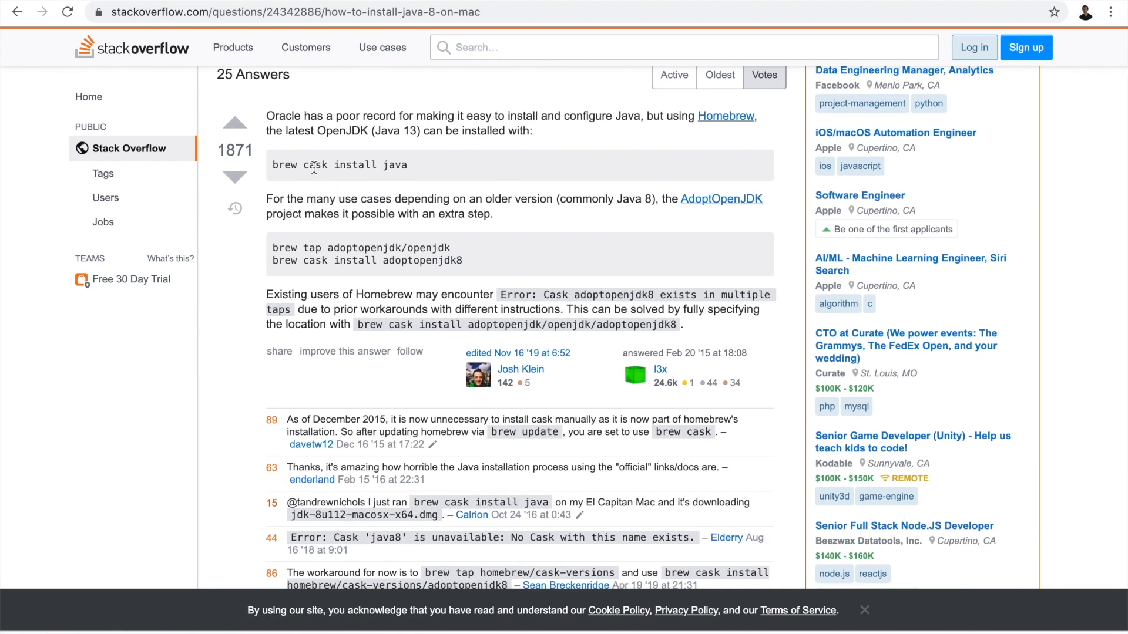
- Search 'brew install java on mac' and open the PandaCodez Homebrew JDK guide
{"action": "left_click", "coordinate": [295, 12]}
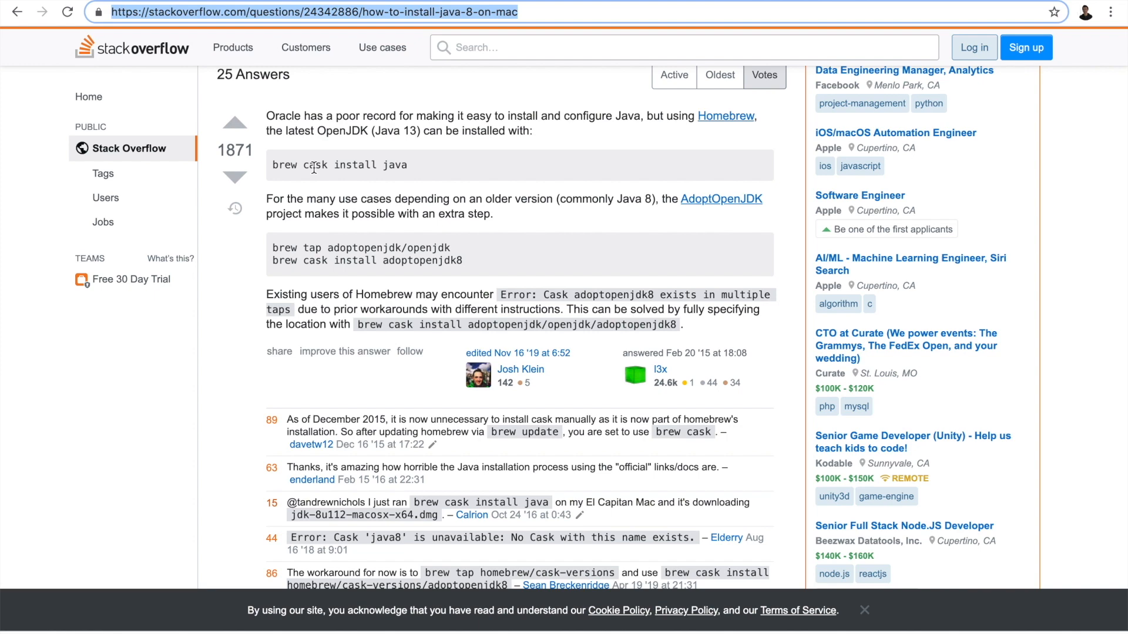
{"action": "type", "text": "brew install java on mac l"}
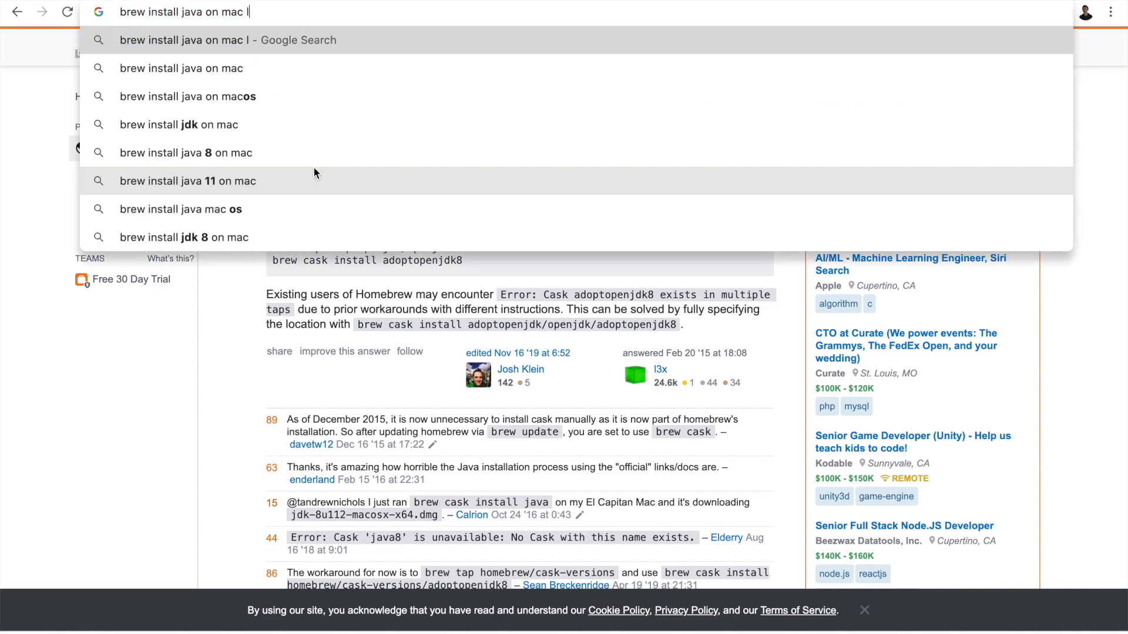
{"action": "key", "text": "Enter"}
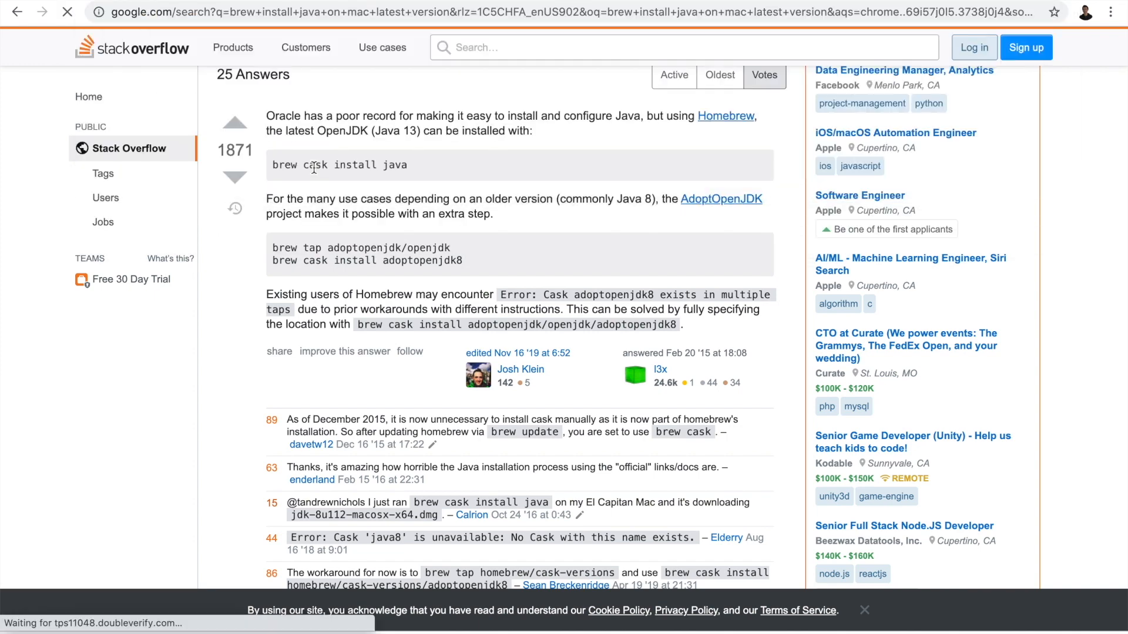
{"action": "left_click", "coordinate": [17, 12]}
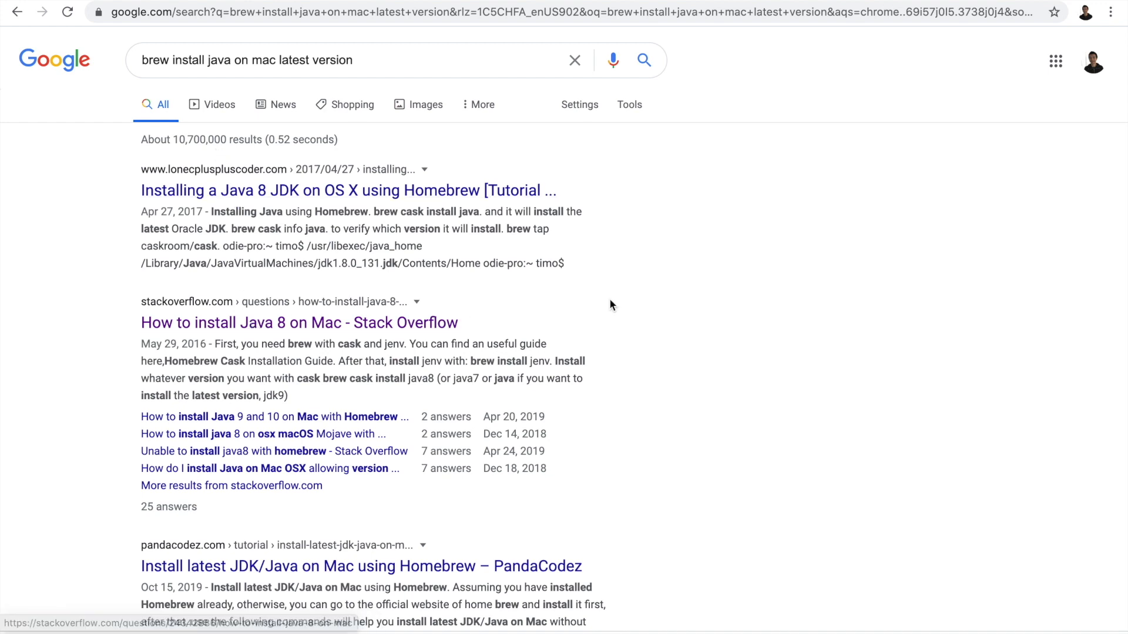
{"action": "scroll", "scroll_direction": "down", "scroll_amount": 3}
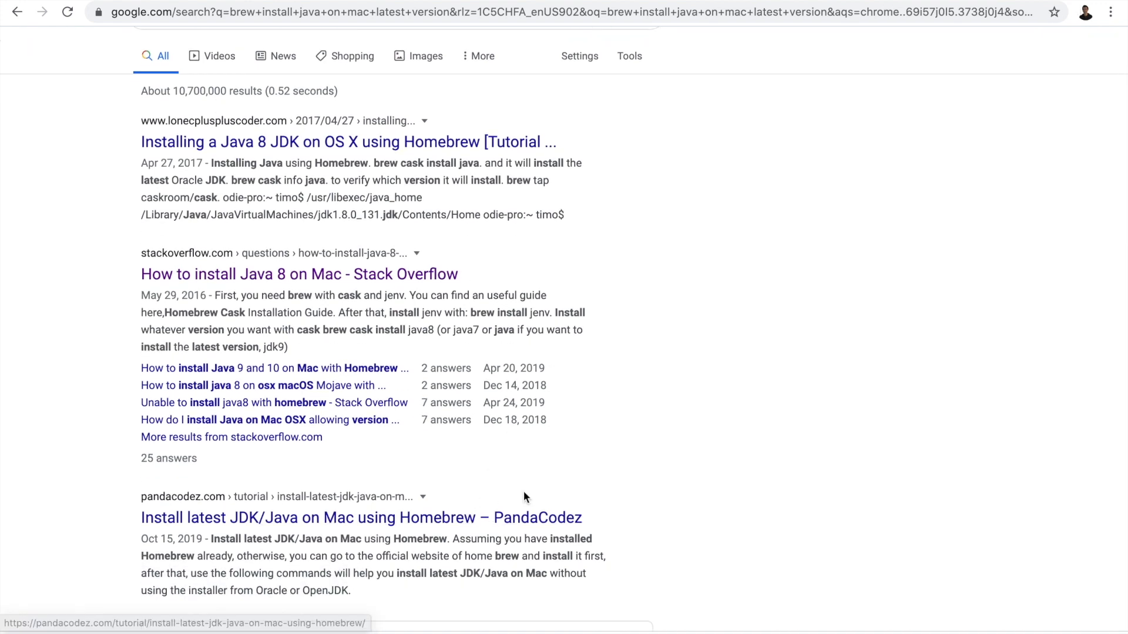
{"action": "left_click", "coordinate": [299, 274]}
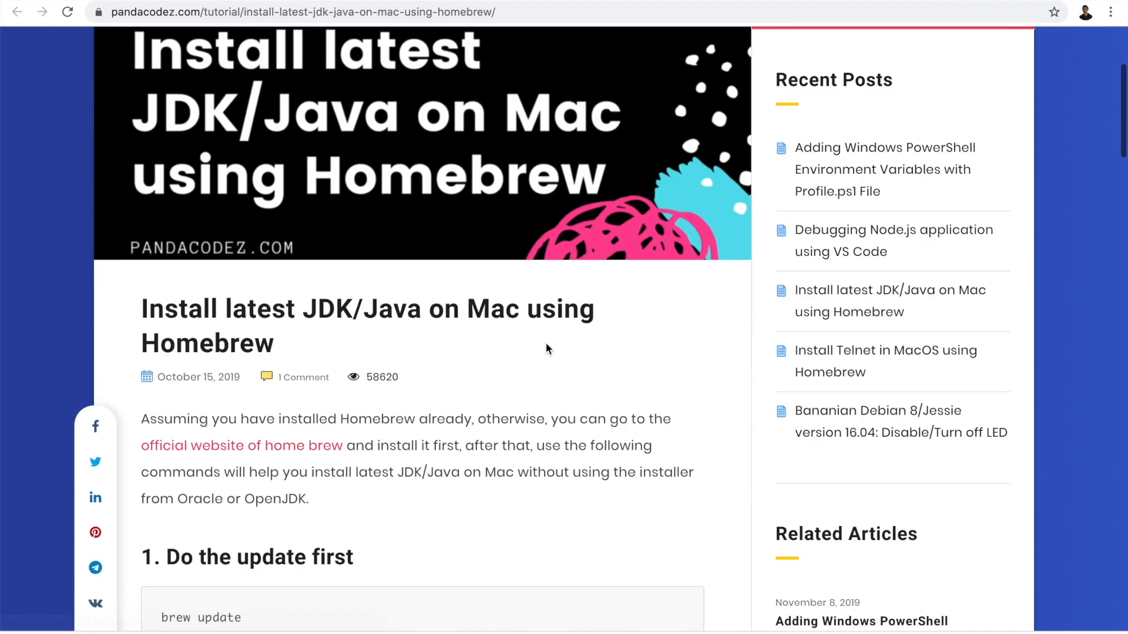
{"action": "scroll", "scroll_direction": "down", "scroll_amount": 3}
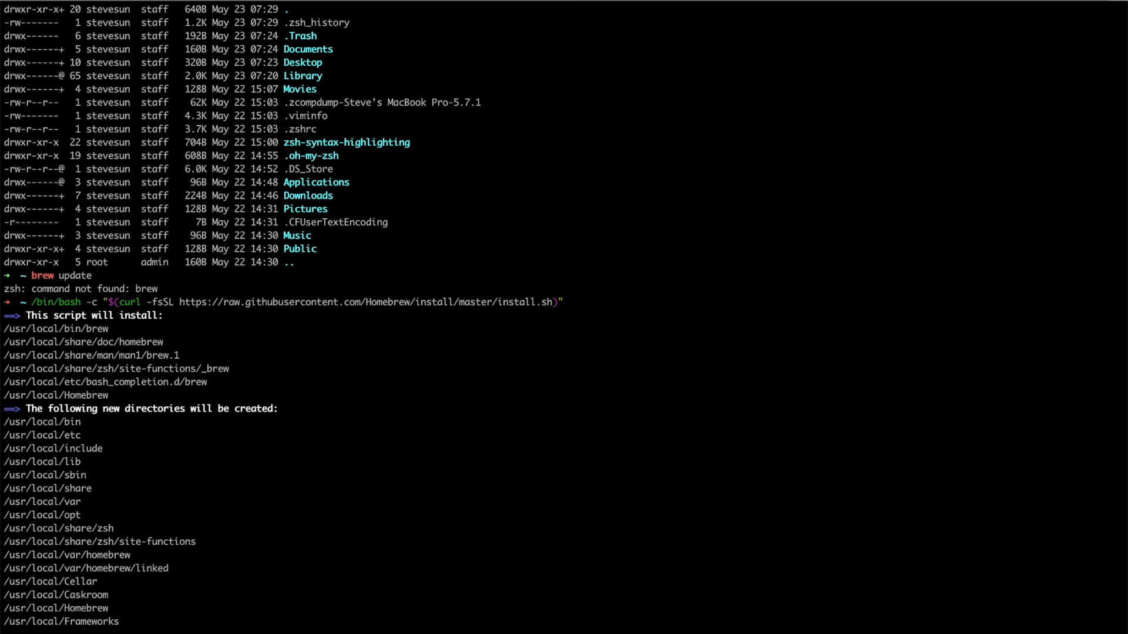
- Confirm the Homebrew installer prompt with Return and let the download proceed
{"action": "key", "text": "Return"}
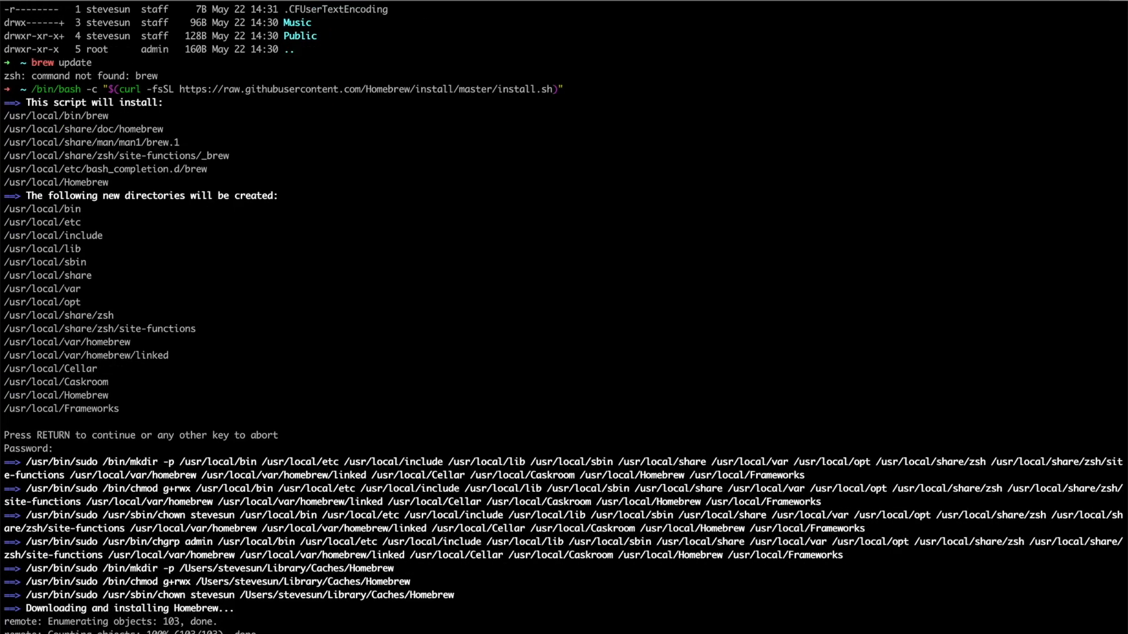
{"action": "scroll", "scroll_direction": "down", "scroll_amount": 3}
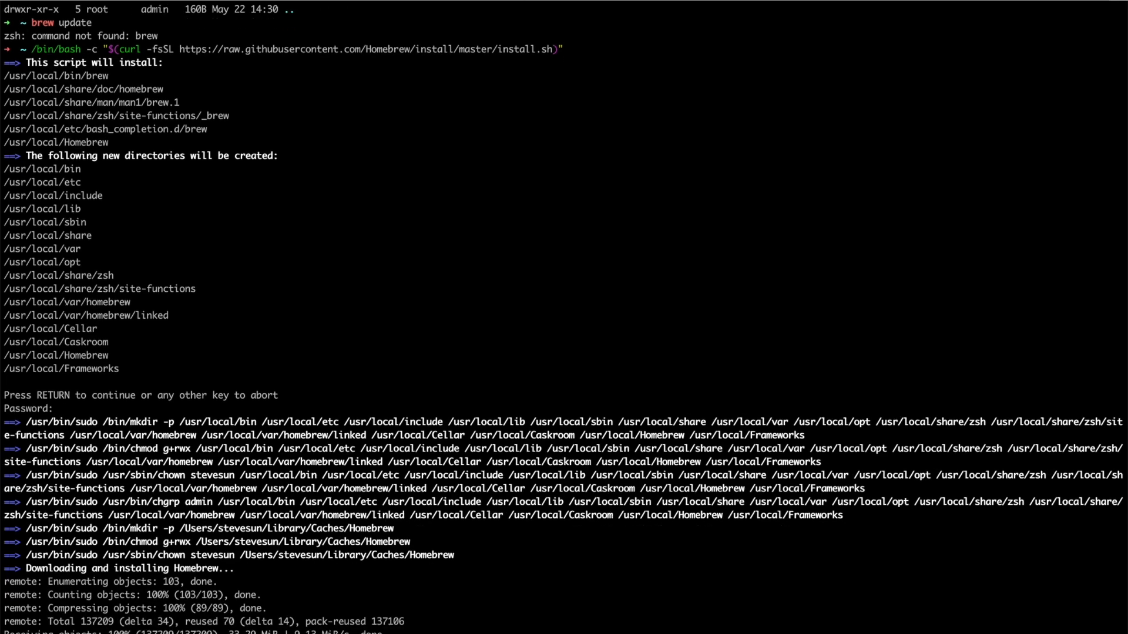
{"action": "scroll", "scroll_direction": "down", "scroll_amount": 3}
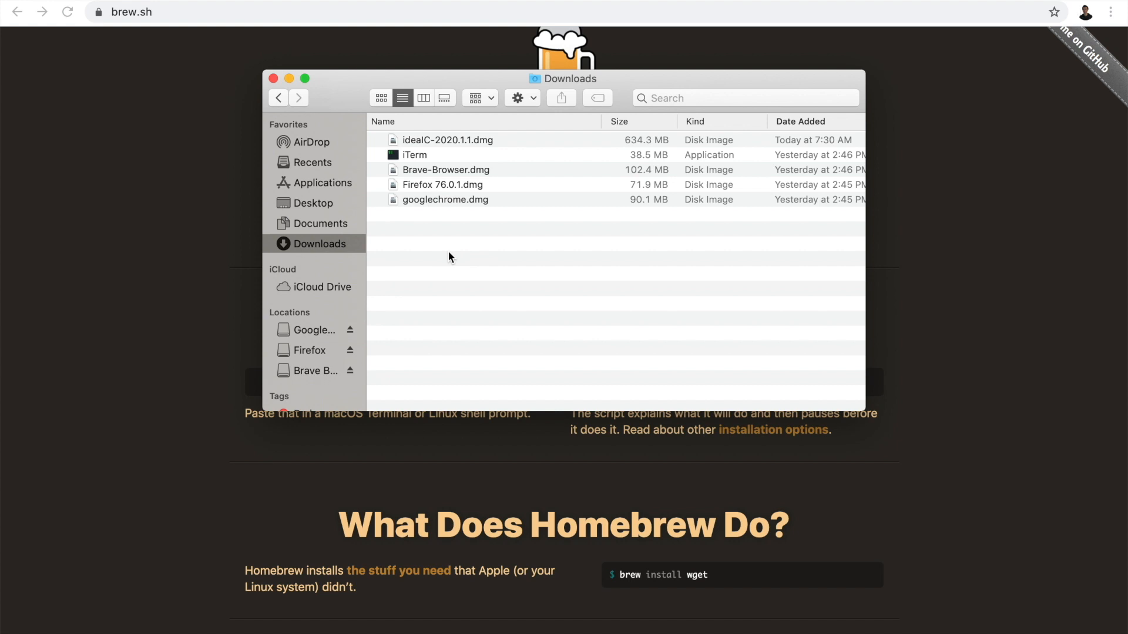
{"action": "mouse_move", "coordinate": [441, 149]}
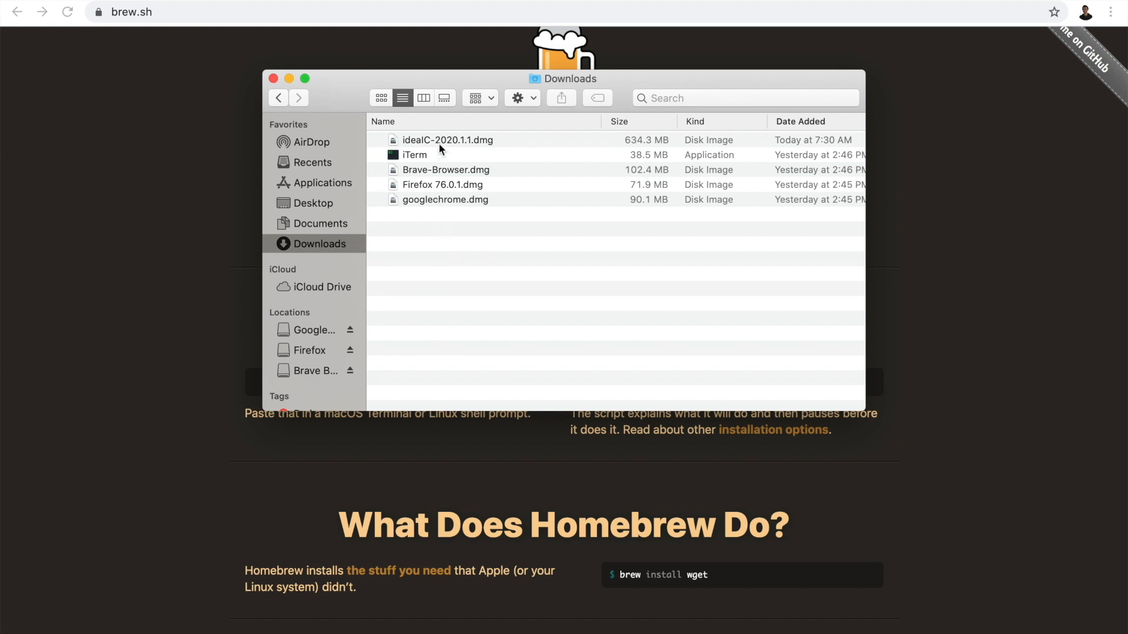
- Mount ideaIC-2020.1.1.dmg and drag IntelliJ IDEA CE into the Applications folder
{"action": "double_click", "coordinate": [448, 140]}
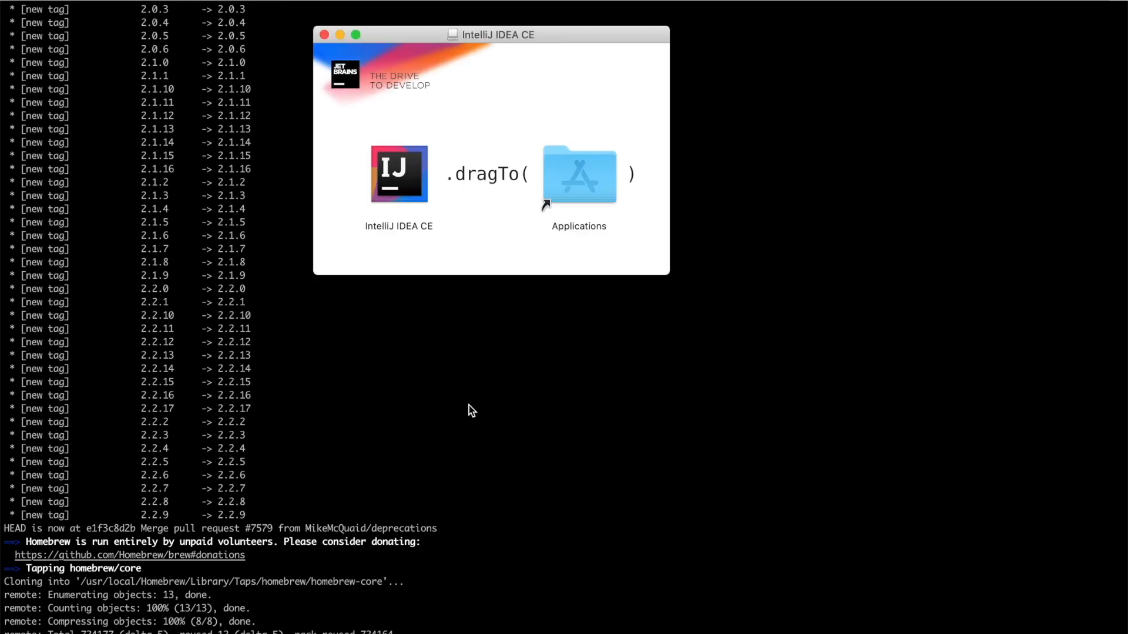
{"action": "left_click", "coordinate": [399, 173]}
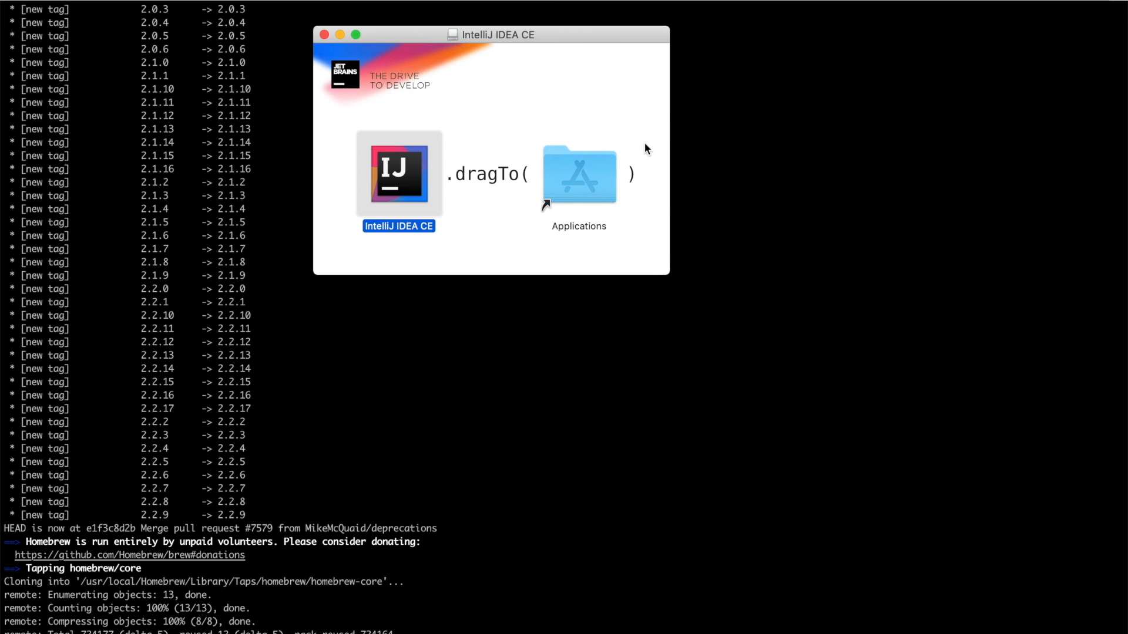
{"action": "left_click_drag", "start_coordinate": [398, 173], "coordinate": [579, 177]}
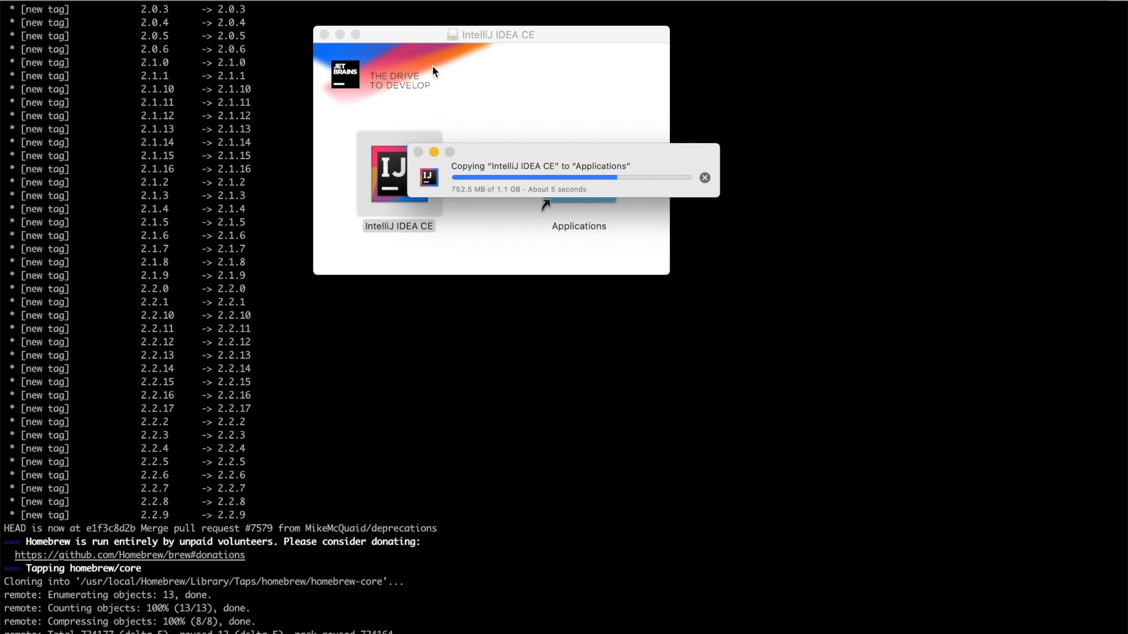
{"action": "mouse_move", "coordinate": [461, 77]}
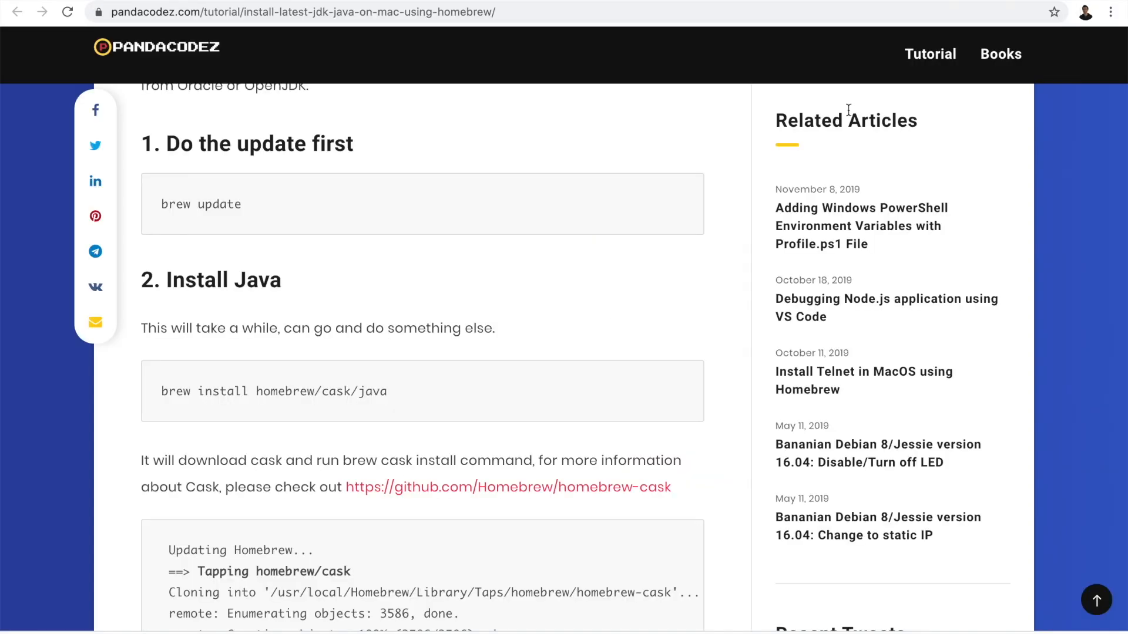
- Run brew install homebrew/cask/java in the terminal to install Java through Homebrew
{"action": "scroll", "scroll_direction": "down", "scroll_amount": 3}
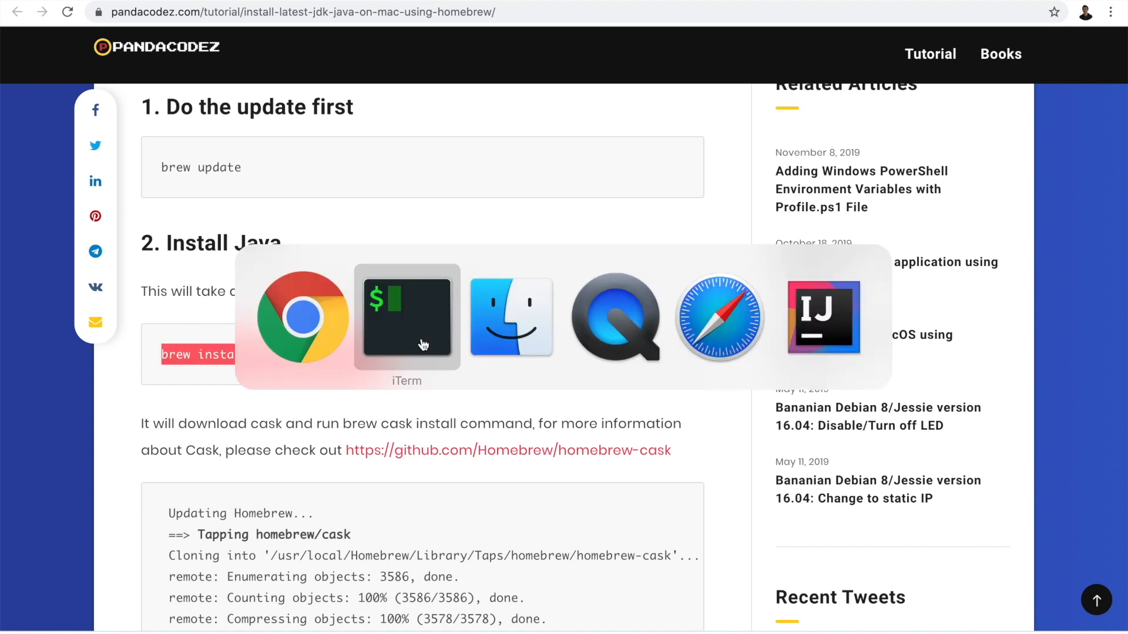
{"action": "left_click", "coordinate": [405, 316]}
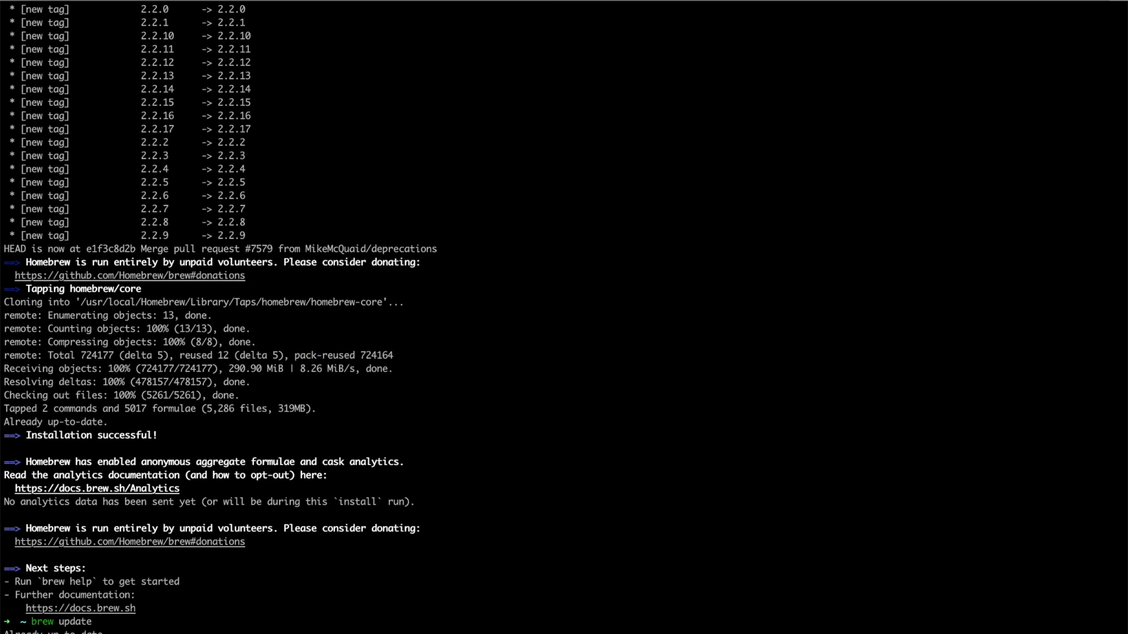
{"action": "type", "text": "brew install homebrew/cask/java"}
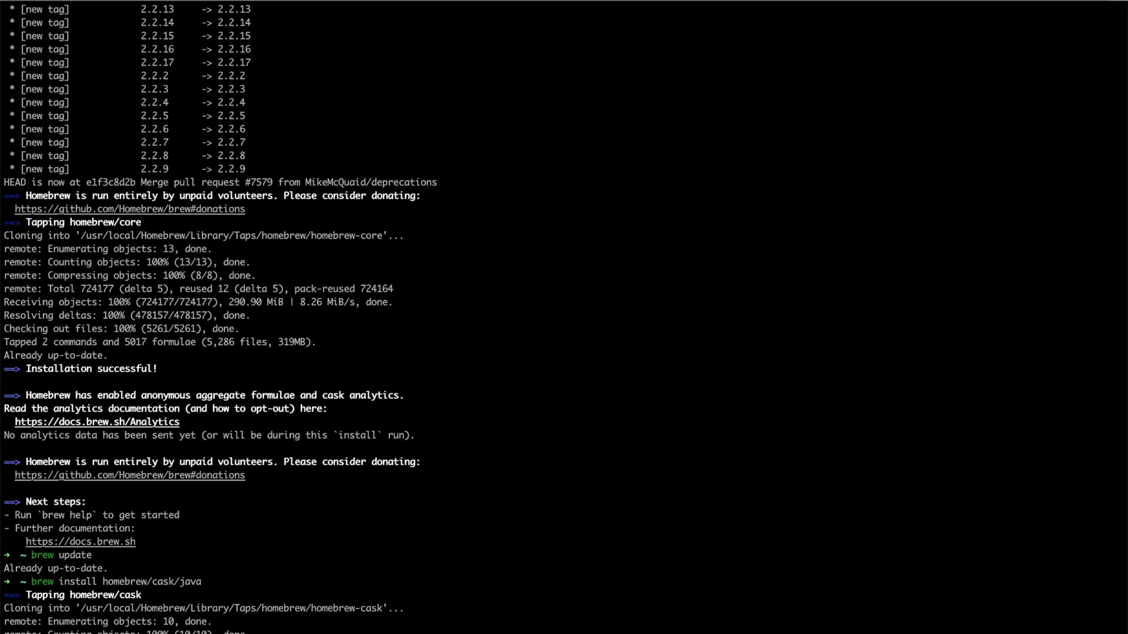
{"action": "key", "text": "cmd+tab"}
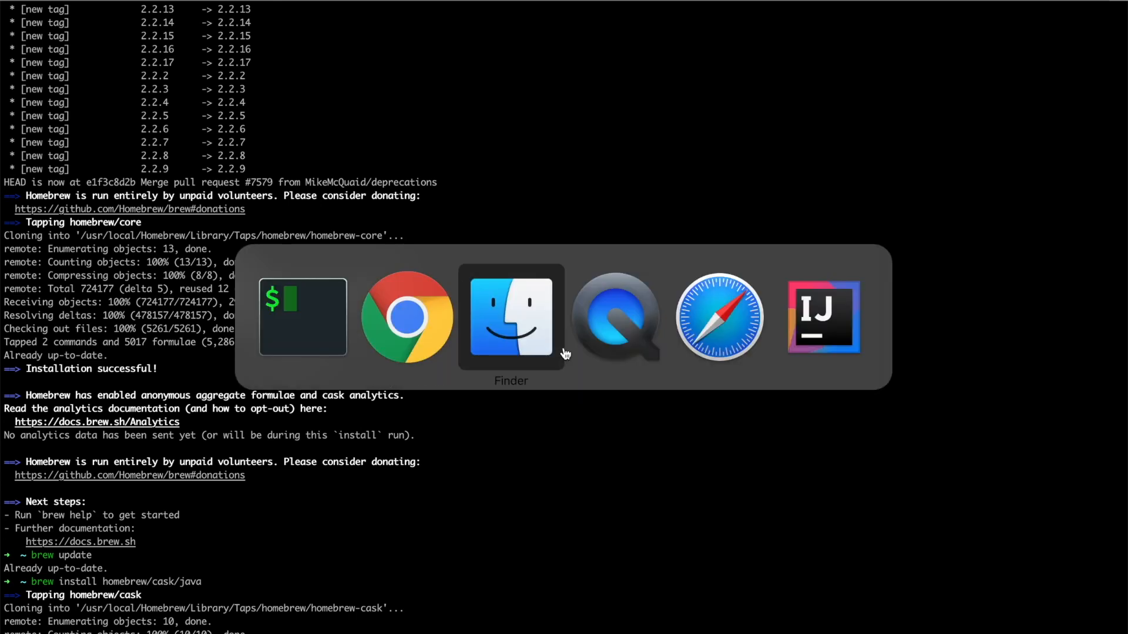
- Launch IntelliJ IDEA and accept its user agreement to reach the Welcome screen
{"action": "left_click", "coordinate": [823, 316]}
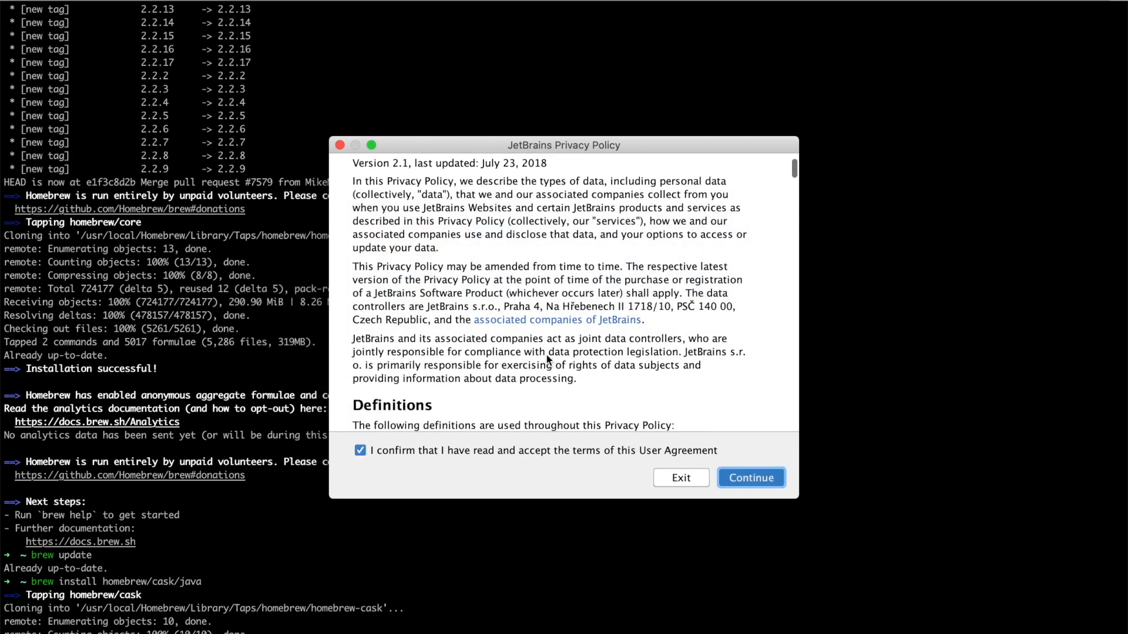
{"action": "left_click", "coordinate": [751, 478]}
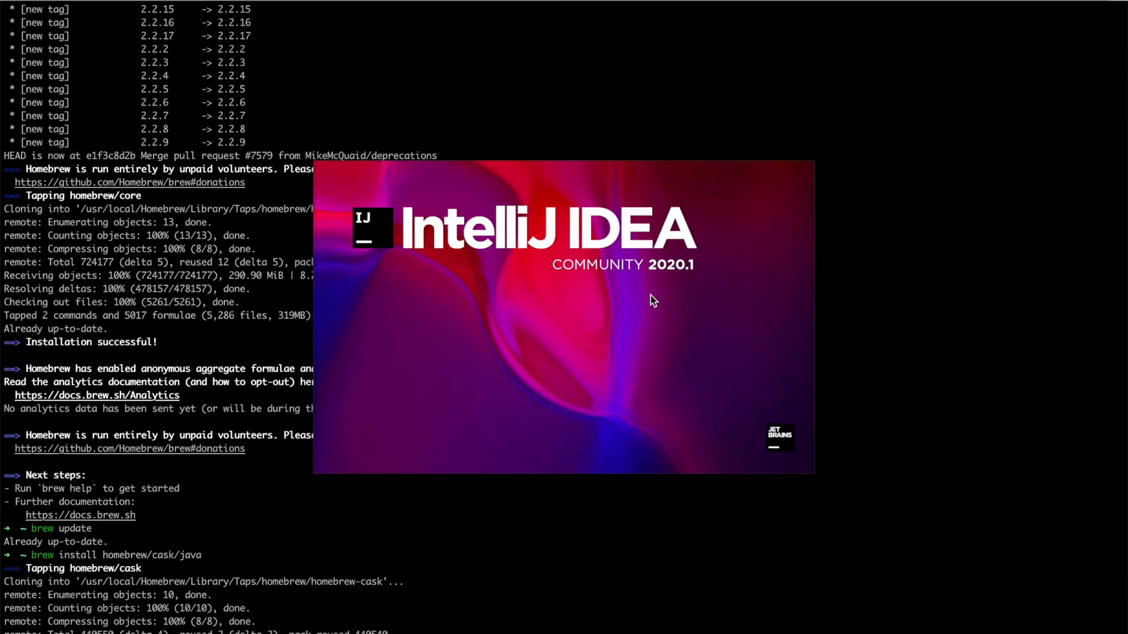
{"action": "mouse_move", "coordinate": [873, 140]}
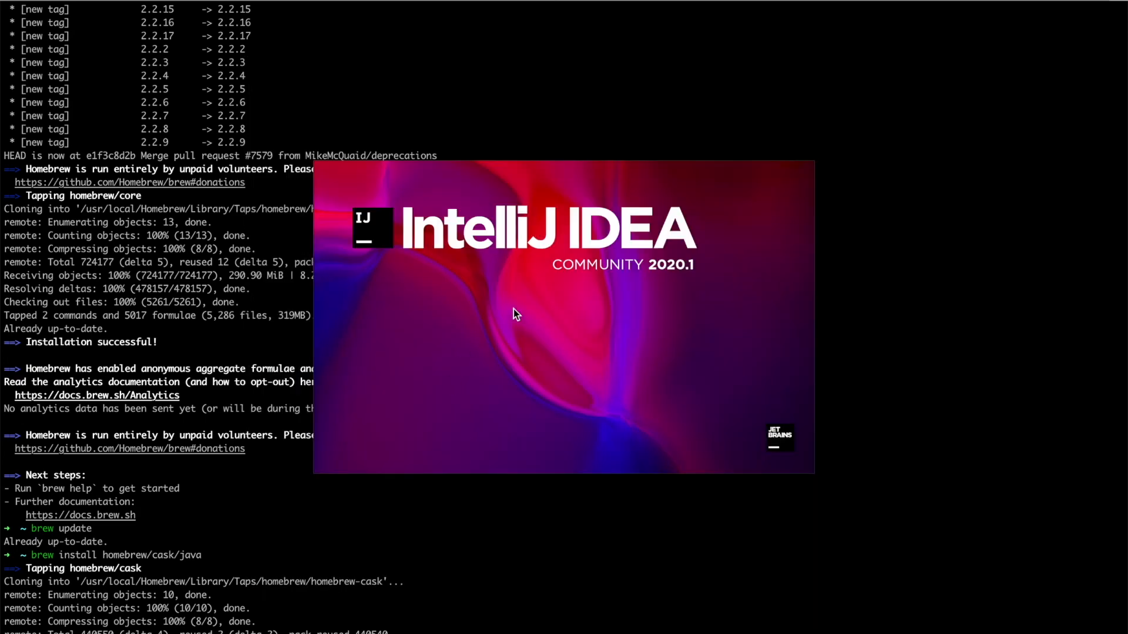
{"action": "mouse_move", "coordinate": [826, 107]}
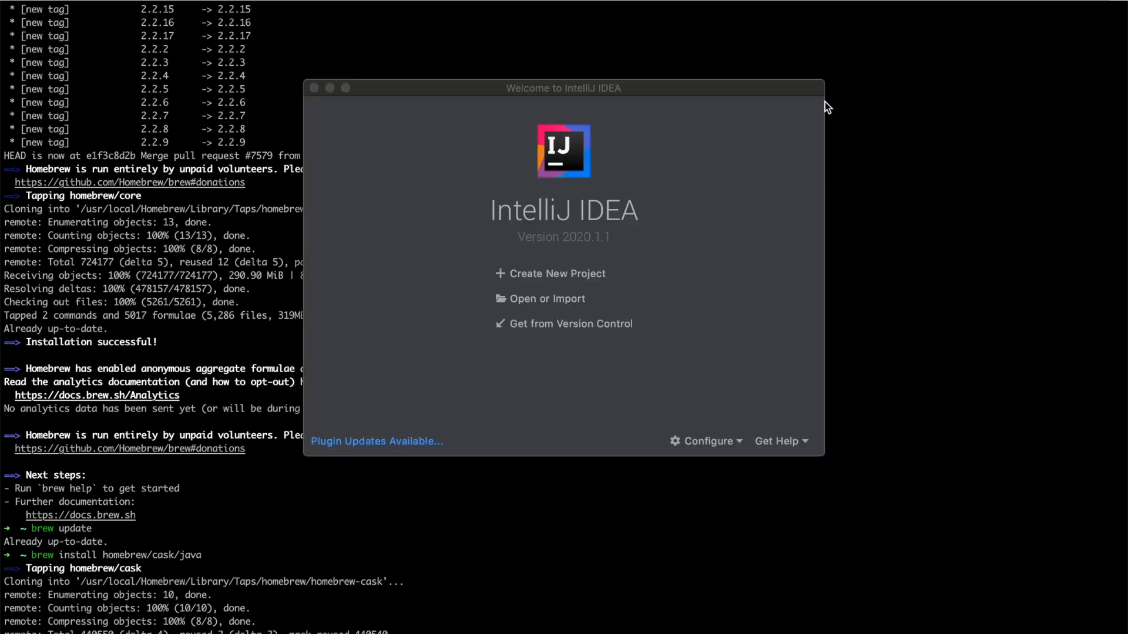
{"action": "mouse_move", "coordinate": [628, 142]}
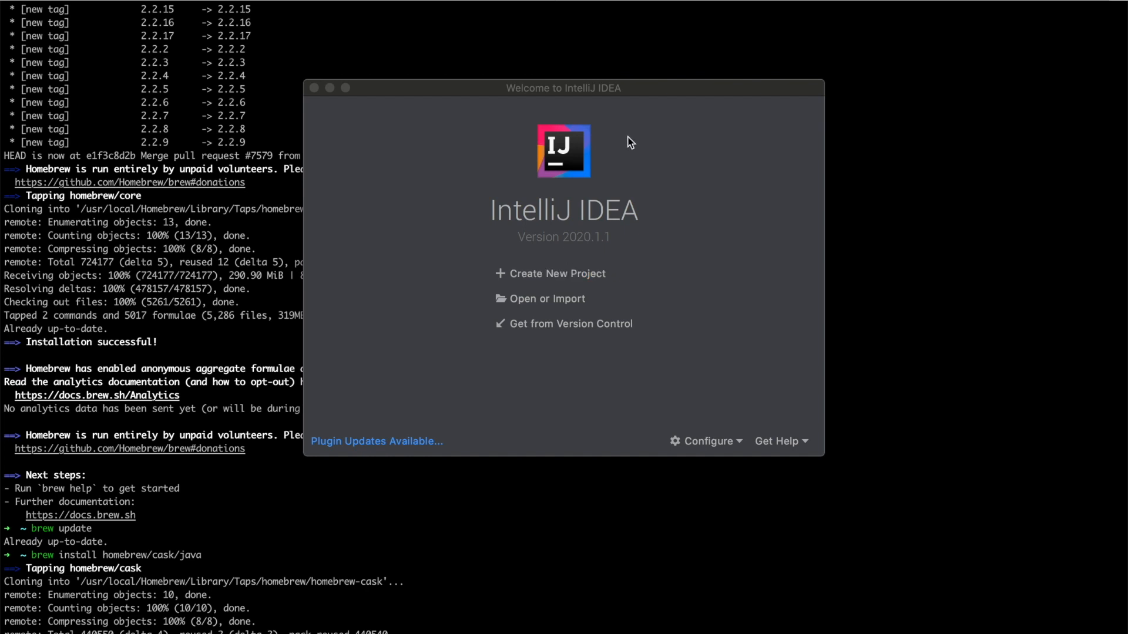
{"action": "mouse_move", "coordinate": [666, 139]}
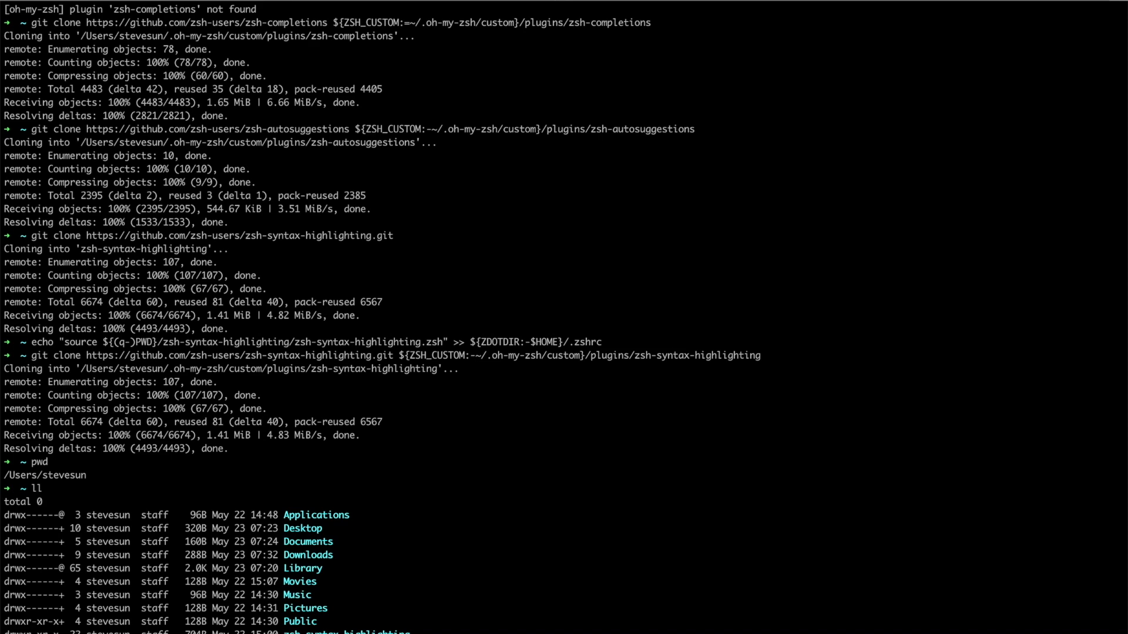
- Search GitHub for leetcode, open fishercoder1534/Leetcode and show its clone options
{"action": "scroll", "scroll_direction": "down", "scroll_amount": 3}
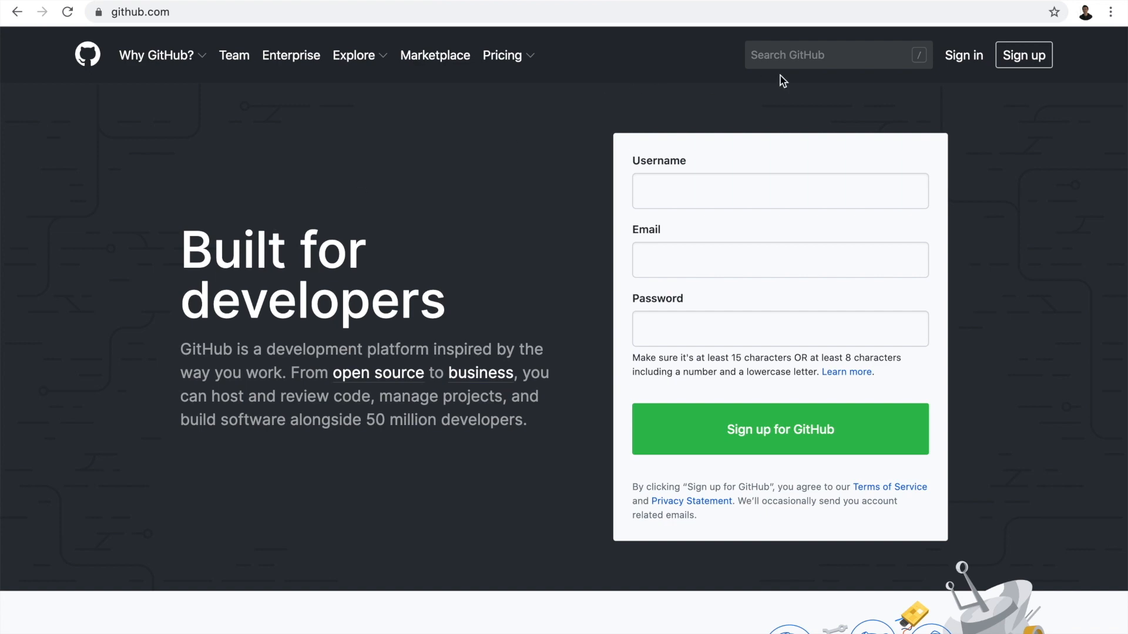
{"action": "type", "text": "leetcode"}
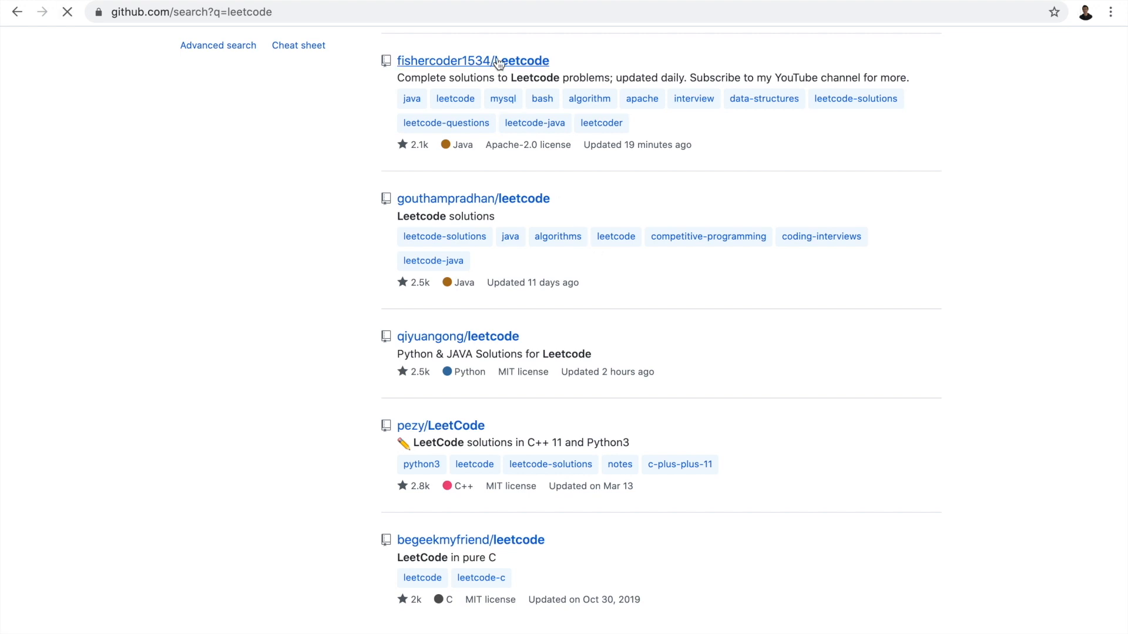
{"action": "left_click", "coordinate": [472, 59]}
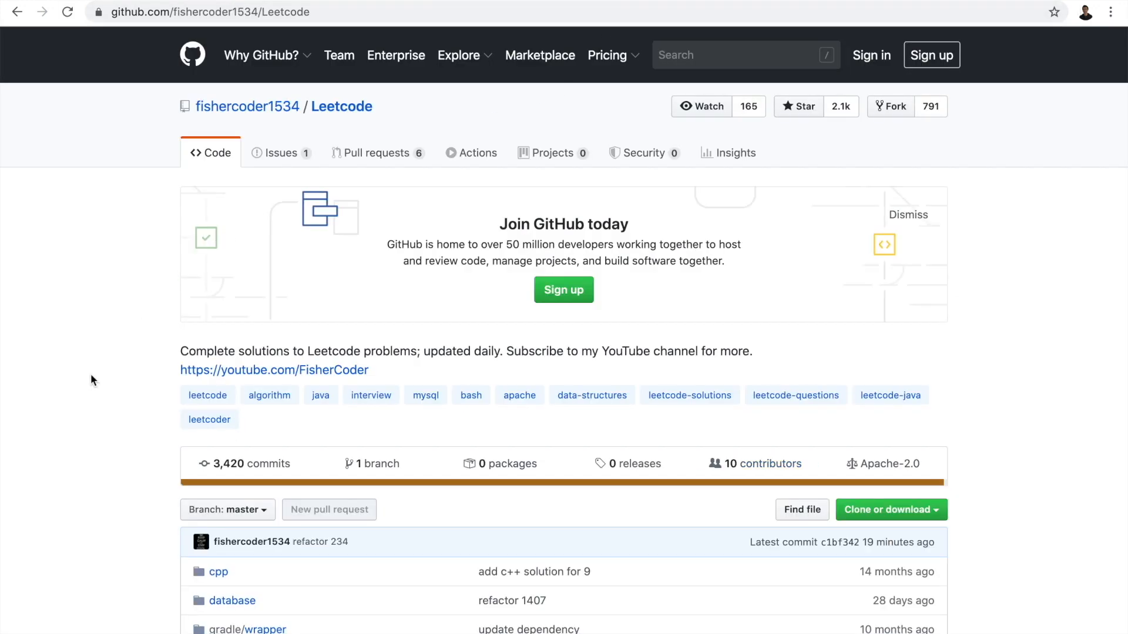
{"action": "scroll", "scroll_direction": "down", "scroll_amount": 3}
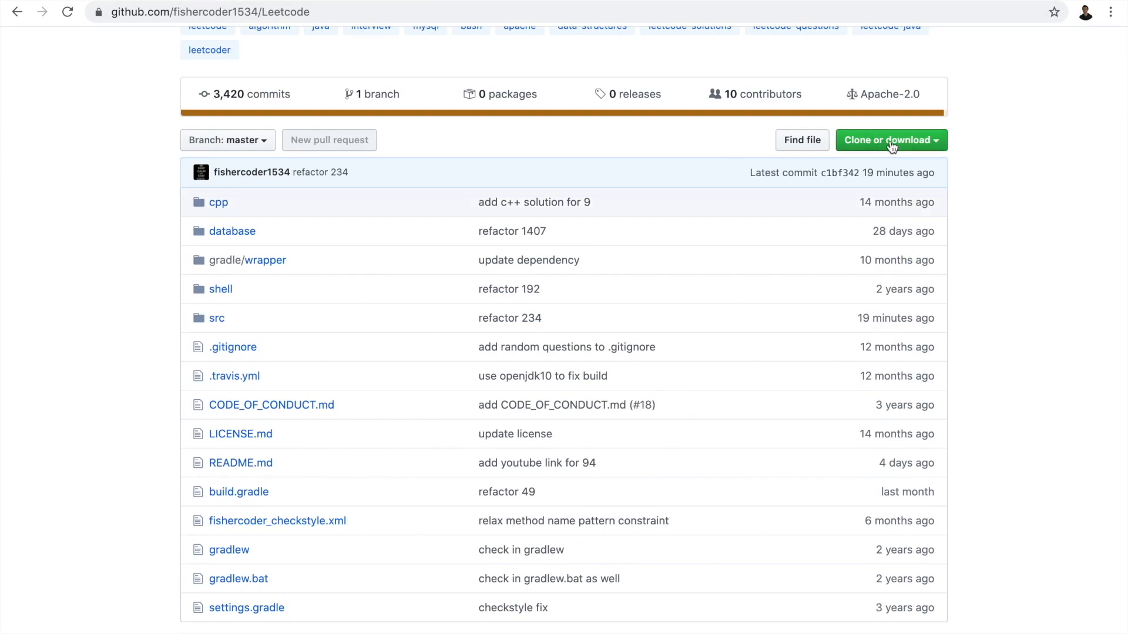
{"action": "left_click", "coordinate": [889, 140]}
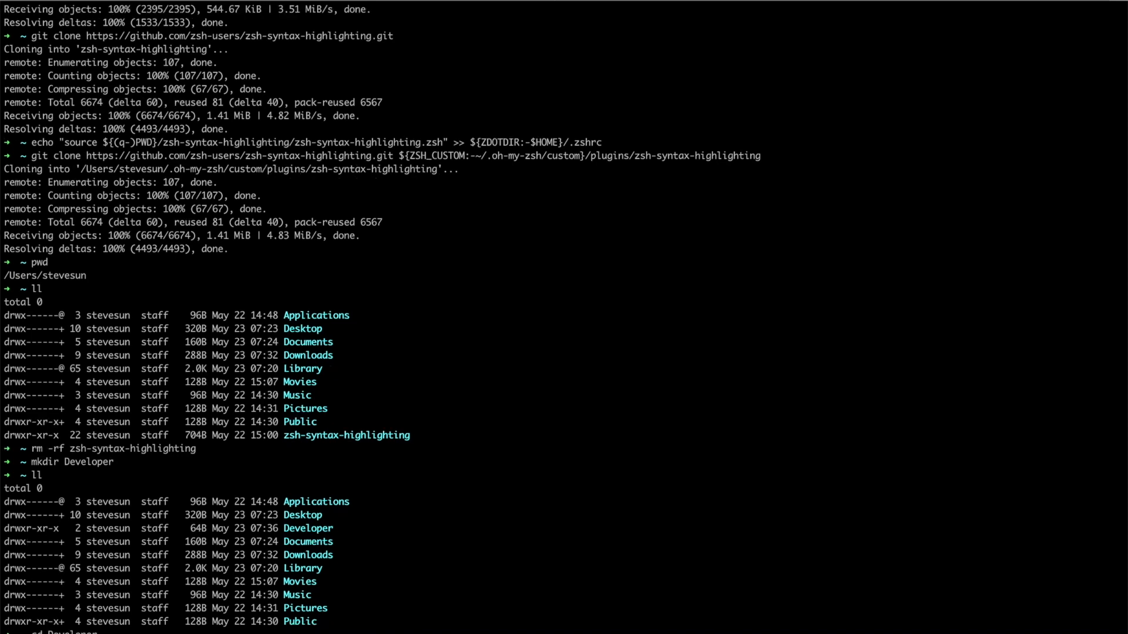
- Clone the Leetcode repository into Developer and confirm a clean git status
{"action": "scroll", "scroll_direction": "down", "scroll_amount": 3}
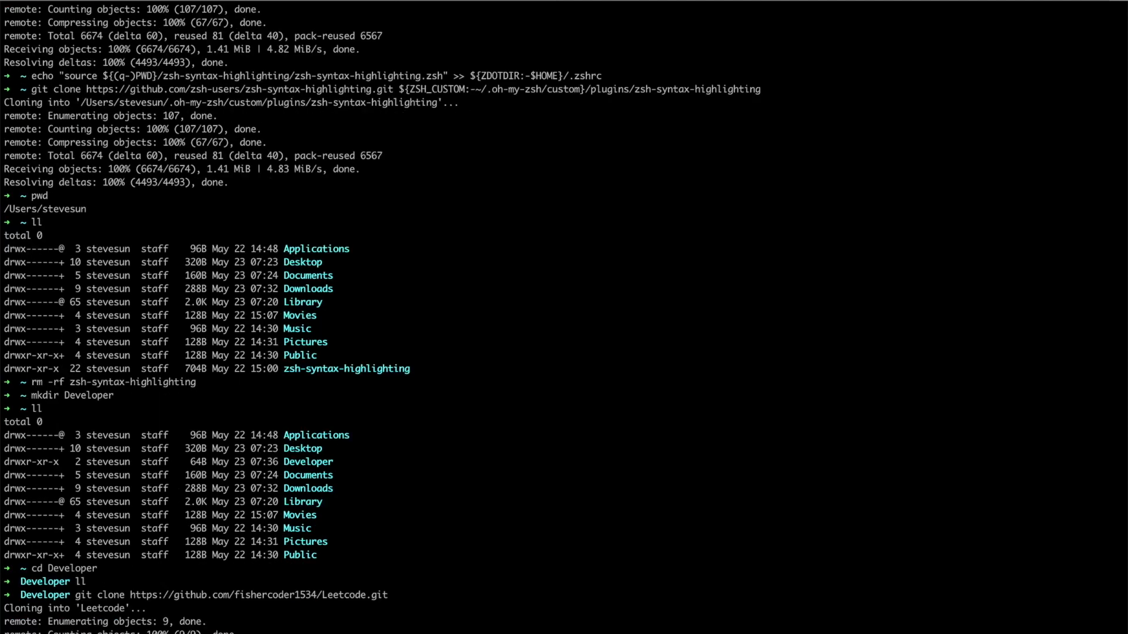
{"action": "scroll", "scroll_direction": "down", "scroll_amount": 3}
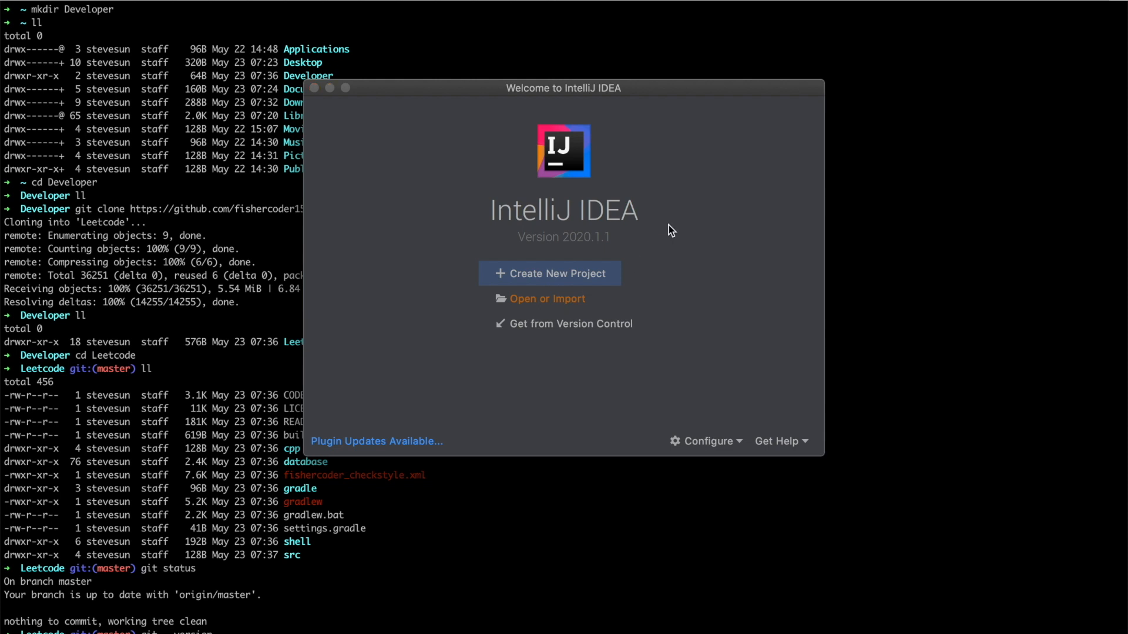
- Open the Developer/Leetcode folder as a project from the Welcome screen
{"action": "left_click", "coordinate": [546, 298]}
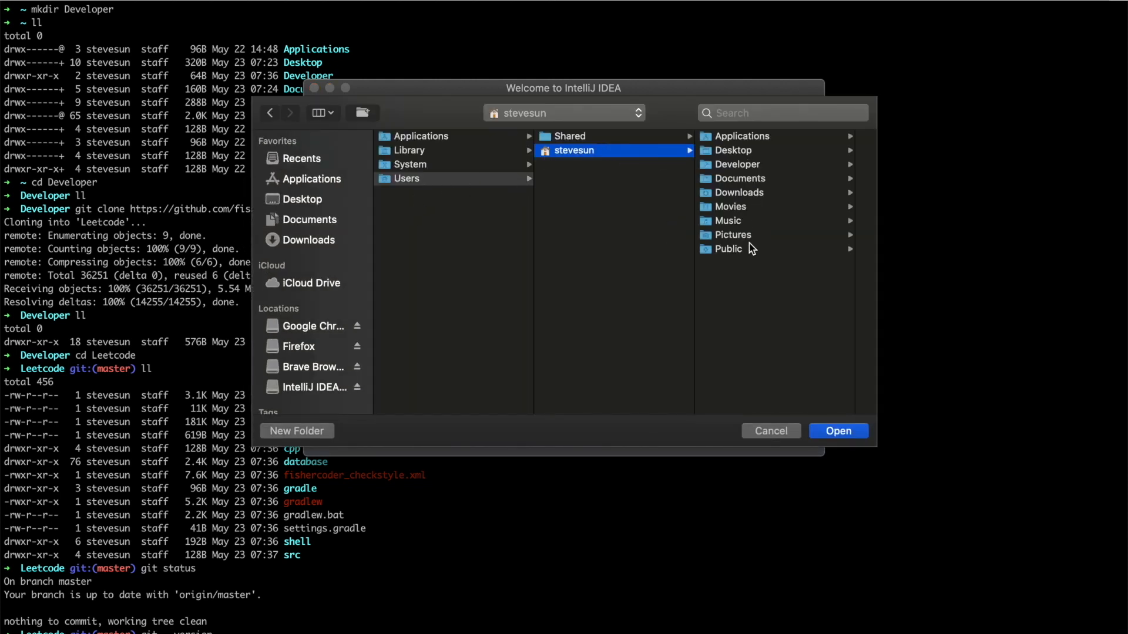
{"action": "mouse_move", "coordinate": [769, 200]}
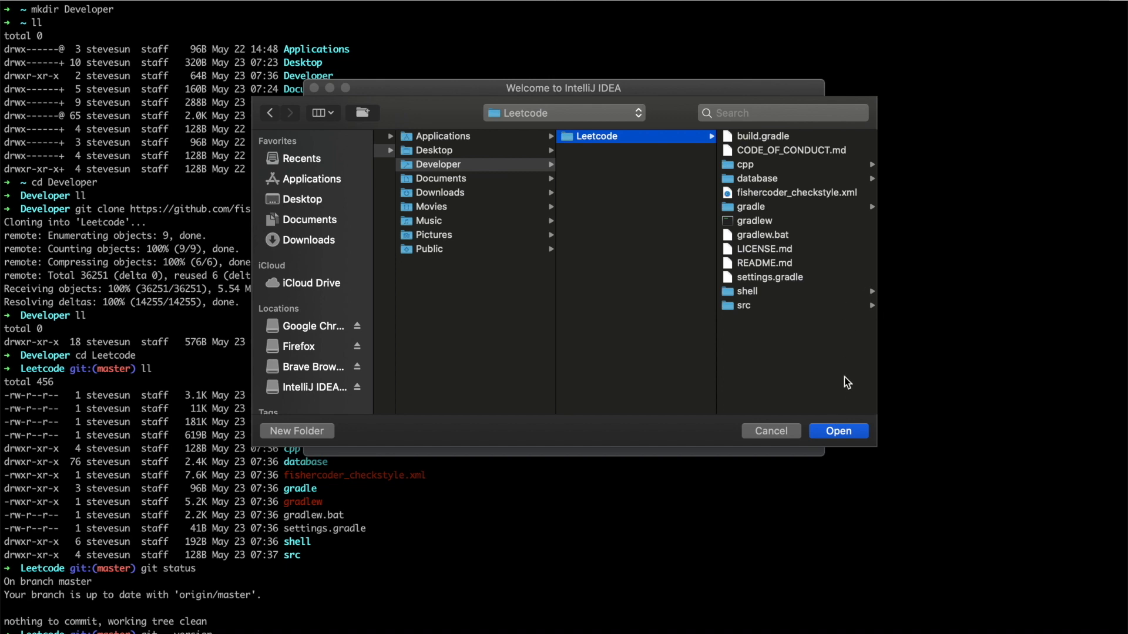
{"action": "left_click", "coordinate": [838, 431]}
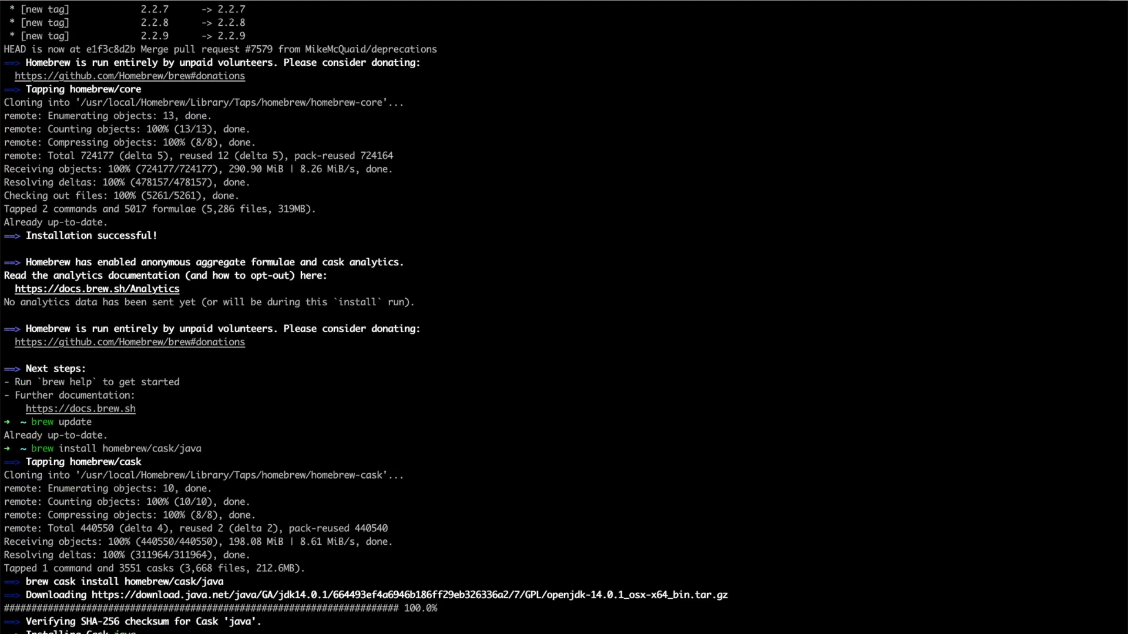
- Turn off startup tips and dismiss the Tip of the Day dialog
{"action": "scroll", "scroll_direction": "down", "scroll_amount": 3}
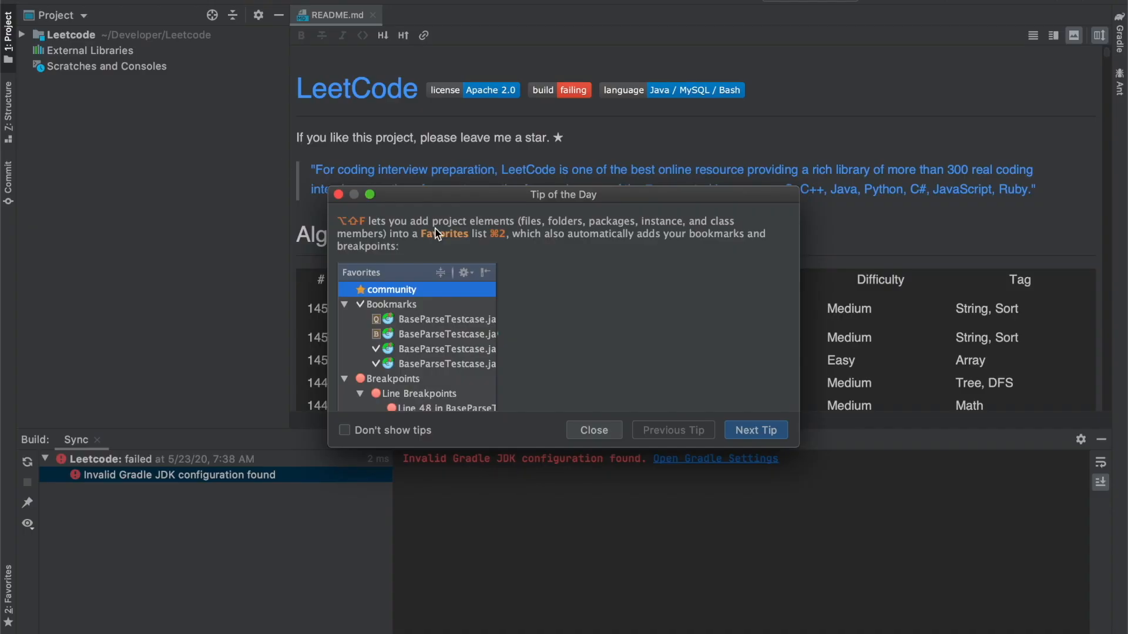
{"action": "left_click", "coordinate": [344, 430]}
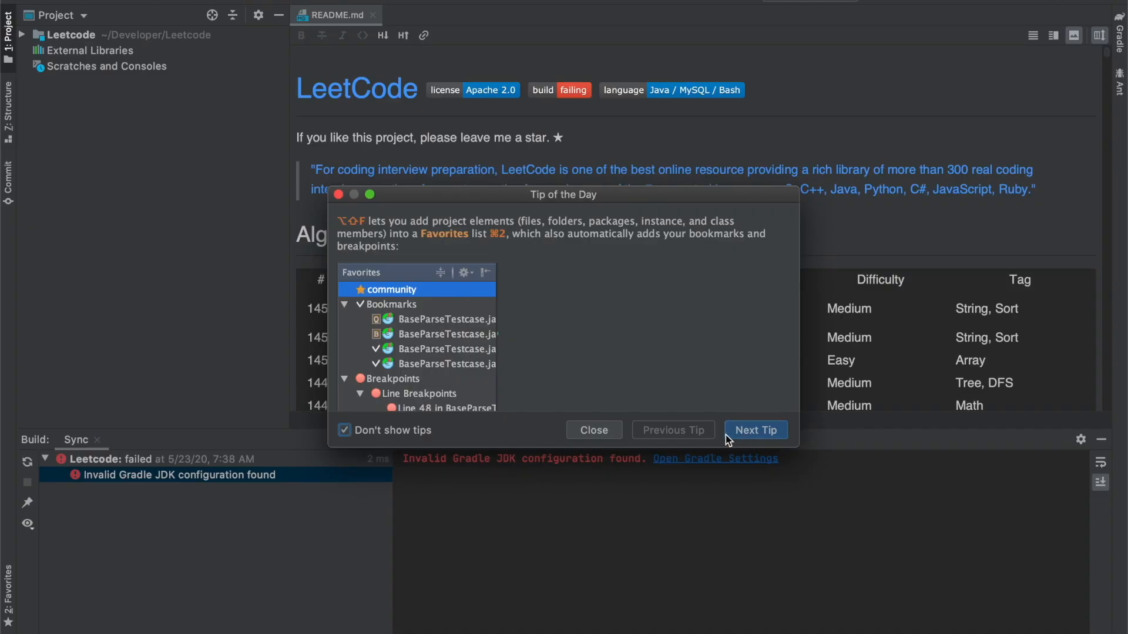
{"action": "left_click", "coordinate": [593, 430]}
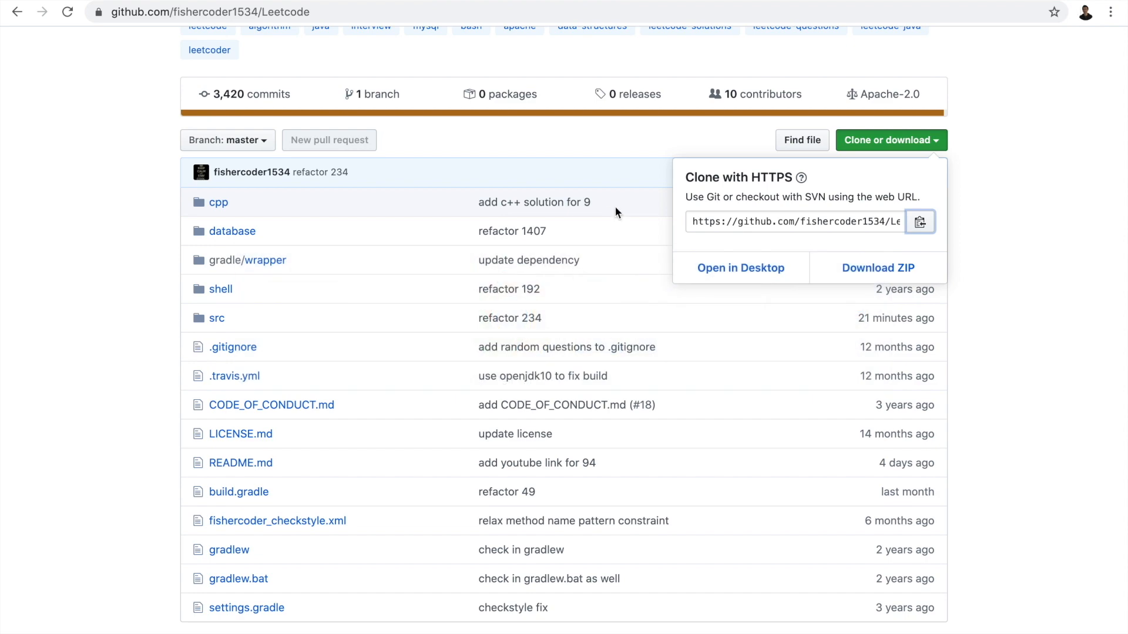
- Expand the Leetcode project tree through src down to the solutions package
{"action": "scroll", "scroll_direction": "down", "scroll_amount": 3}
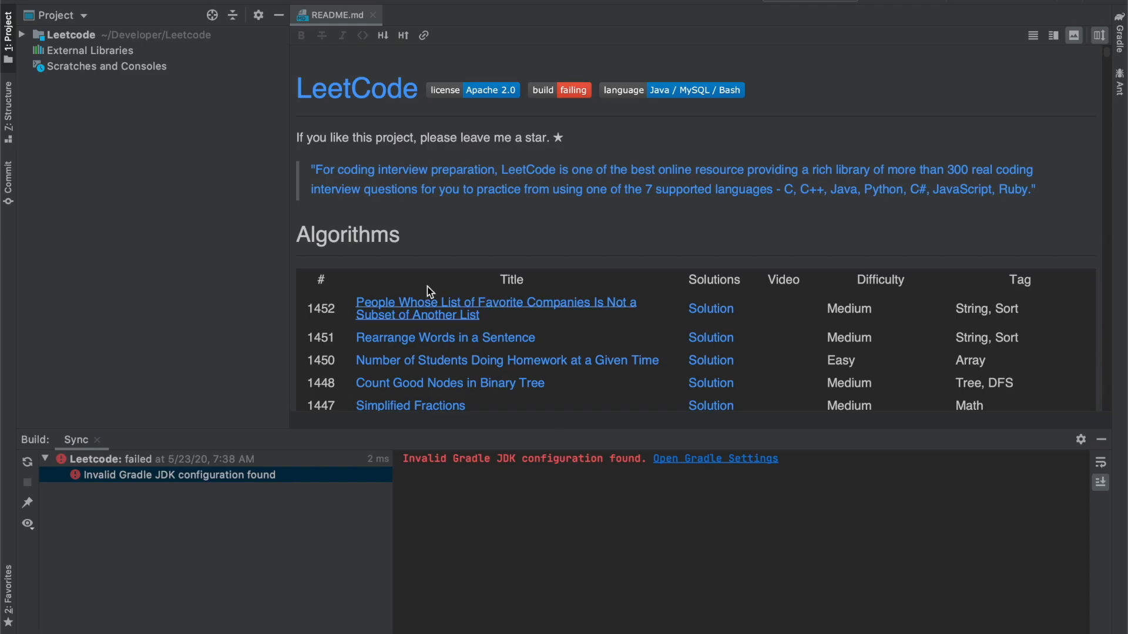
{"action": "left_click", "coordinate": [68, 34]}
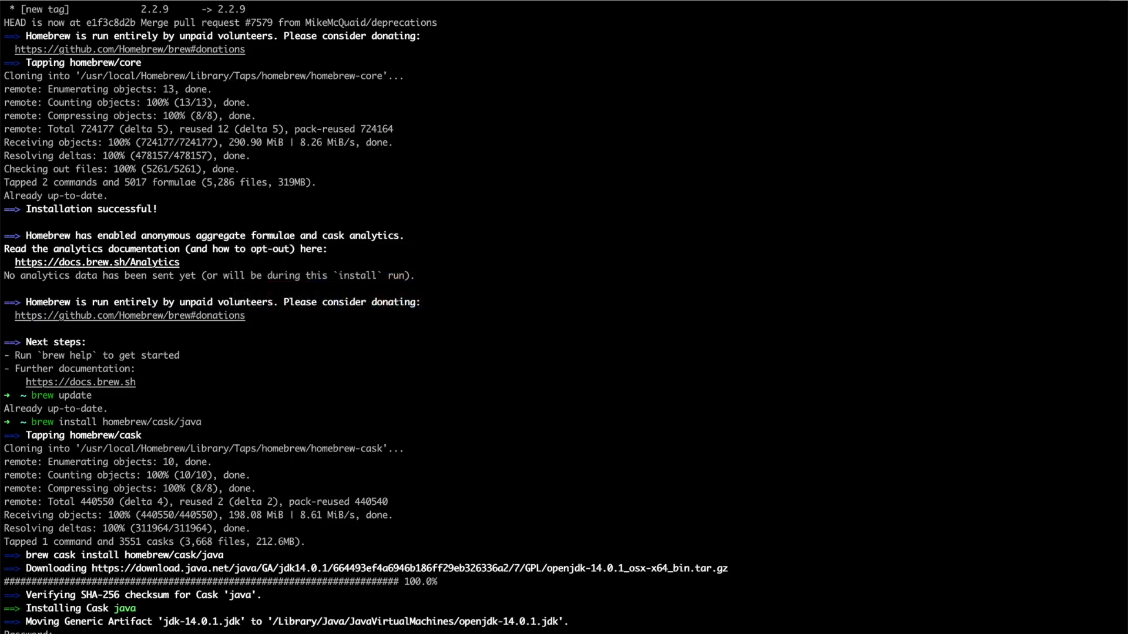
{"action": "scroll", "scroll_direction": "down", "scroll_amount": 3}
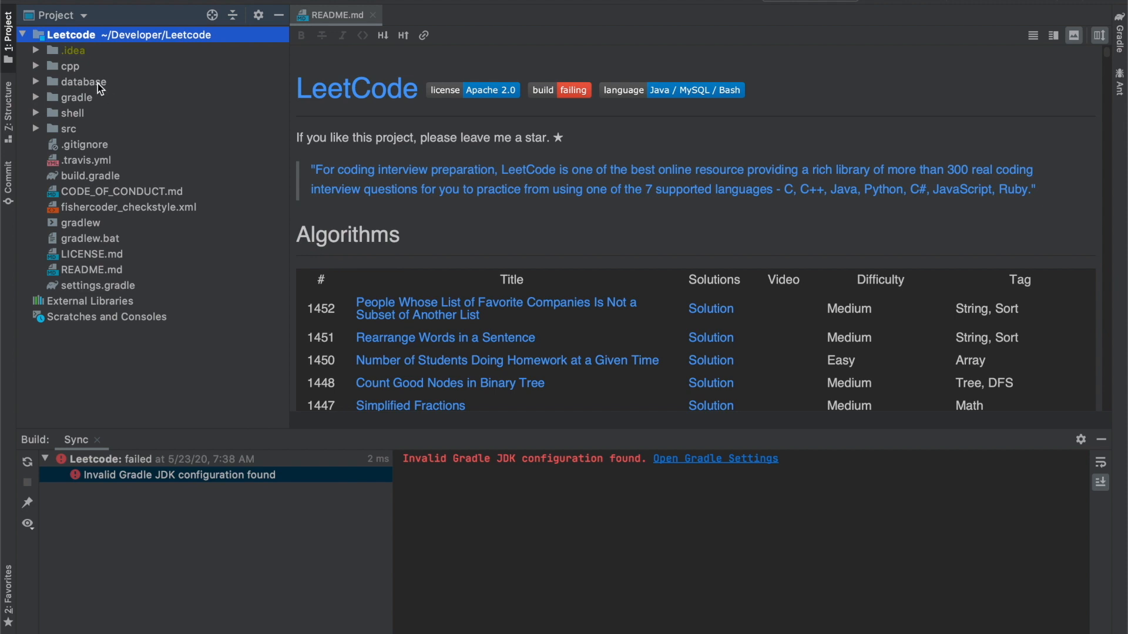
{"action": "mouse_move", "coordinate": [85, 107]}
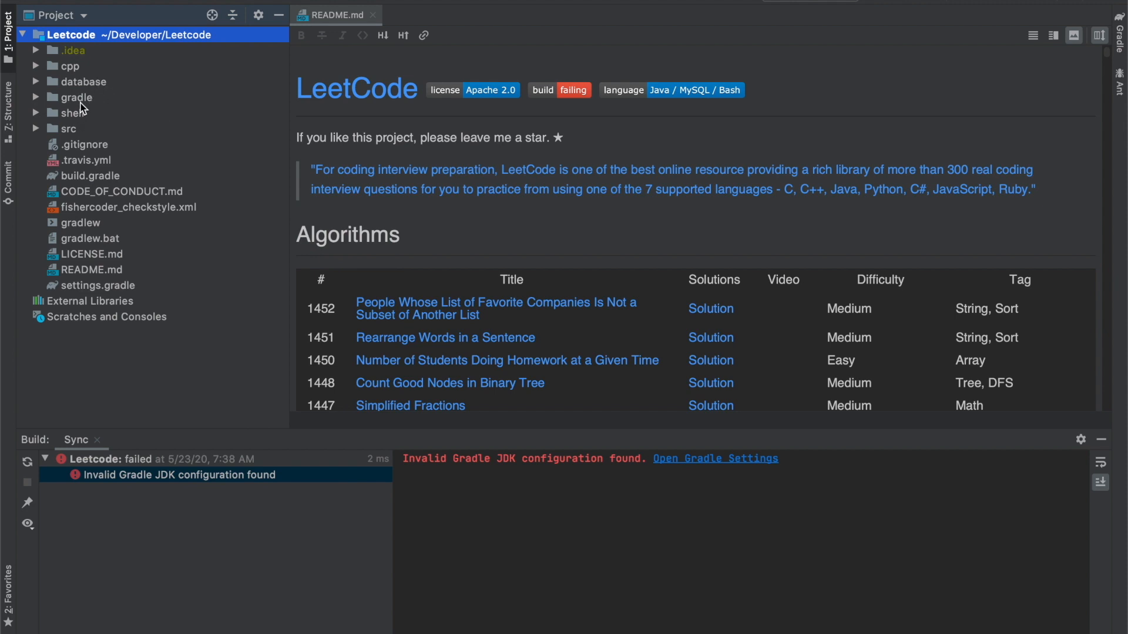
{"action": "left_click", "coordinate": [67, 128]}
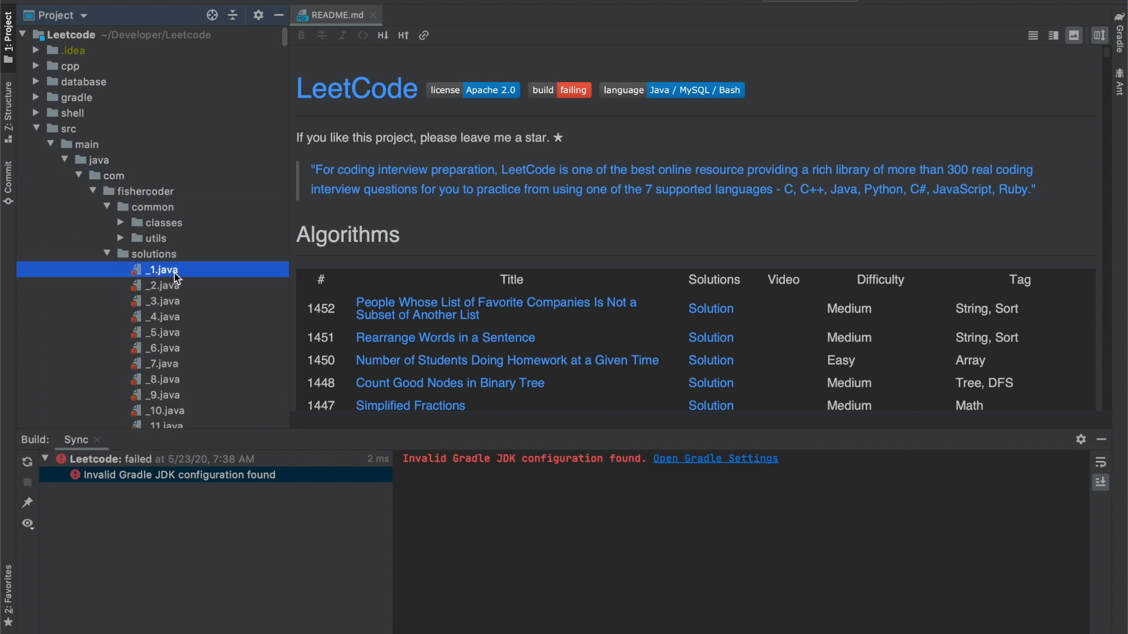
- Open _1.java and download OpenJDK 14.0.1 as the module JDK
{"action": "double_click", "coordinate": [162, 270]}
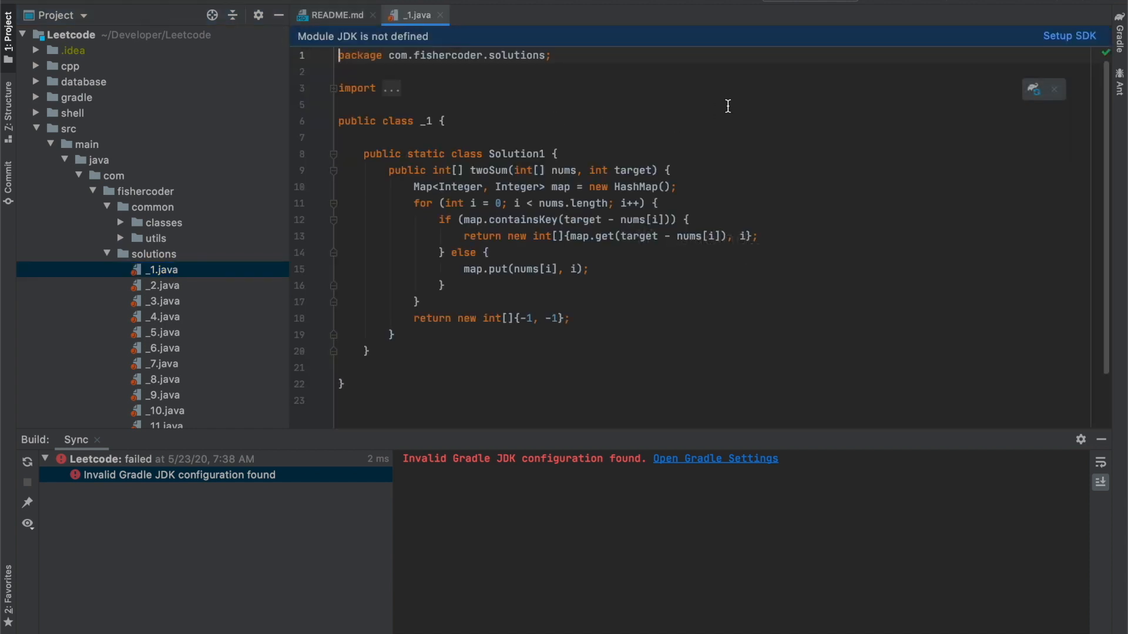
{"action": "left_click", "coordinate": [1069, 36]}
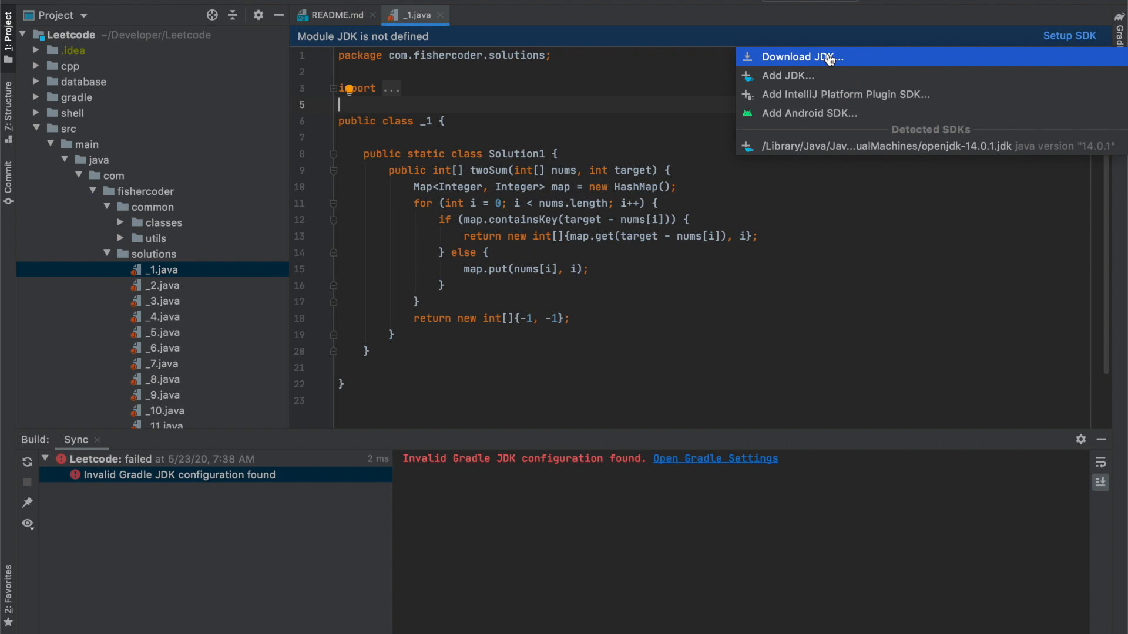
{"action": "left_click", "coordinate": [801, 57]}
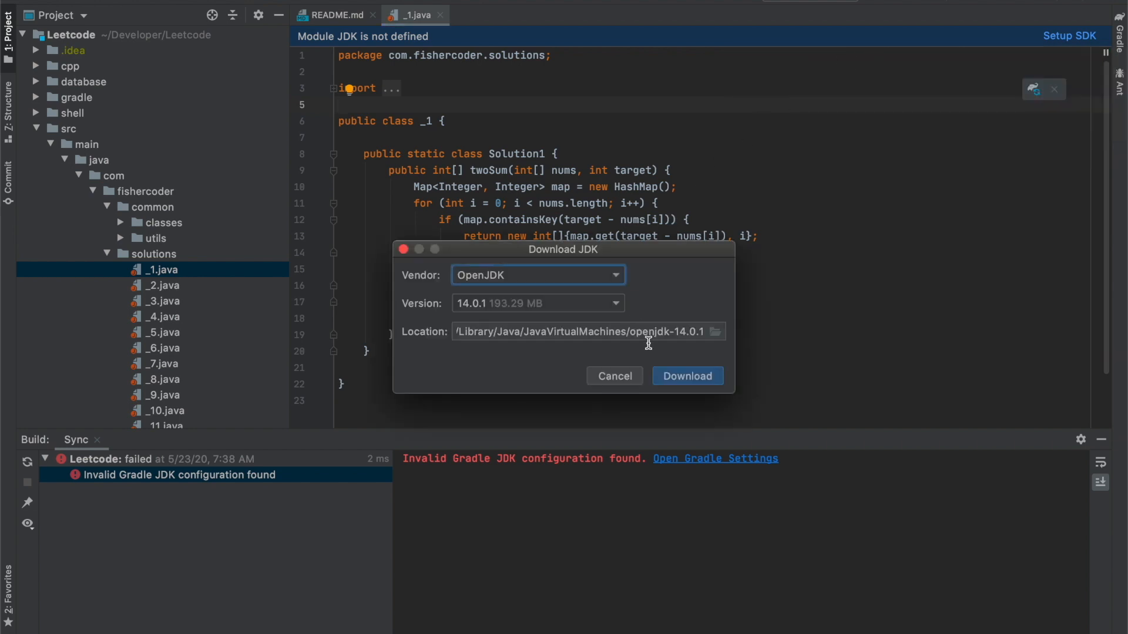
{"action": "left_click", "coordinate": [614, 376]}
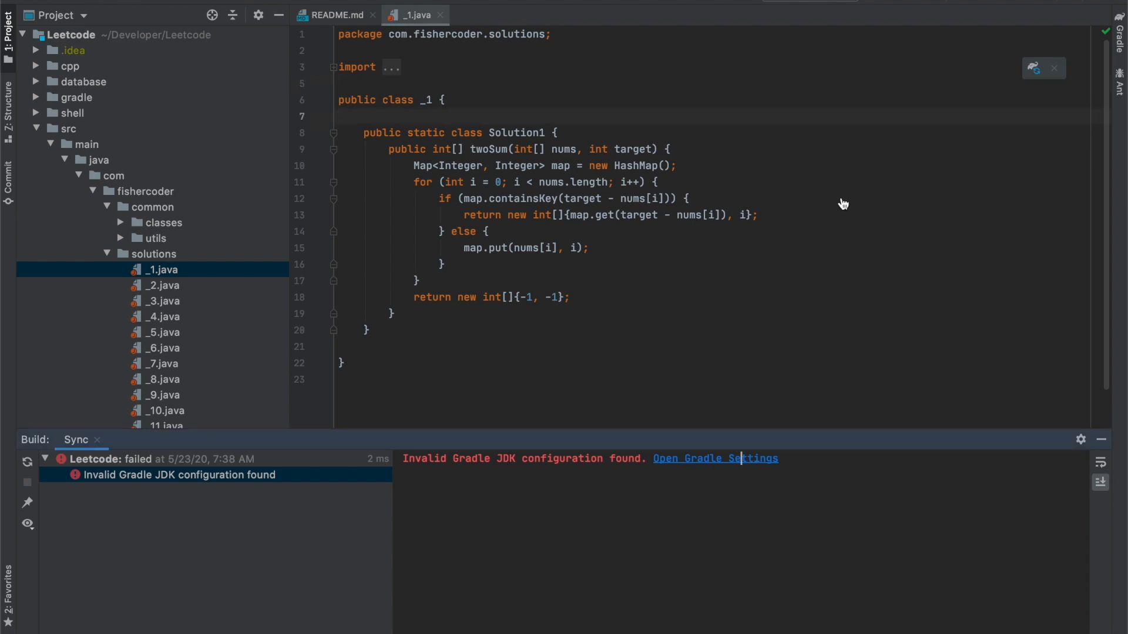
- Open the Gradle settings for the JDK error, then switch away from the IDE
{"action": "left_click", "coordinate": [716, 458]}
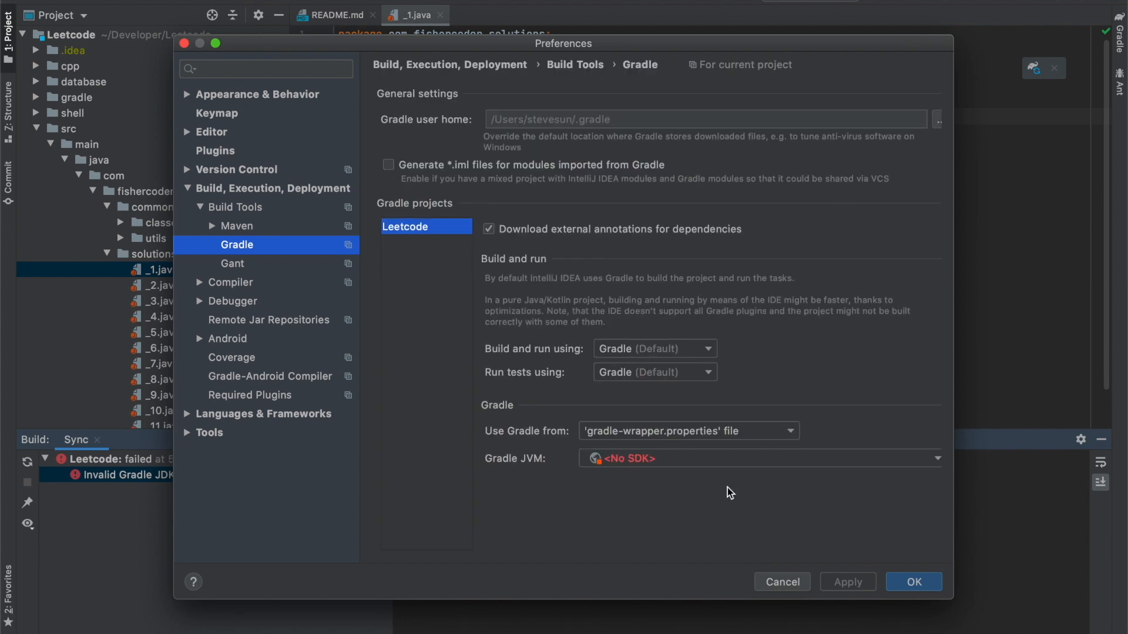
{"action": "key", "text": "cmd+tab"}
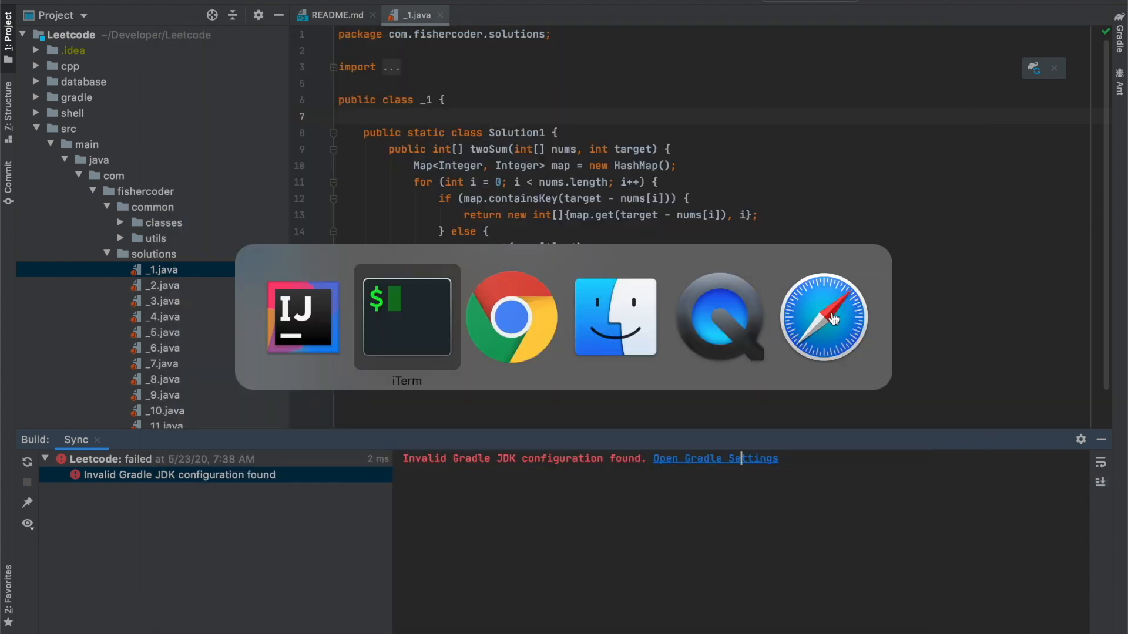
- In the terminal check Java 14.0.1 and install Gradle 6.4.1 through Homebrew
{"action": "left_click", "coordinate": [405, 318]}
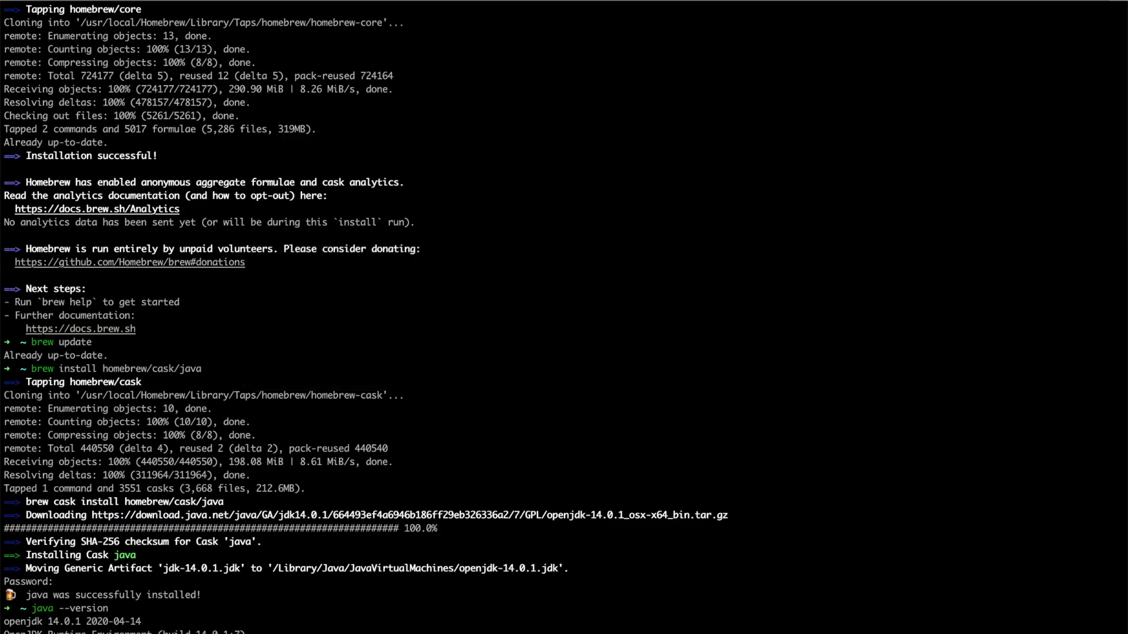
{"action": "scroll", "scroll_direction": "down", "scroll_amount": 3}
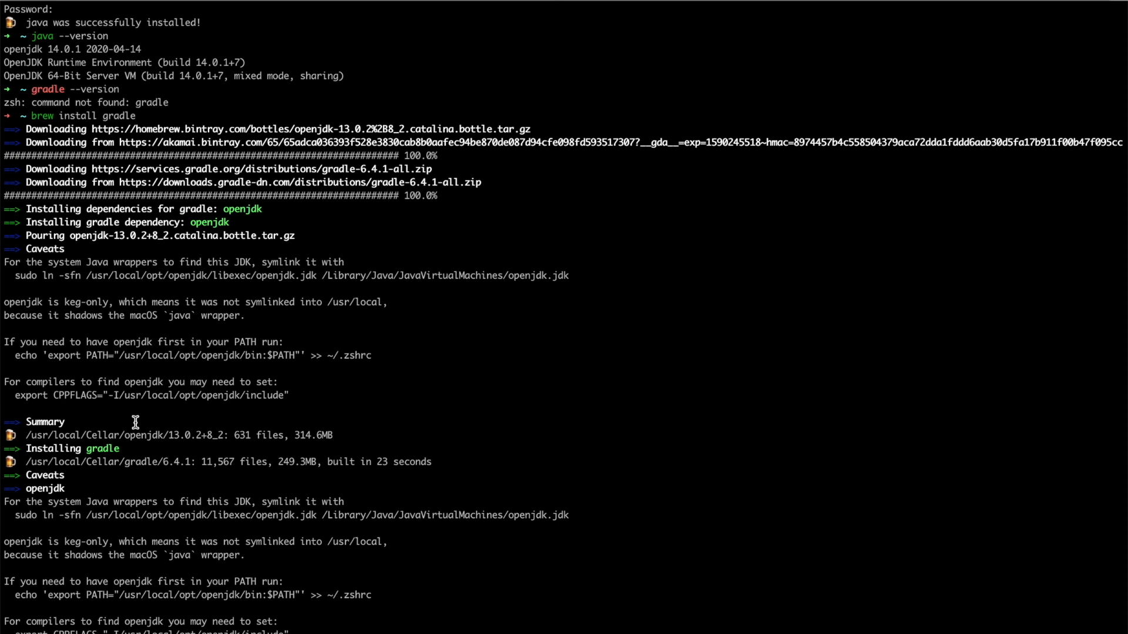
{"action": "mouse_move", "coordinate": [182, 514]}
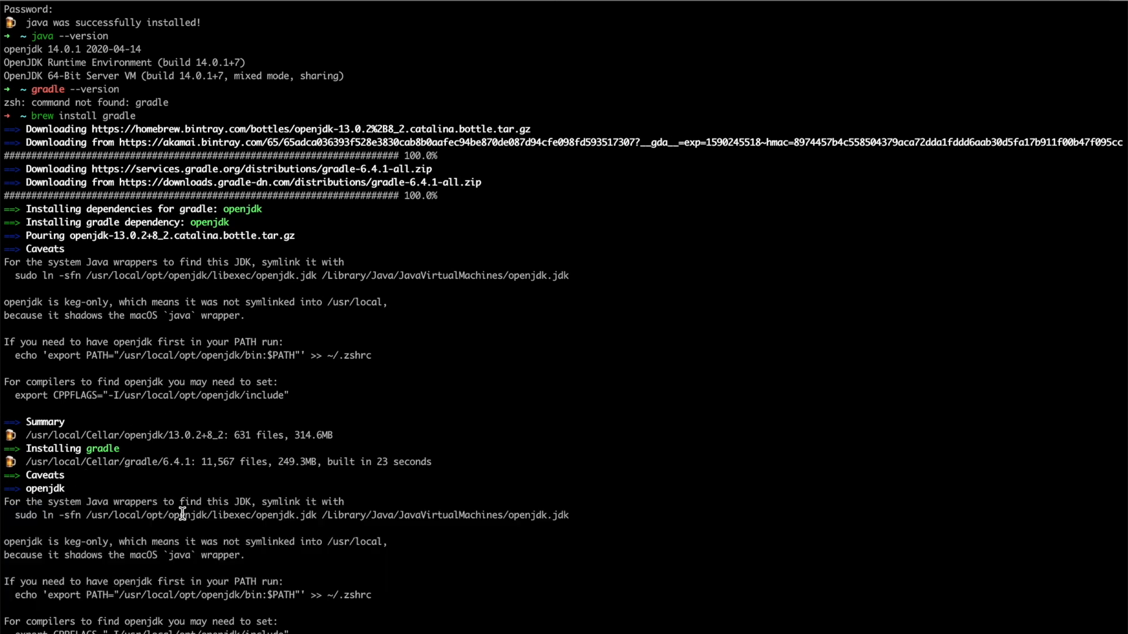
{"action": "mouse_move", "coordinate": [194, 509]}
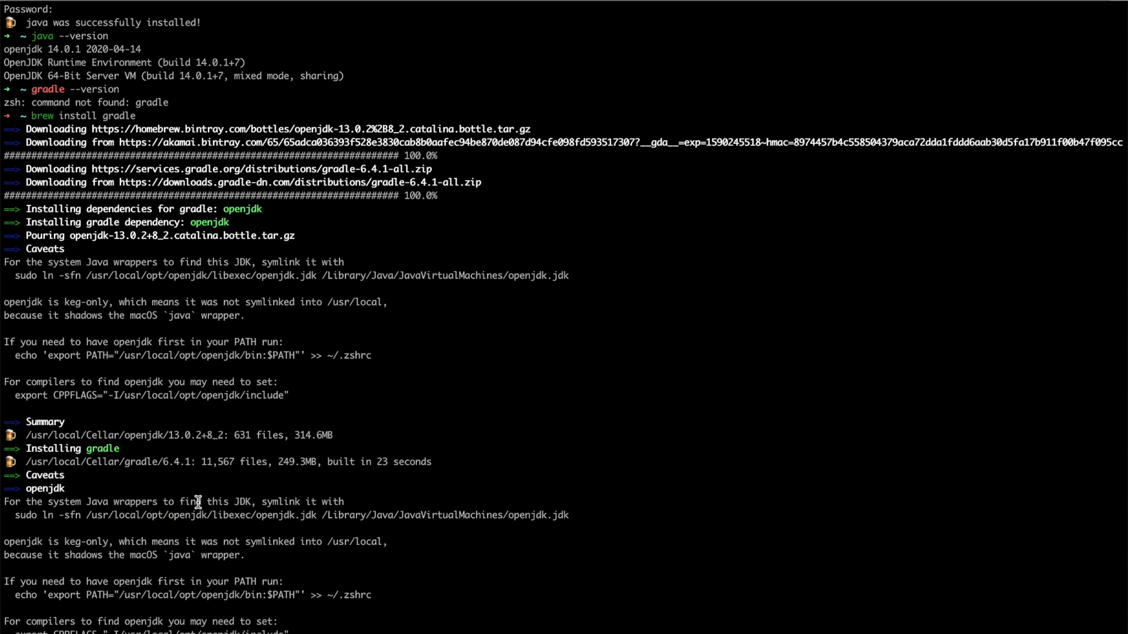
{"action": "mouse_move", "coordinate": [136, 531]}
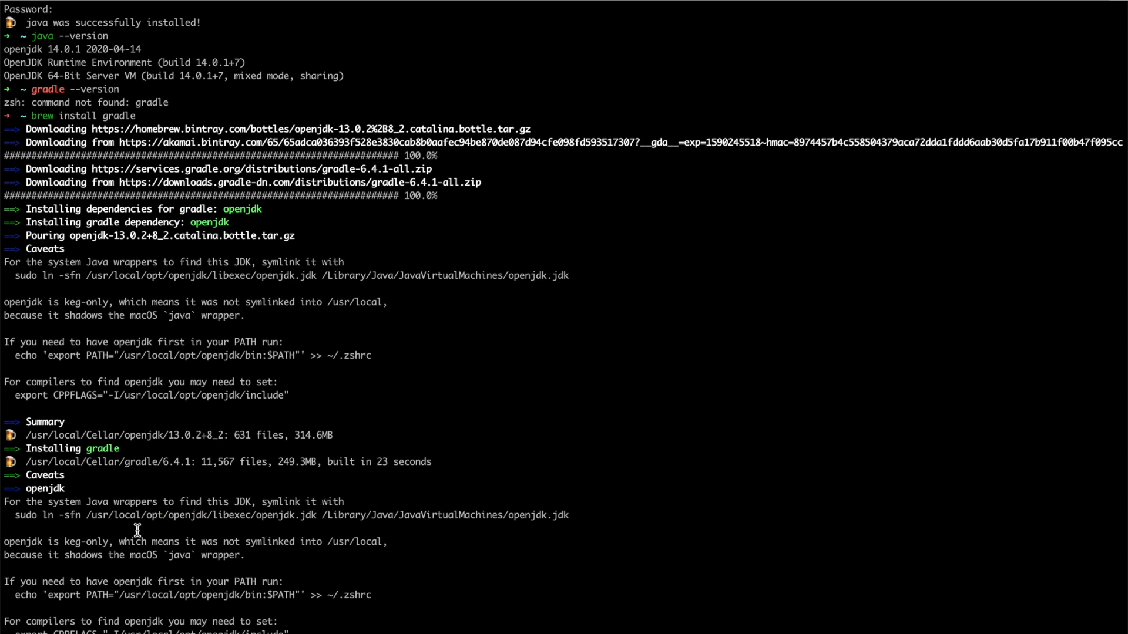
{"action": "left_click_drag", "start_coordinate": [14, 514], "coordinate": [545, 515]}
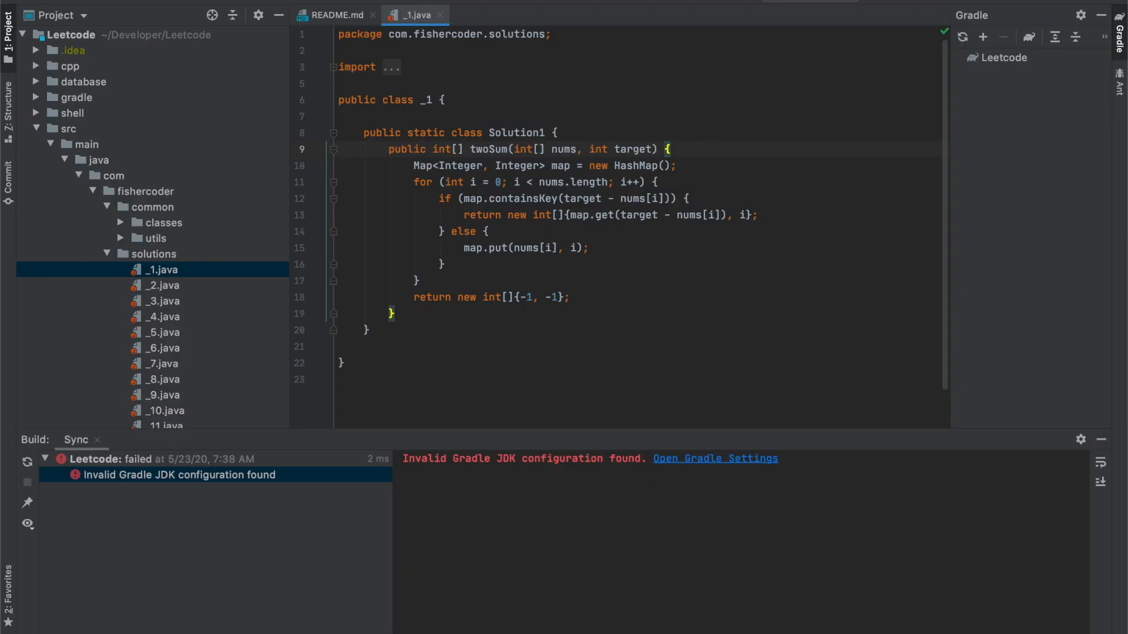
- Close the project and reopen ~/Developer/Leetcode from disk
{"action": "left_click", "coordinate": [21, 14]}
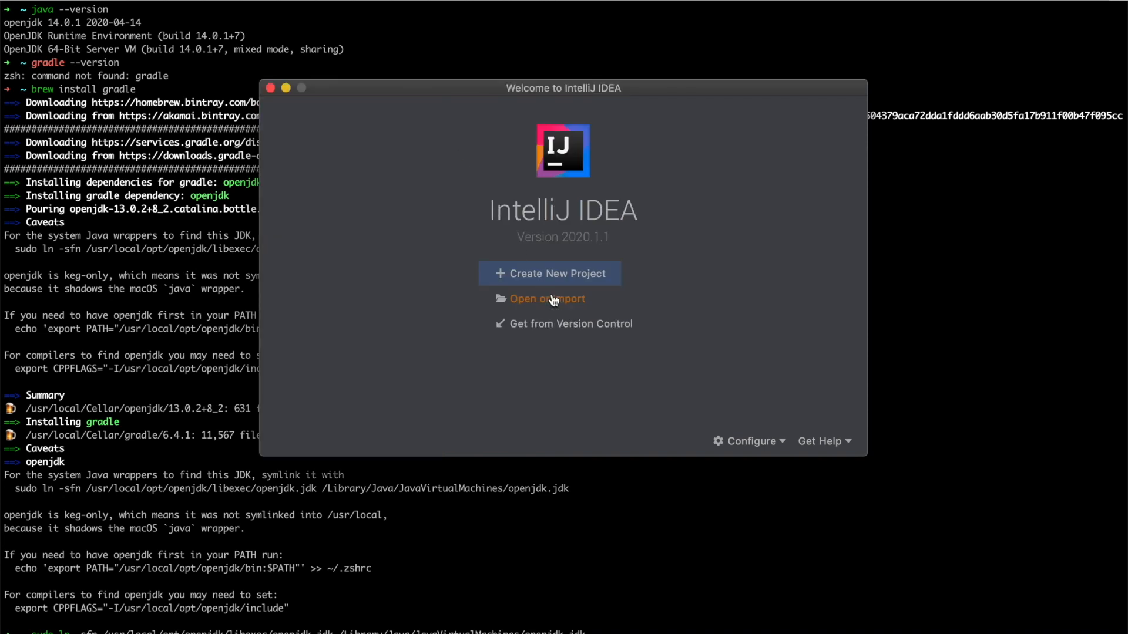
{"action": "left_click", "coordinate": [546, 298]}
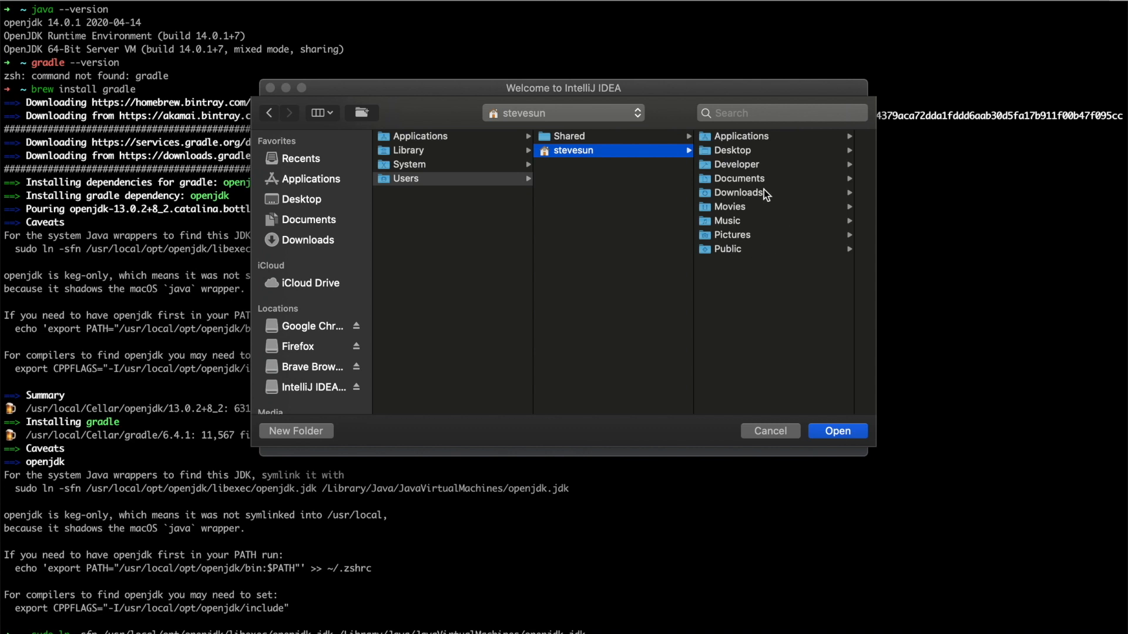
{"action": "left_click", "coordinate": [737, 164]}
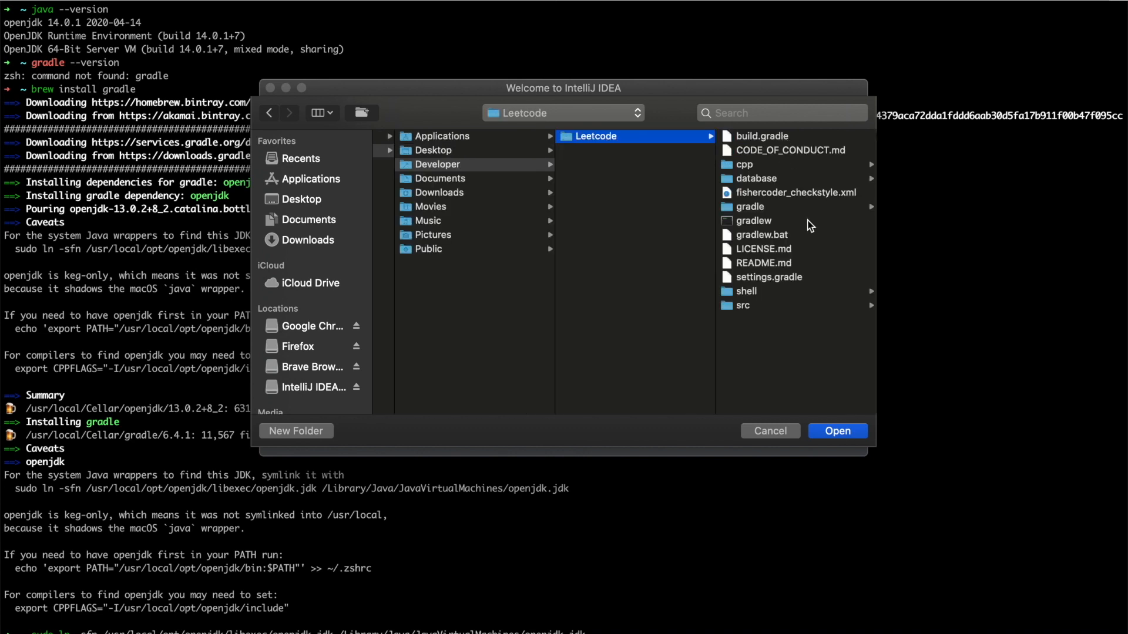
{"action": "left_click", "coordinate": [836, 431]}
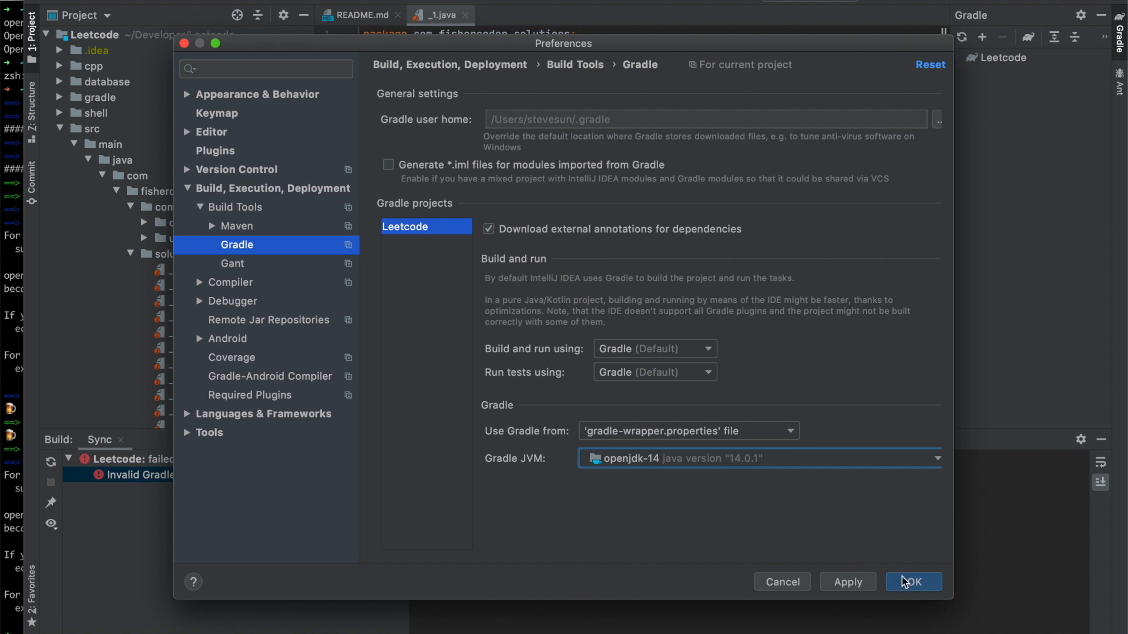
- Apply openjdk-14 as the Gradle JVM and upgrade the Gradle wrapper to 4.8.1
{"action": "left_click", "coordinate": [913, 582]}
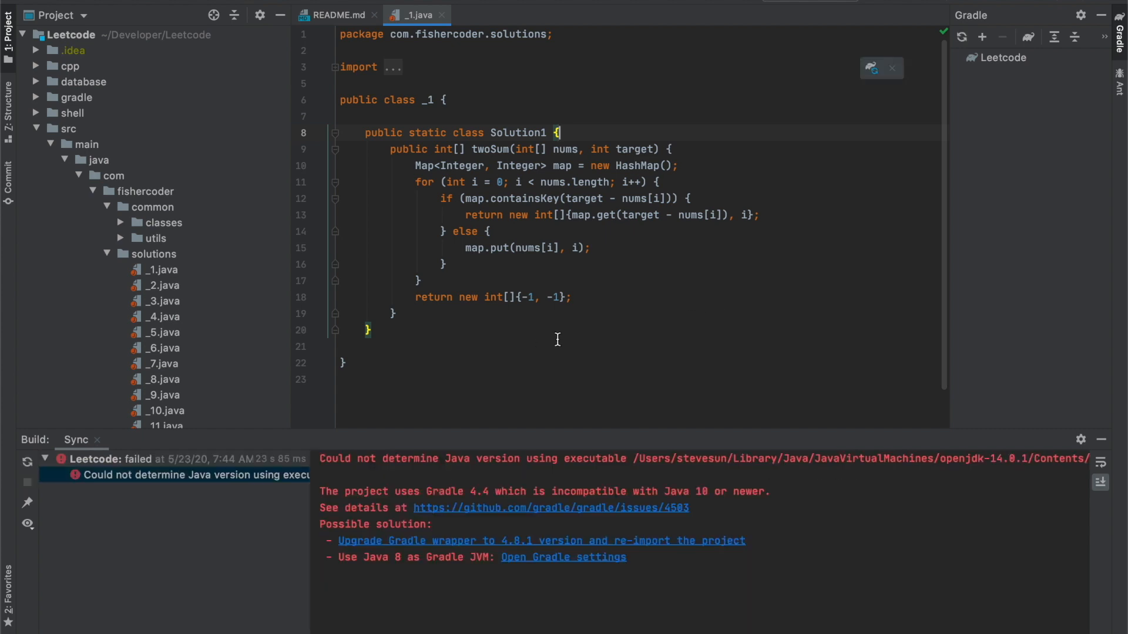
{"action": "mouse_move", "coordinate": [481, 494]}
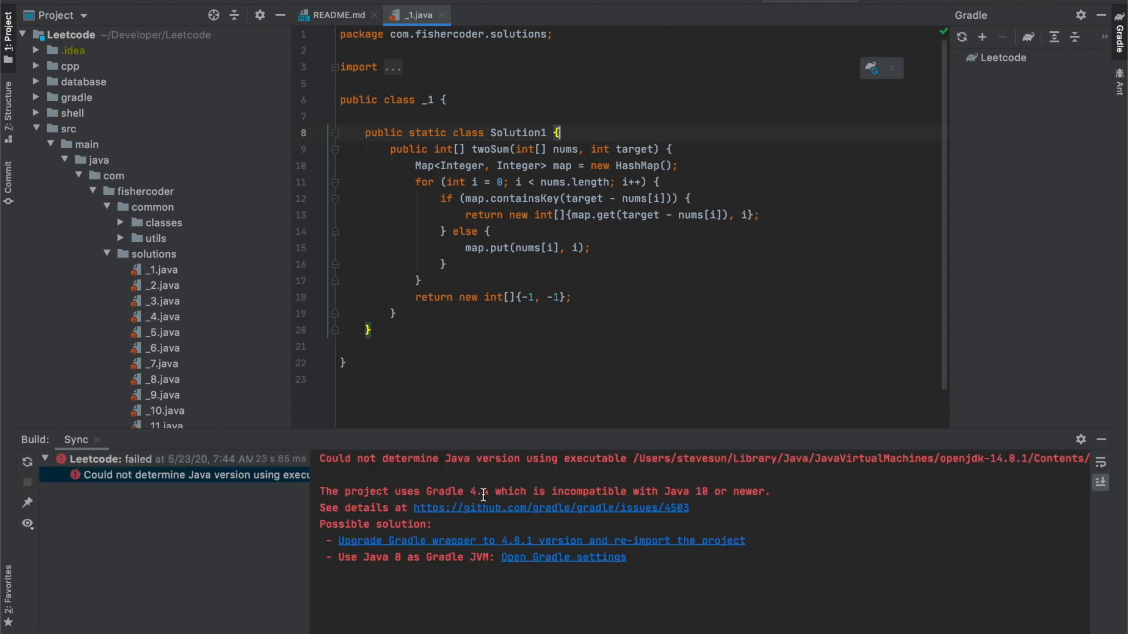
{"action": "mouse_move", "coordinate": [579, 481]}
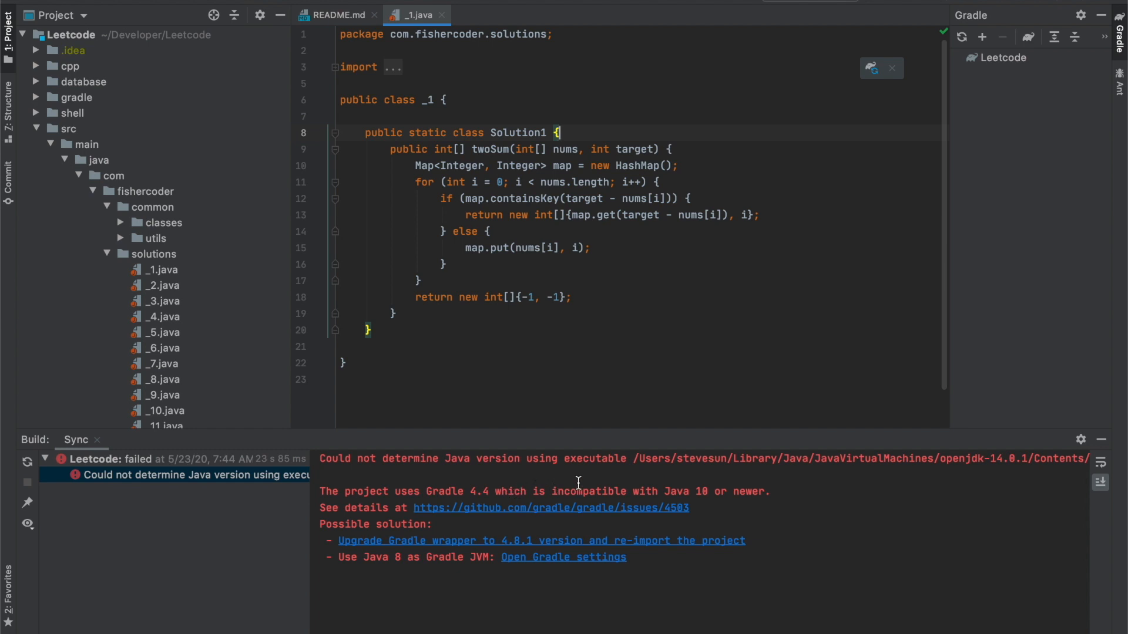
{"action": "mouse_move", "coordinate": [761, 498]}
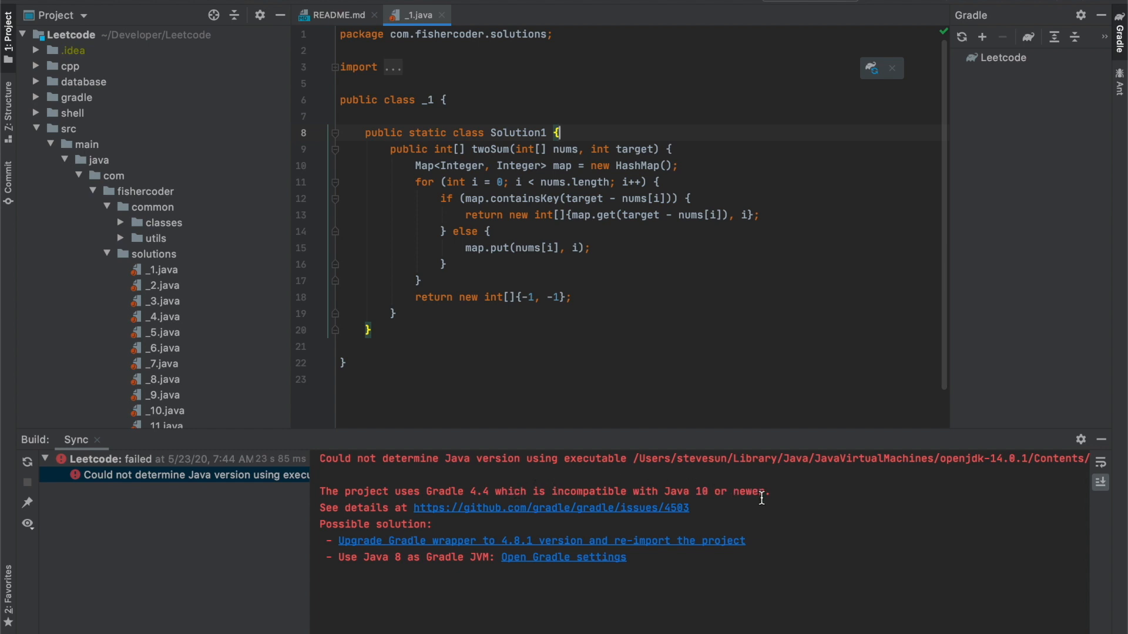
{"action": "mouse_move", "coordinate": [737, 223]}
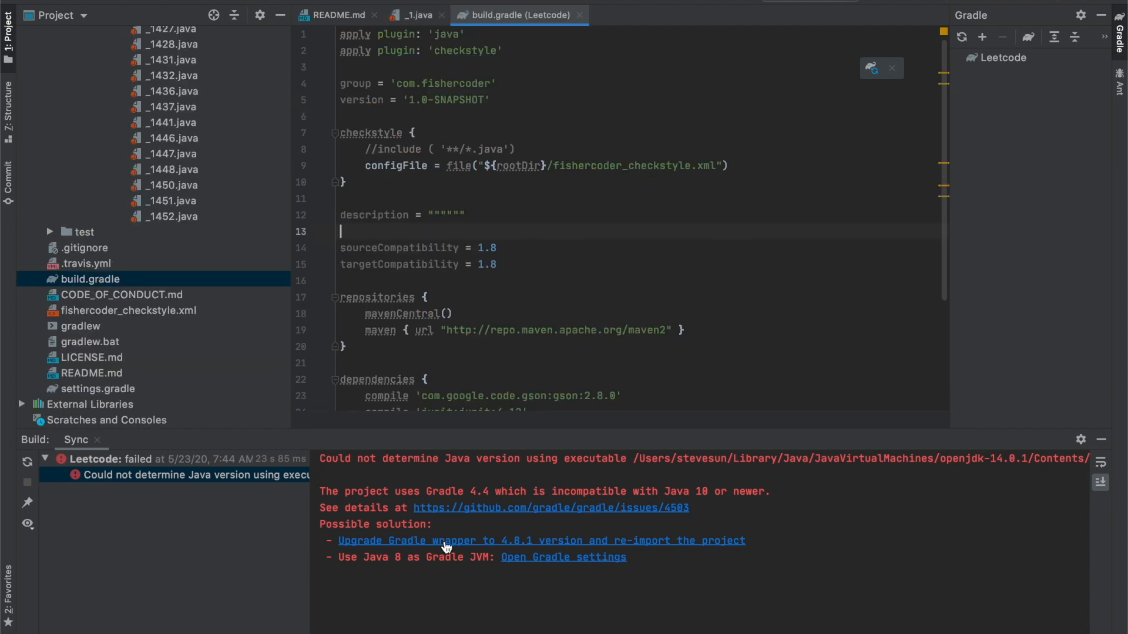
{"action": "left_click", "coordinate": [540, 540]}
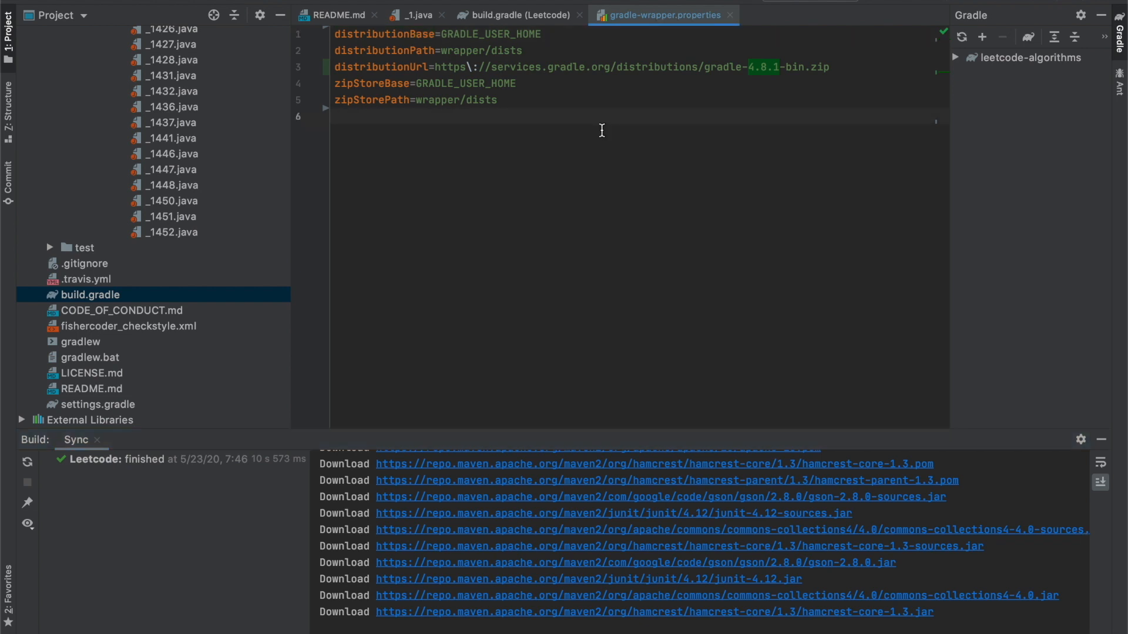
- Return to the _1 solution file after the Gradle wrapper upgrade syncs
{"action": "left_click", "coordinate": [515, 15]}
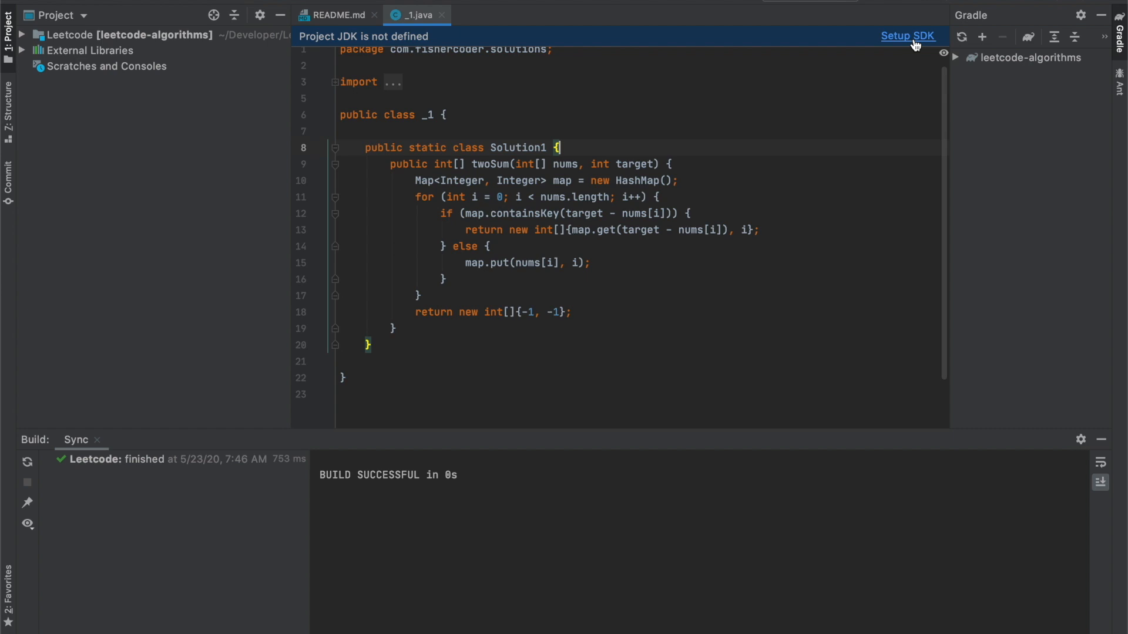
- Set openjdk-14 as the project JDK and run the _1Test two-sum test
{"action": "left_click", "coordinate": [906, 36]}
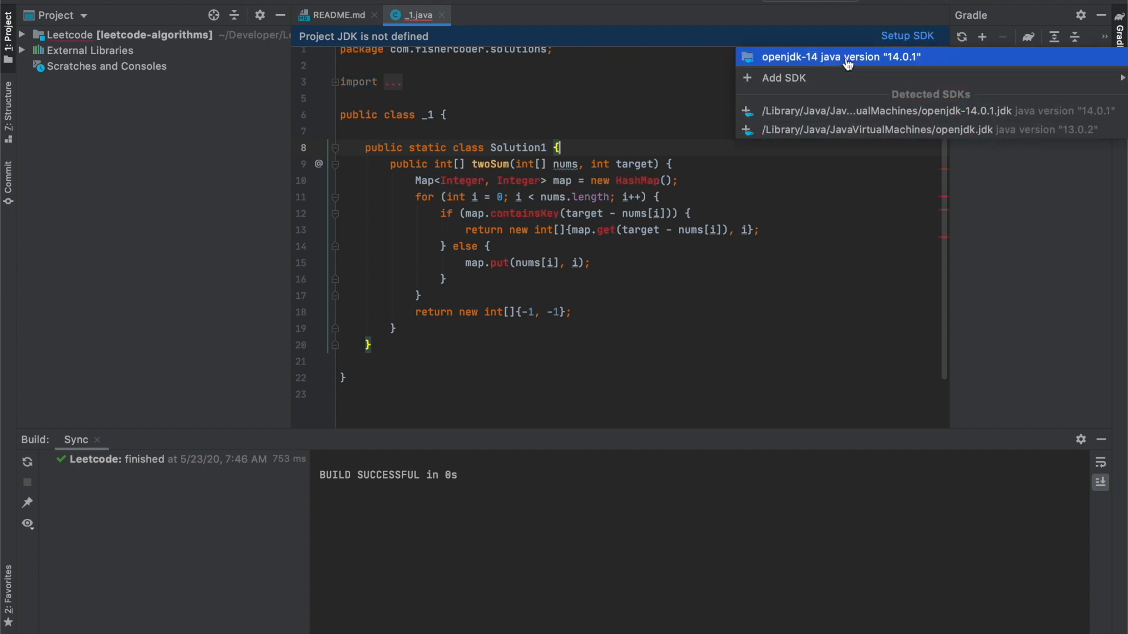
{"action": "left_click", "coordinate": [839, 57]}
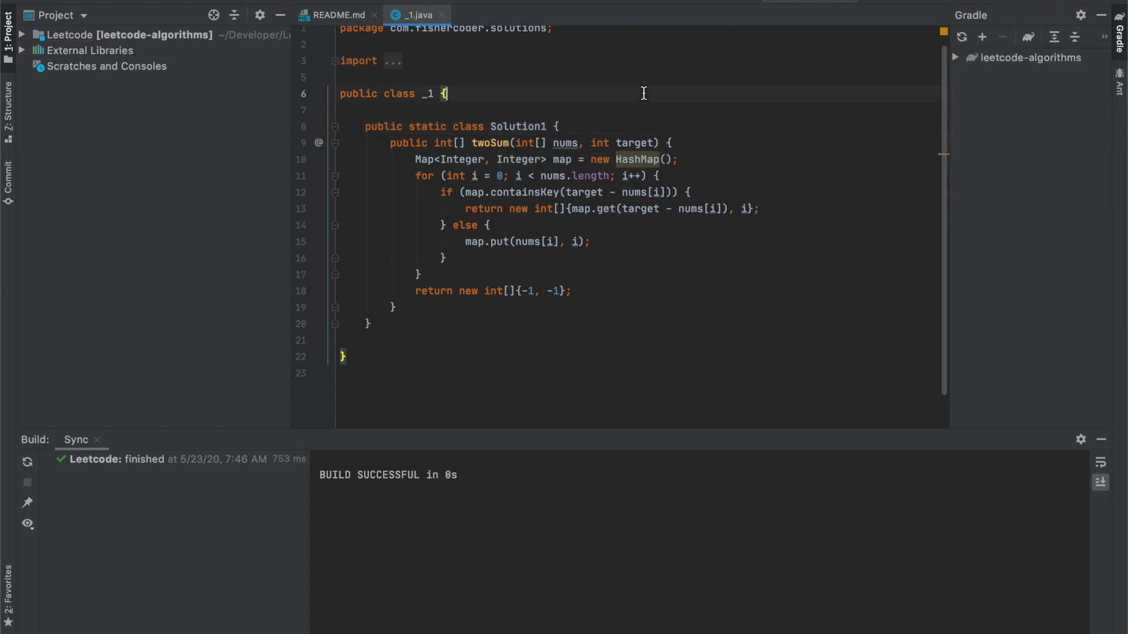
{"action": "left_click", "coordinate": [70, 34]}
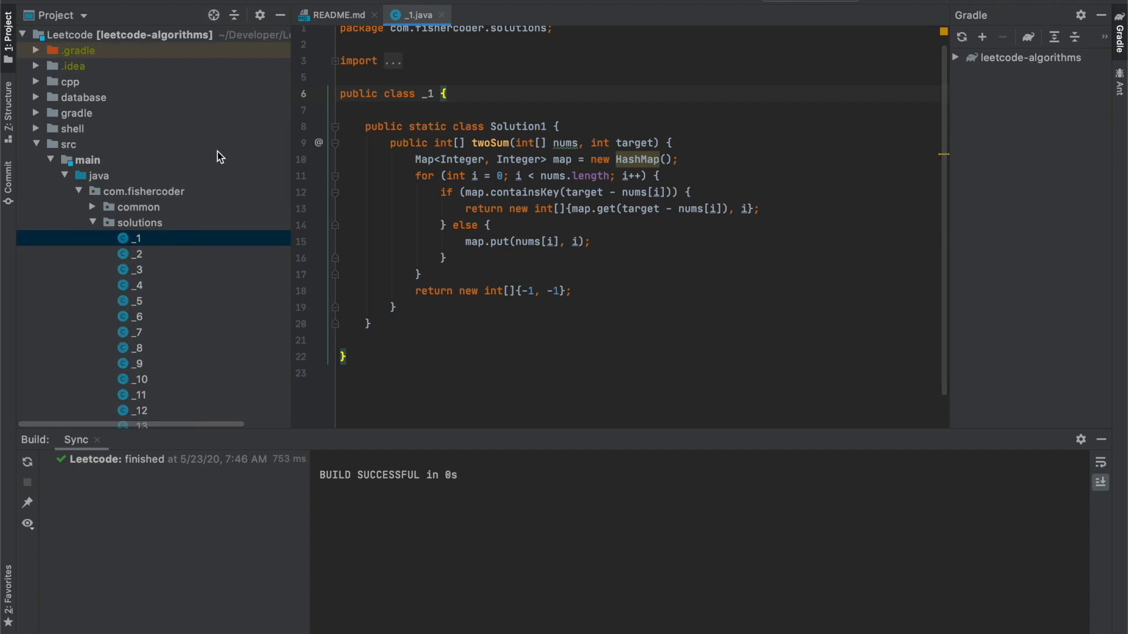
{"action": "left_click", "coordinate": [502, 98]}
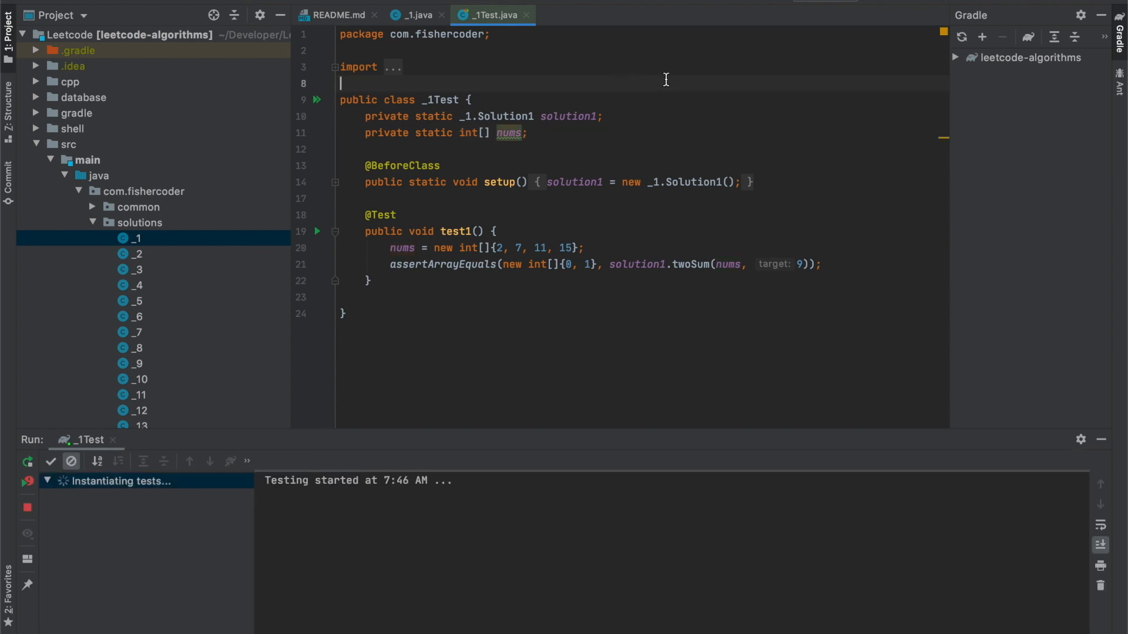
{"action": "mouse_move", "coordinate": [613, 206]}
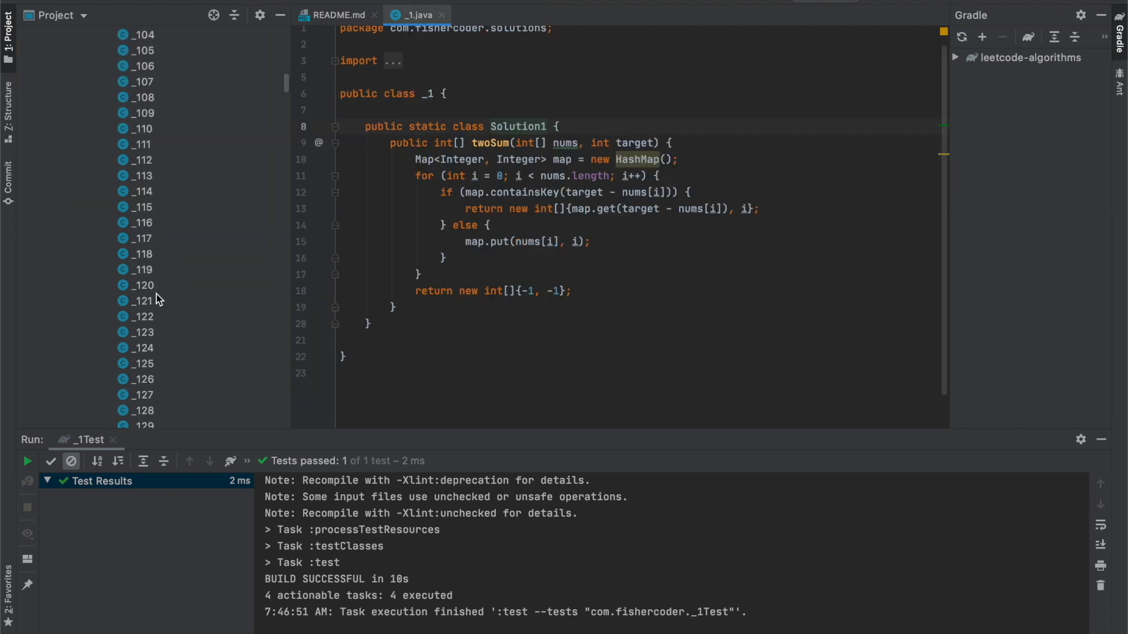
- Open the _249 solution from the project tree and edit its groupStrings method
{"action": "scroll", "scroll_direction": "down", "scroll_amount": 3}
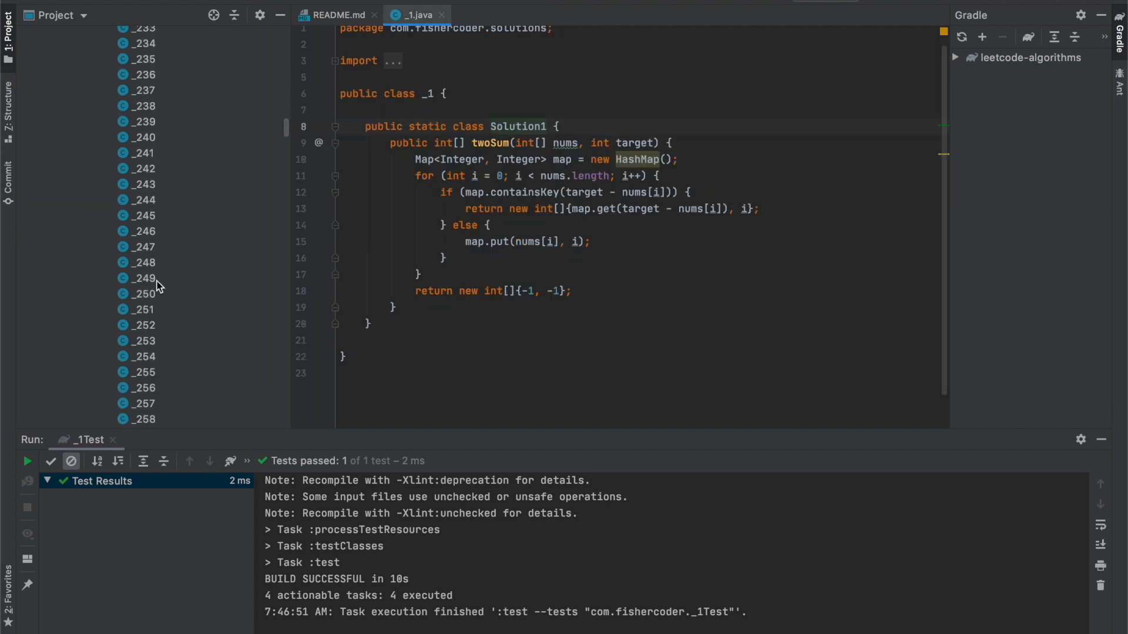
{"action": "double_click", "coordinate": [144, 278]}
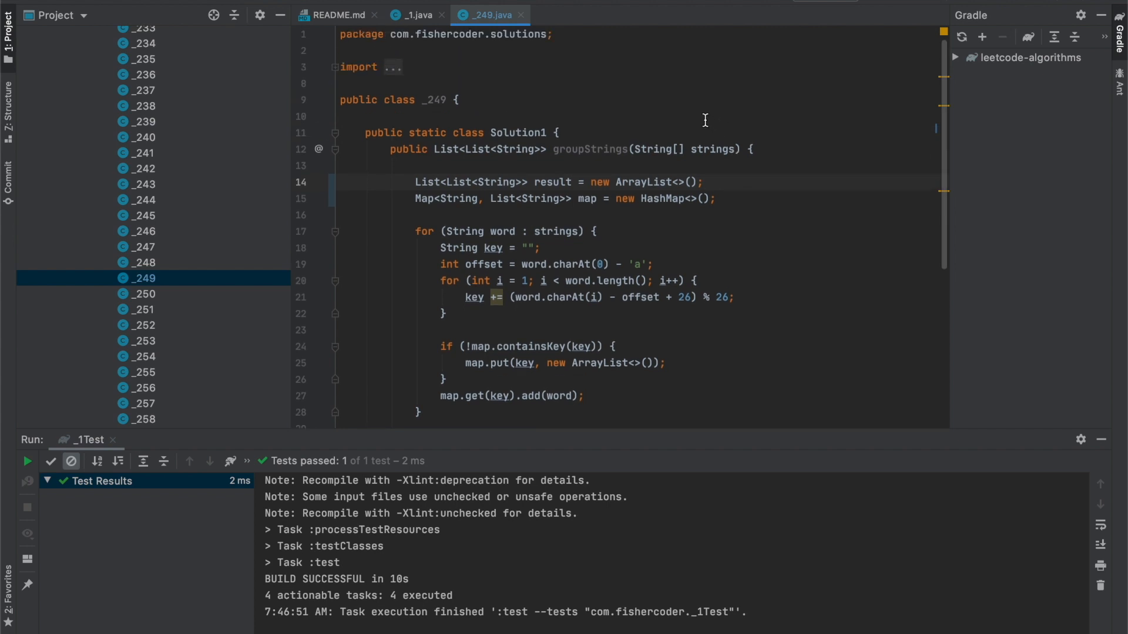
{"action": "key", "text": "cmd+tab"}
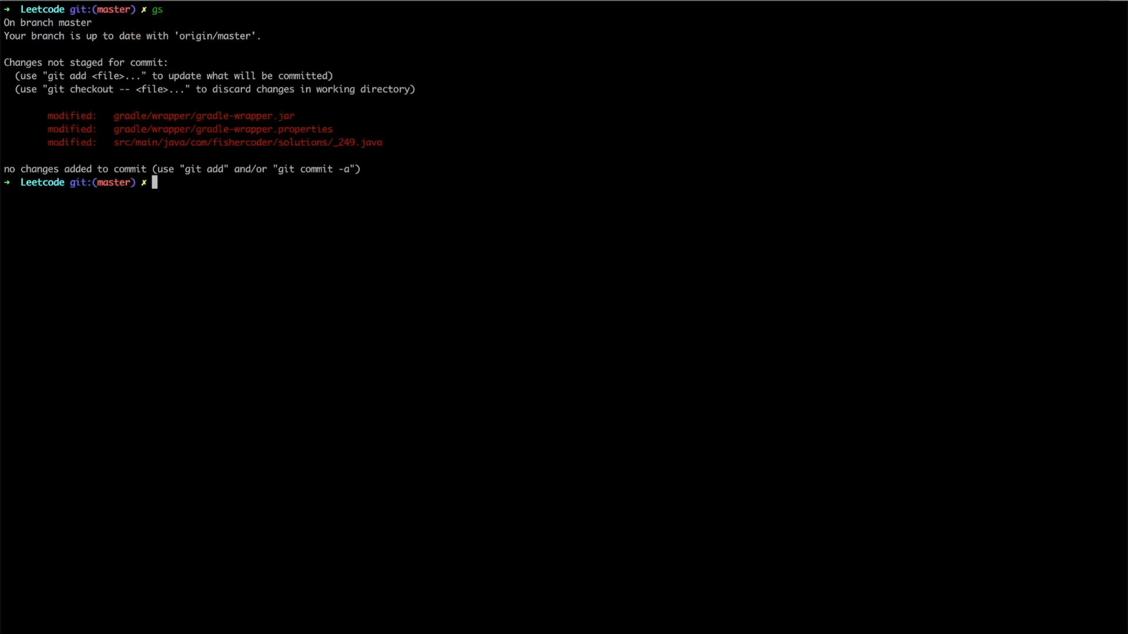
- Commit the _249.java change as "simplify 249" and push it to GitHub with credentials
{"action": "type", "text": "git checkout ."}
{"action": "type", "text": "git commit -m"}
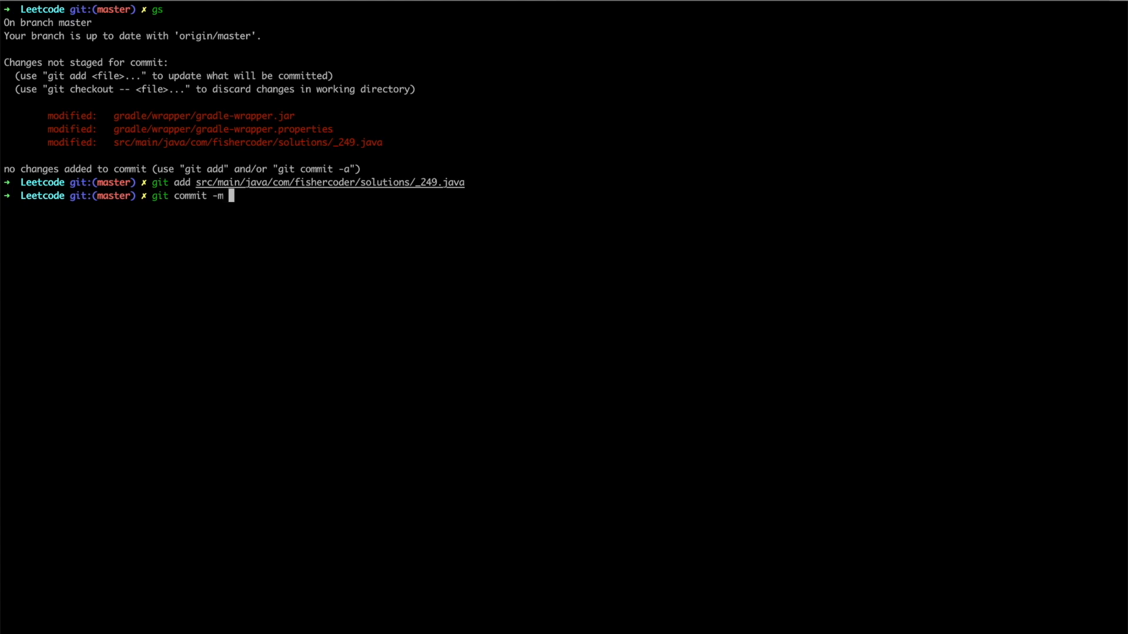
{"action": "type", "text": "\"simpl"}
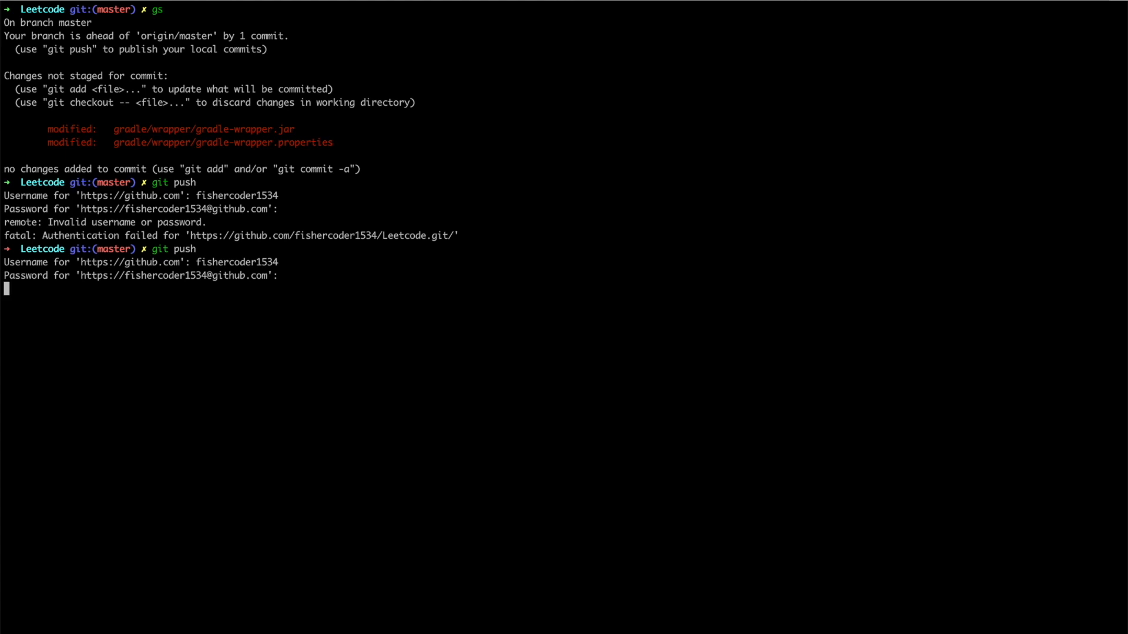
{"action": "key", "text": "Enter"}
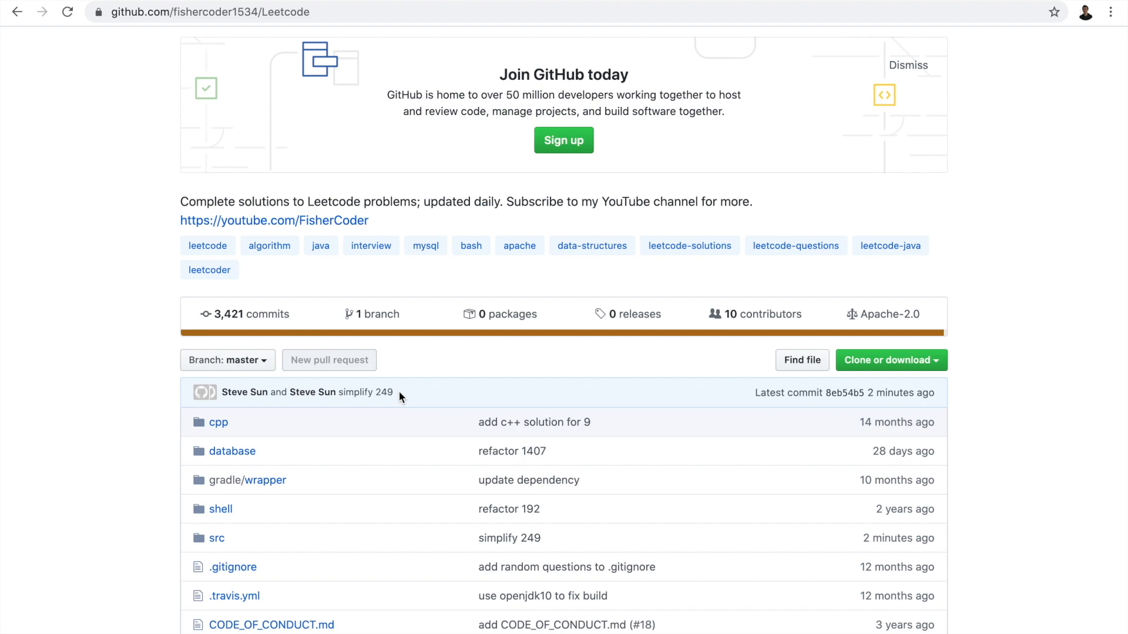
{"action": "scroll", "scroll_direction": "down", "scroll_amount": 3}
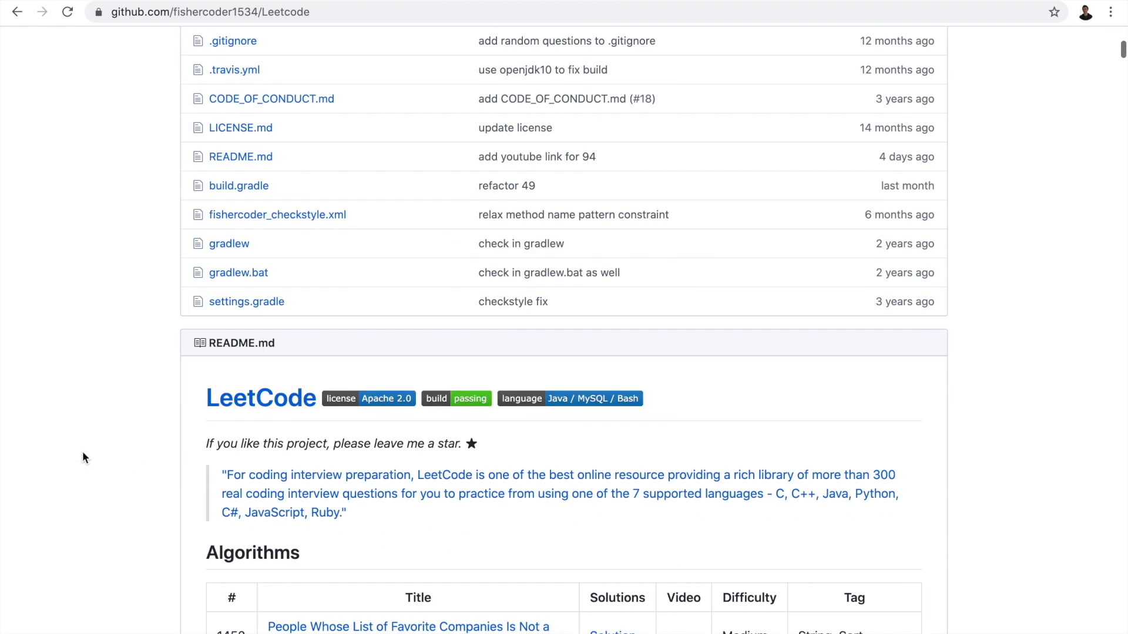
{"action": "scroll", "scroll_direction": "down", "scroll_amount": 3}
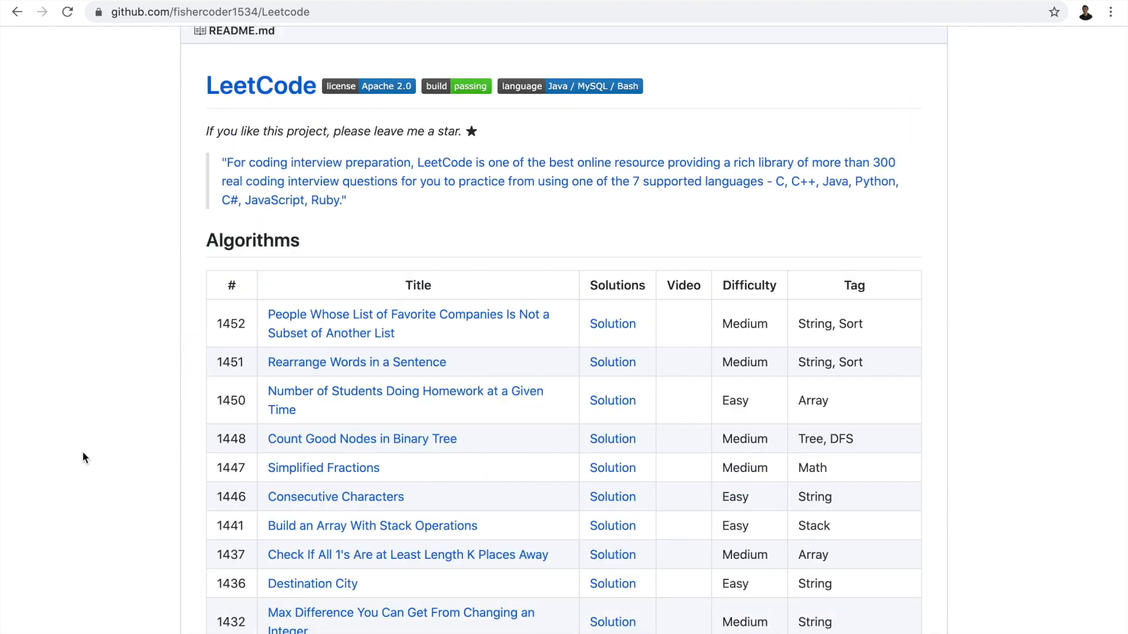